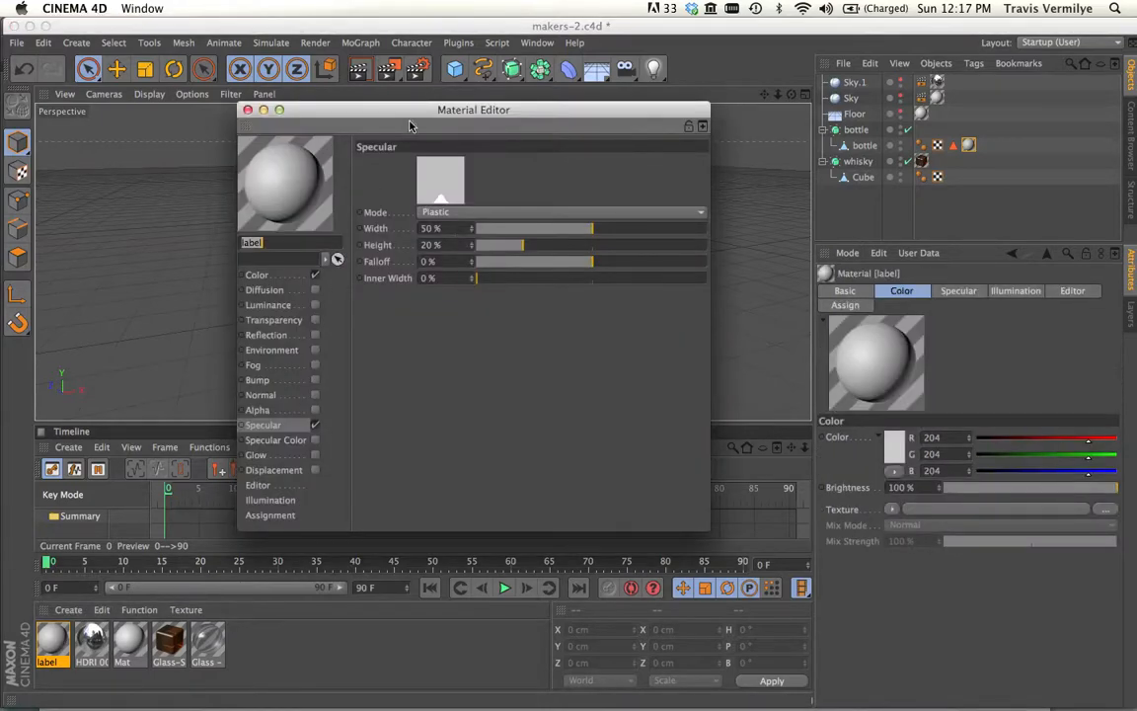
# Load Maker'sLabel.psd as the Color channel texture of the label material
pyautogui.moveTo(474, 111); pyautogui.dragTo(474, 63)
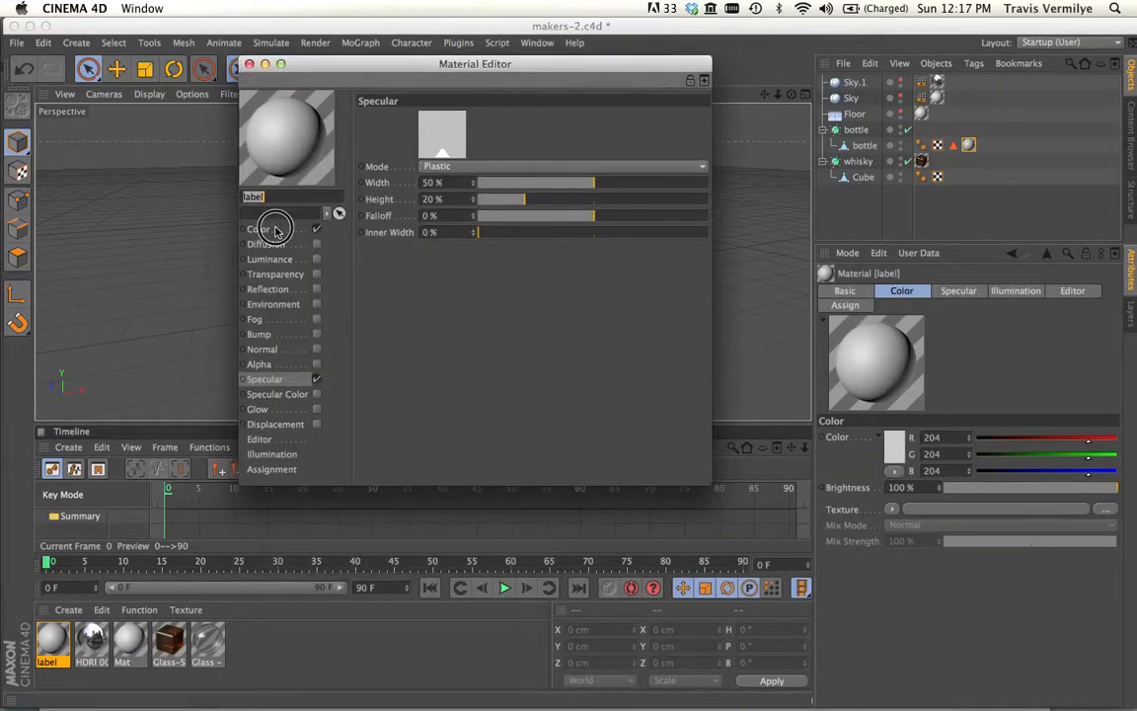
pyautogui.click(257, 229)
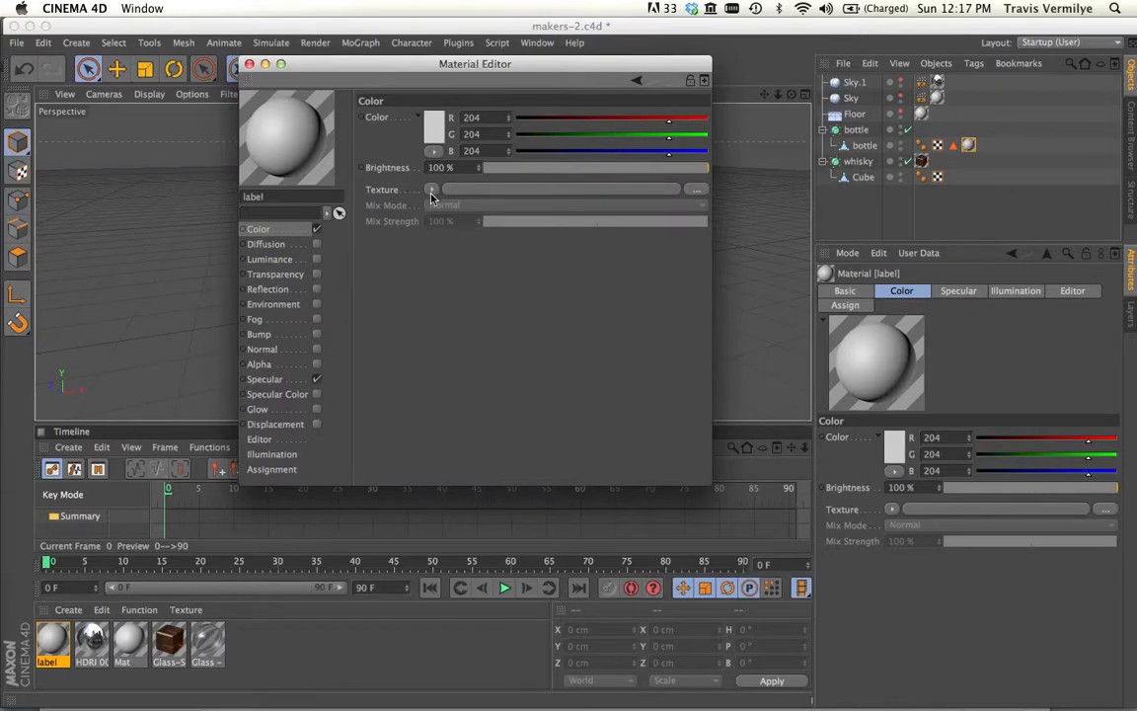
pyautogui.click(430, 189)
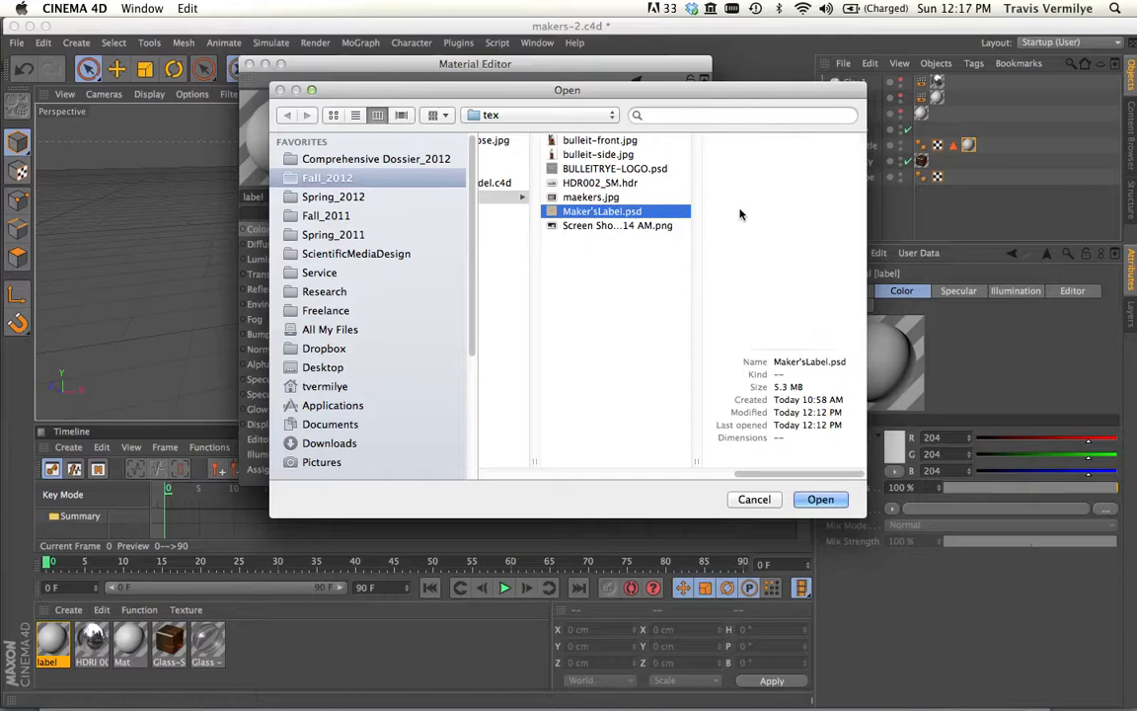
pyautogui.click(821, 498)
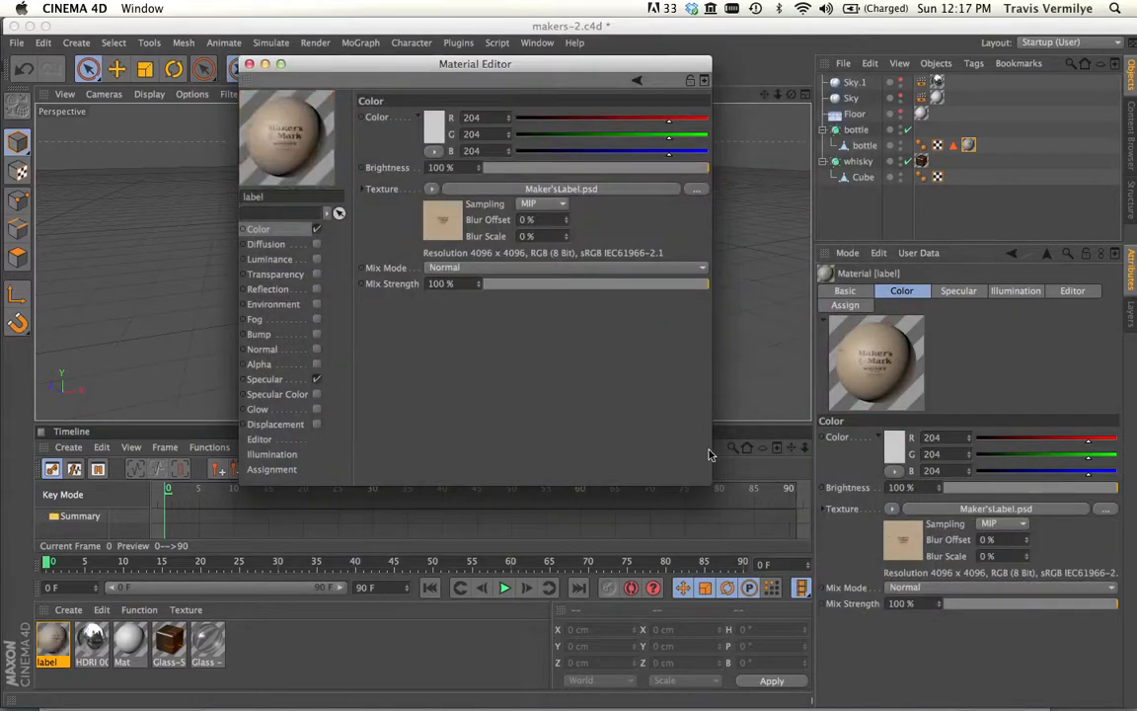
pyautogui.moveTo(474, 63); pyautogui.dragTo(458, 189)
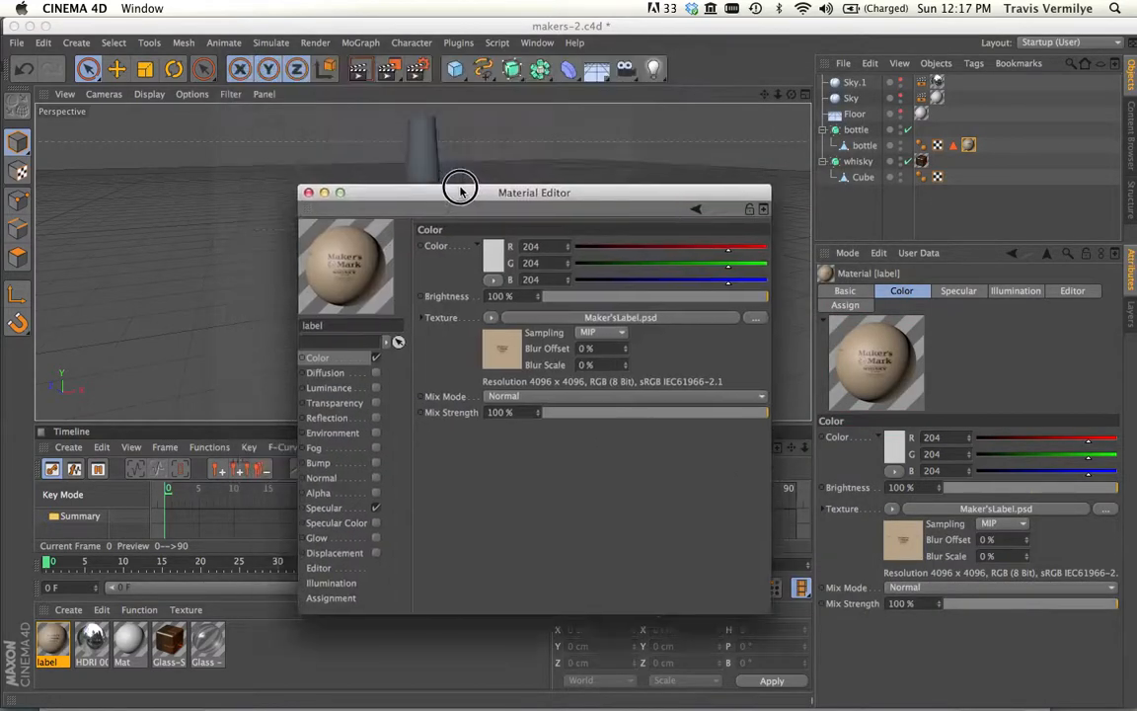
pyautogui.moveTo(458, 192); pyautogui.dragTo(831, 198)
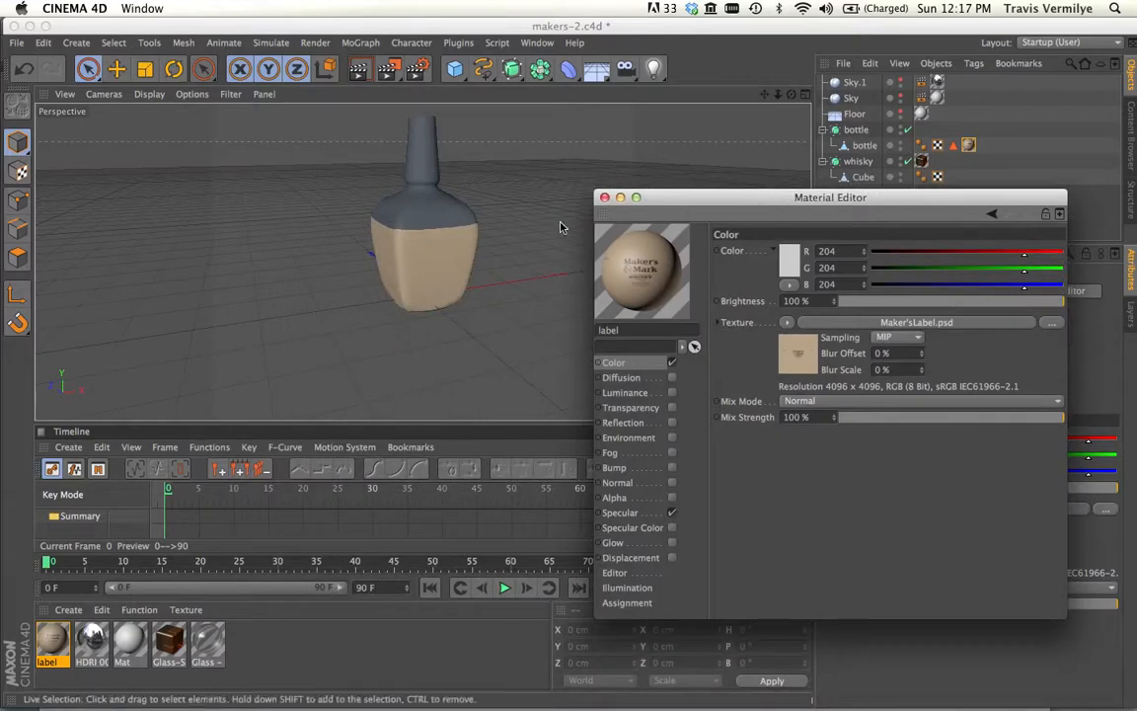
pyautogui.moveTo(668, 207)
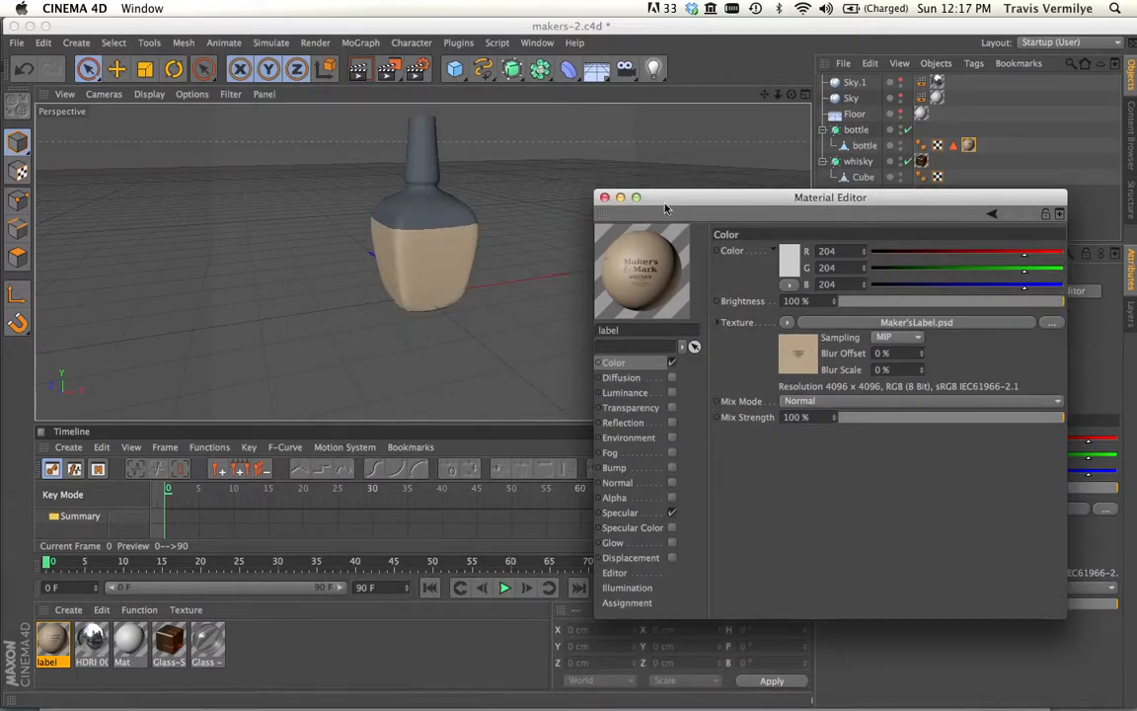
pyautogui.moveTo(830, 197); pyautogui.dragTo(446, 270)
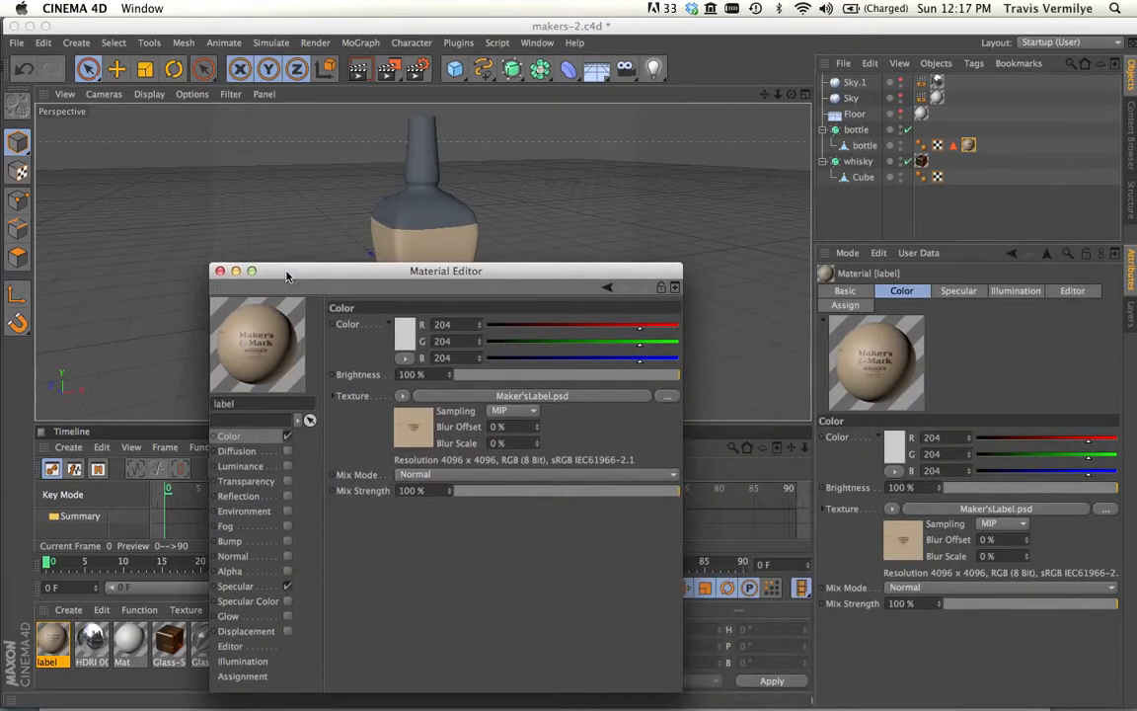
pyautogui.moveTo(446, 270); pyautogui.dragTo(387, 213)
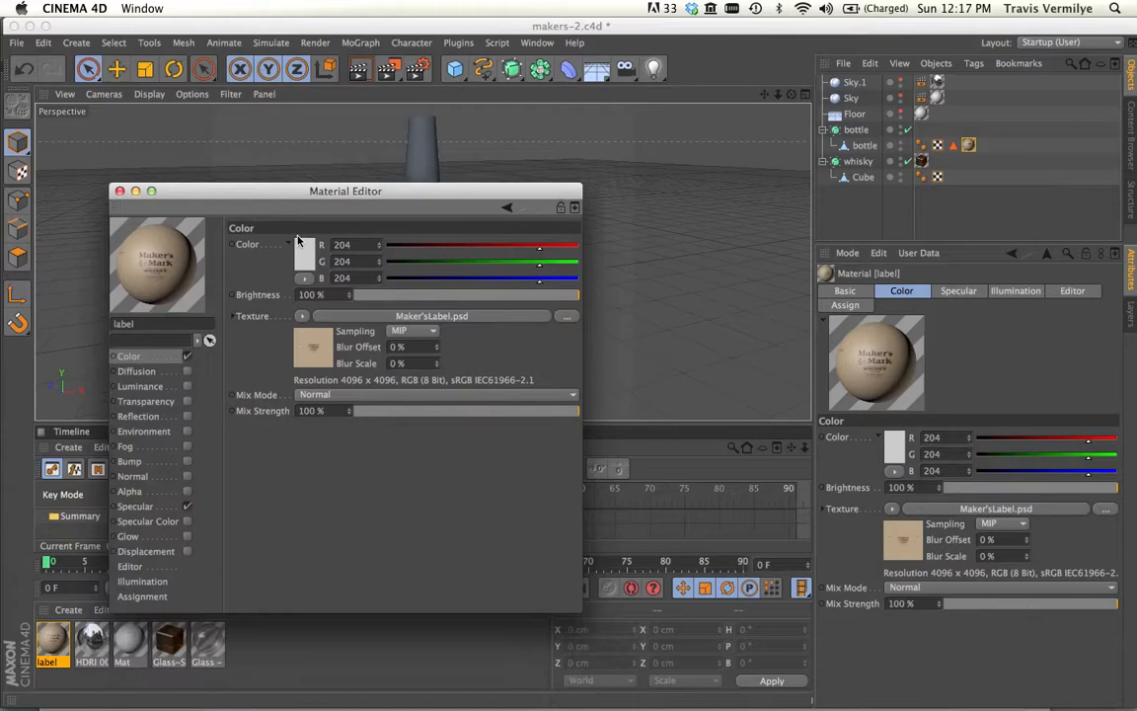
pyautogui.moveTo(345, 190); pyautogui.dragTo(347, 348)
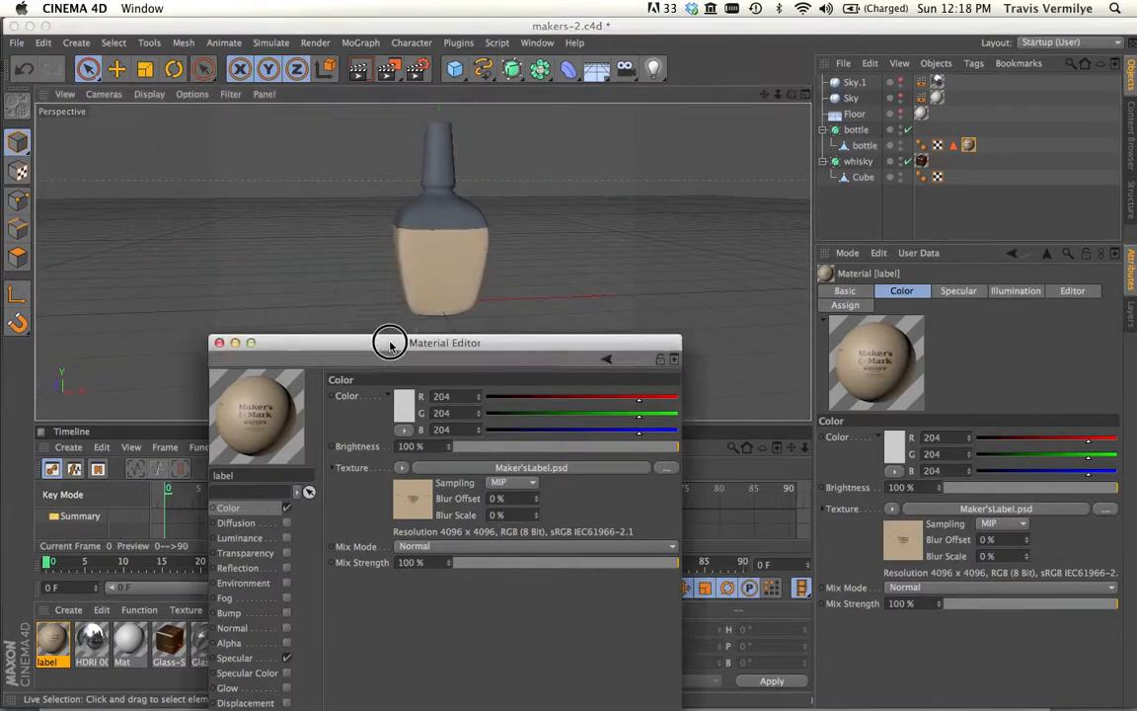
pyautogui.moveTo(445, 343); pyautogui.dragTo(427, 241)
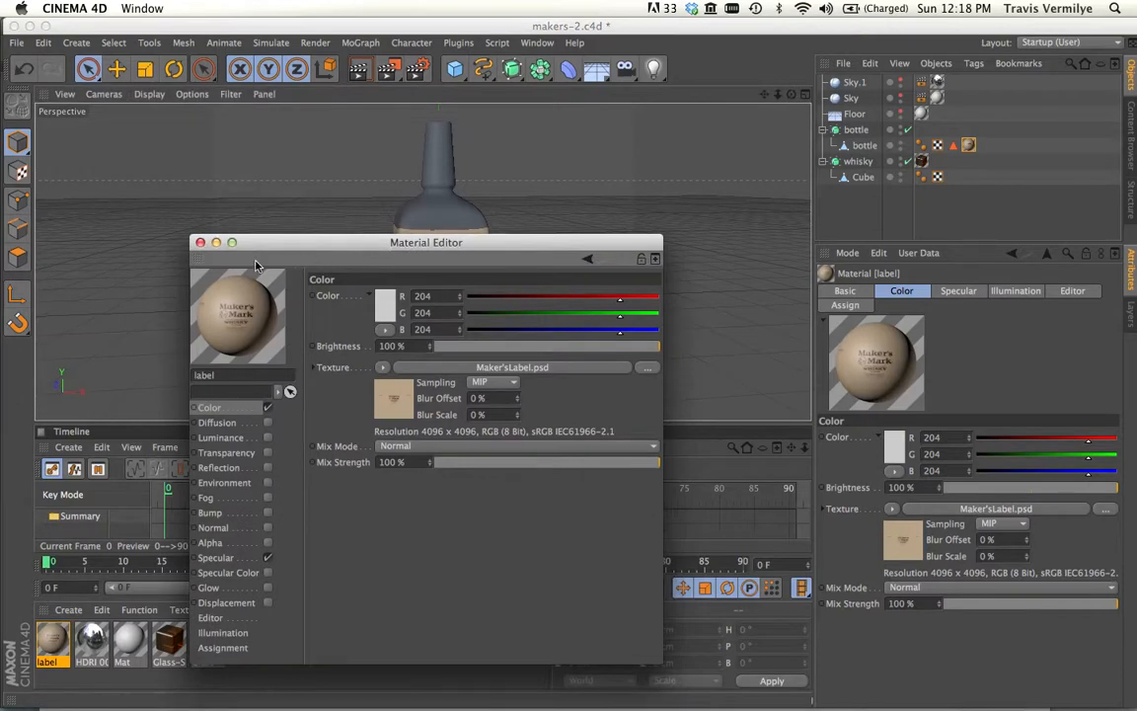
pyautogui.moveTo(273, 249)
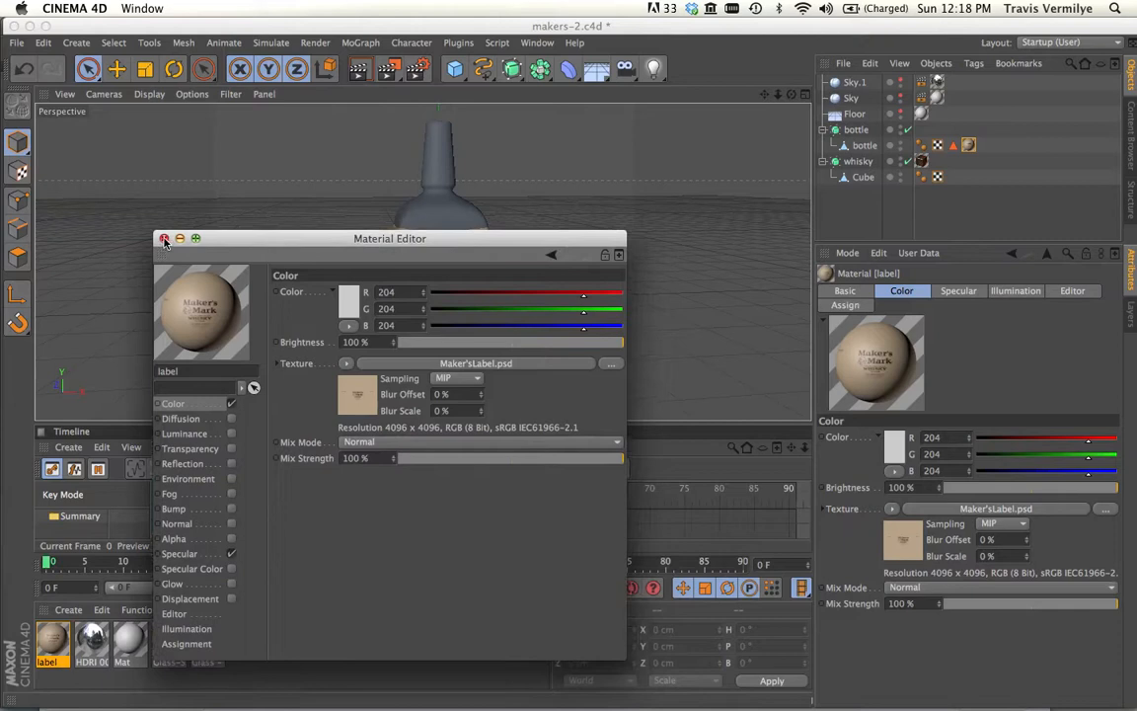
# Close the Material Editor and set the label texture tag's projection to Spherical
pyautogui.click(166, 239)
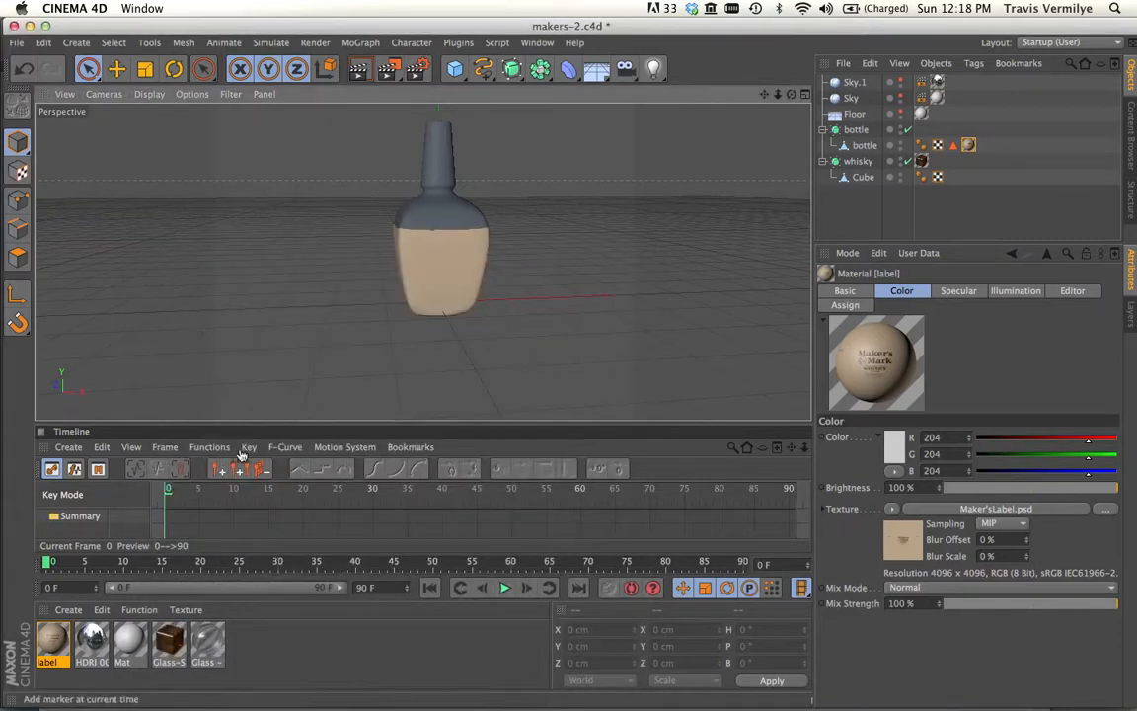
pyautogui.moveTo(969, 190)
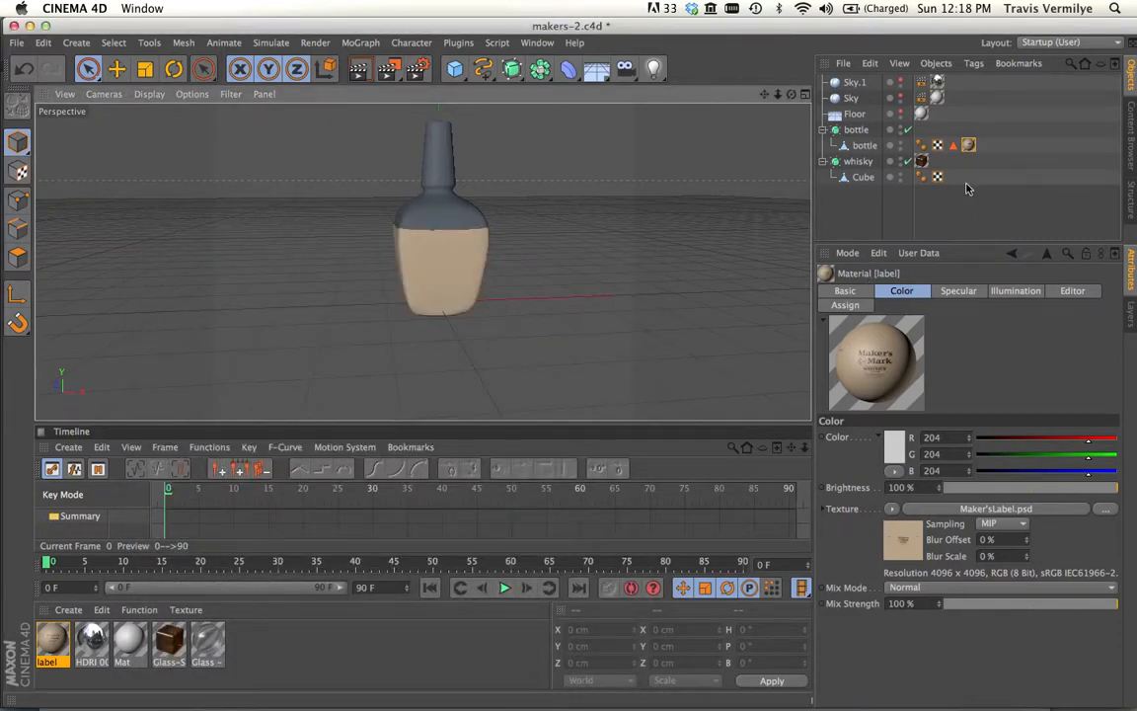
pyautogui.click(967, 146)
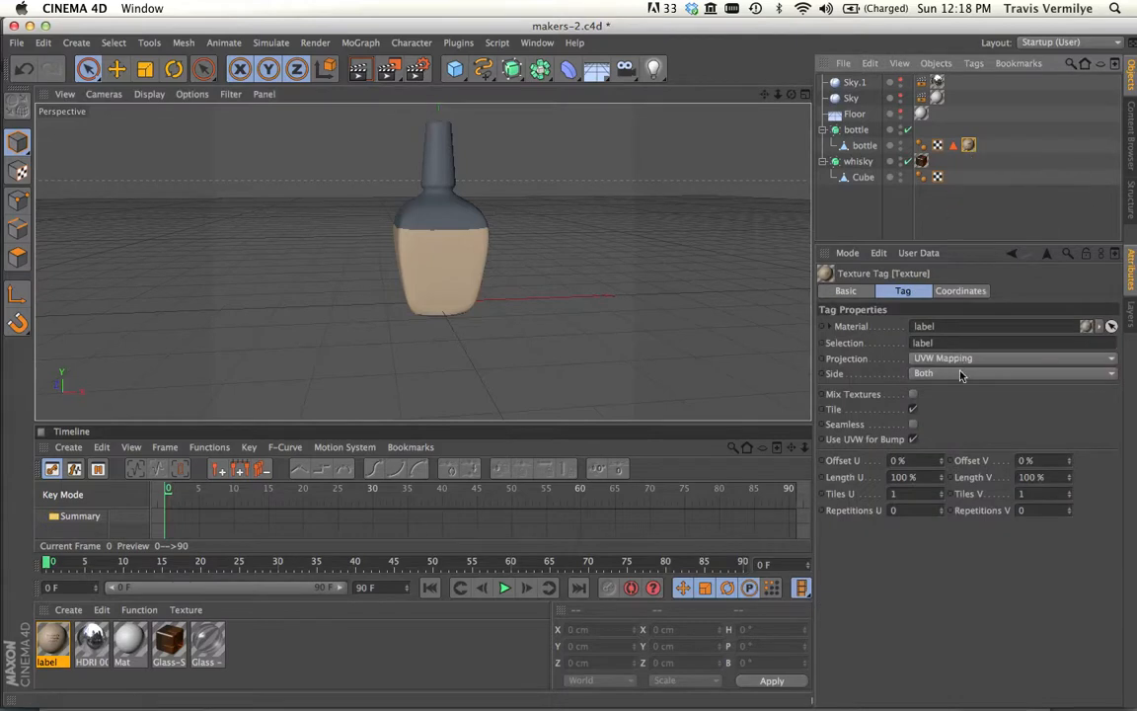
pyautogui.moveTo(948, 367)
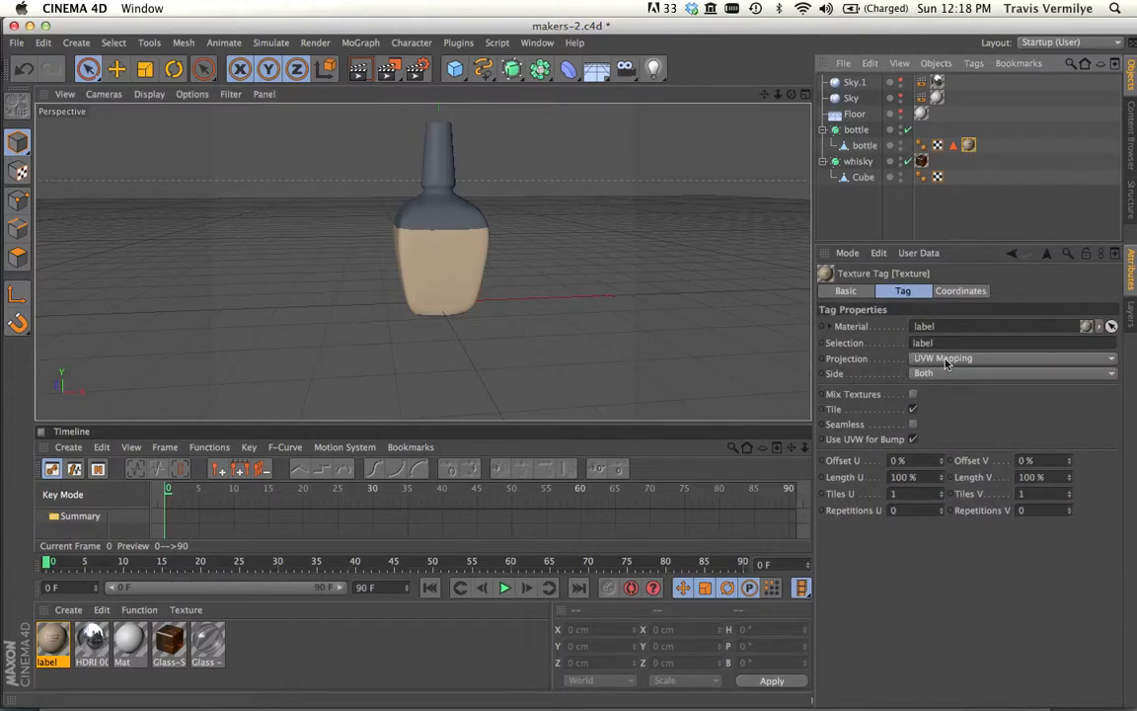
pyautogui.moveTo(872, 369)
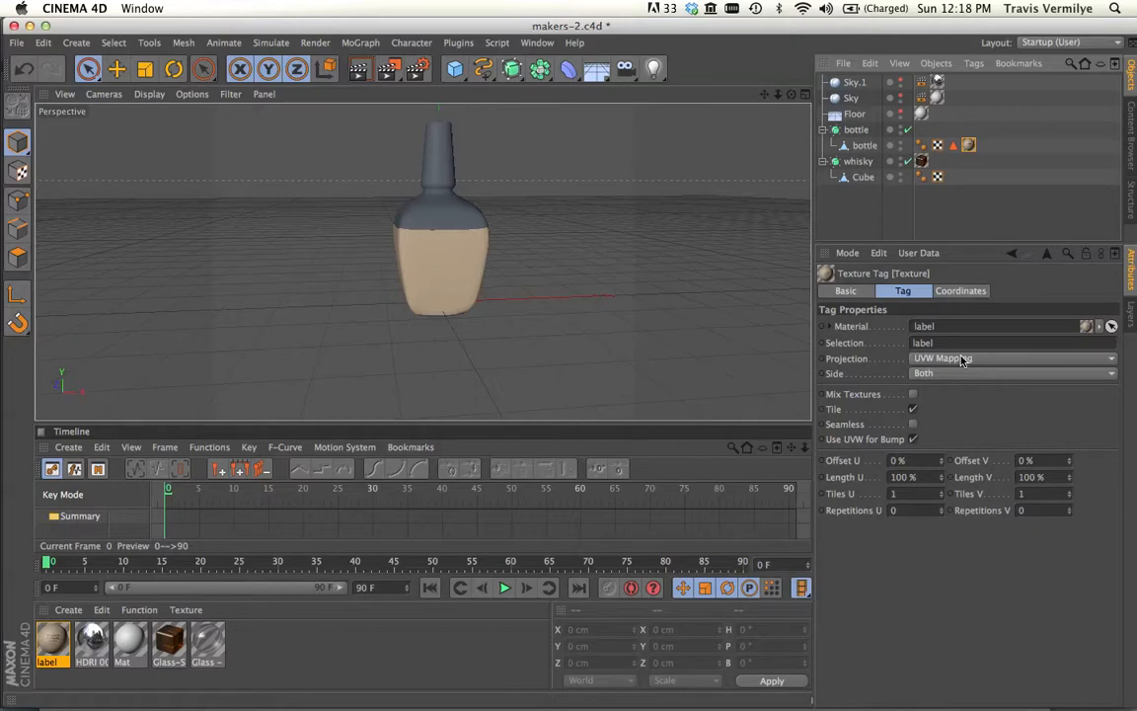
pyautogui.moveTo(983, 363)
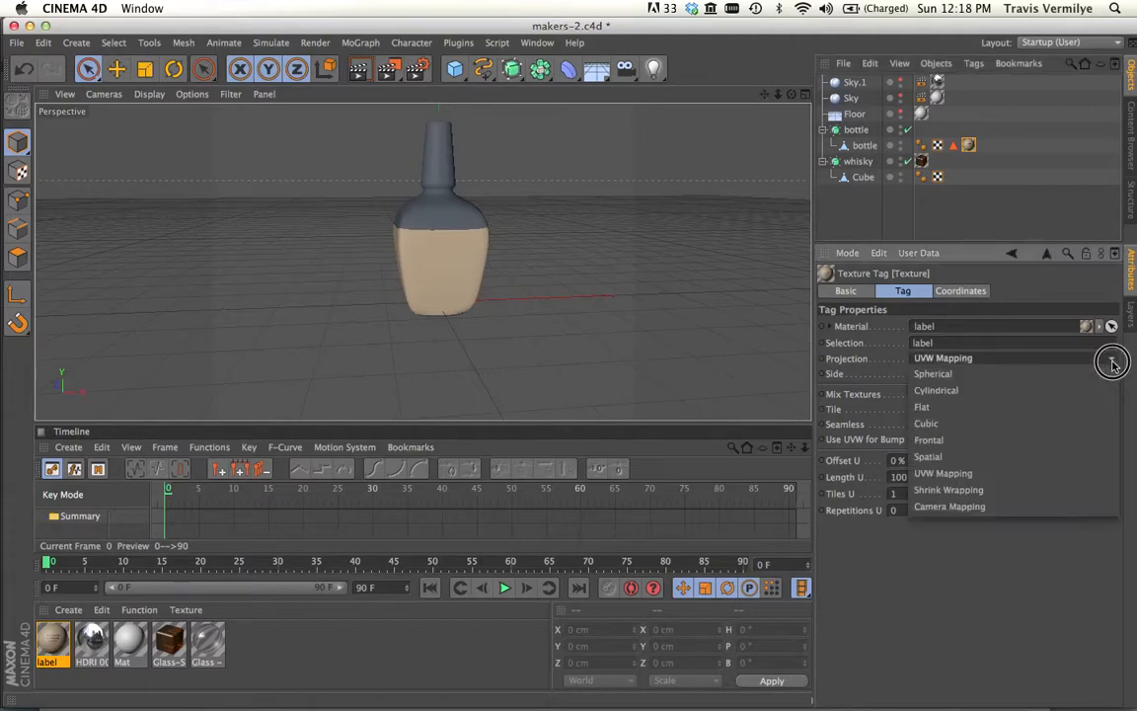
pyautogui.moveTo(976, 524)
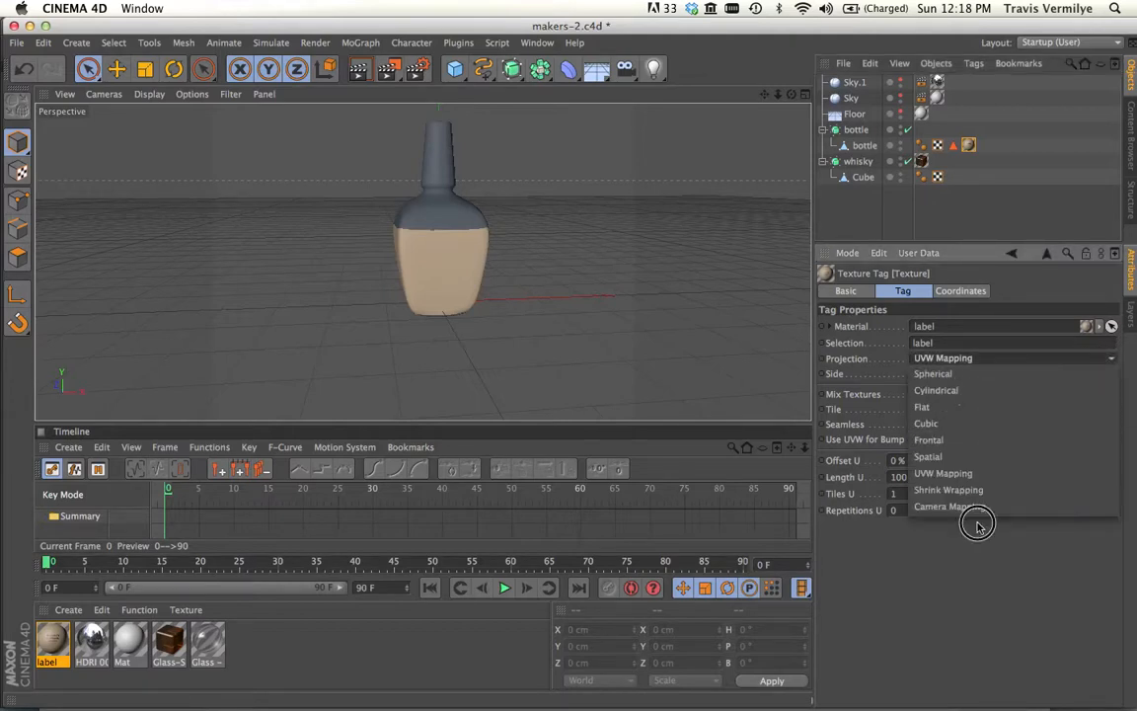
pyautogui.moveTo(975, 373)
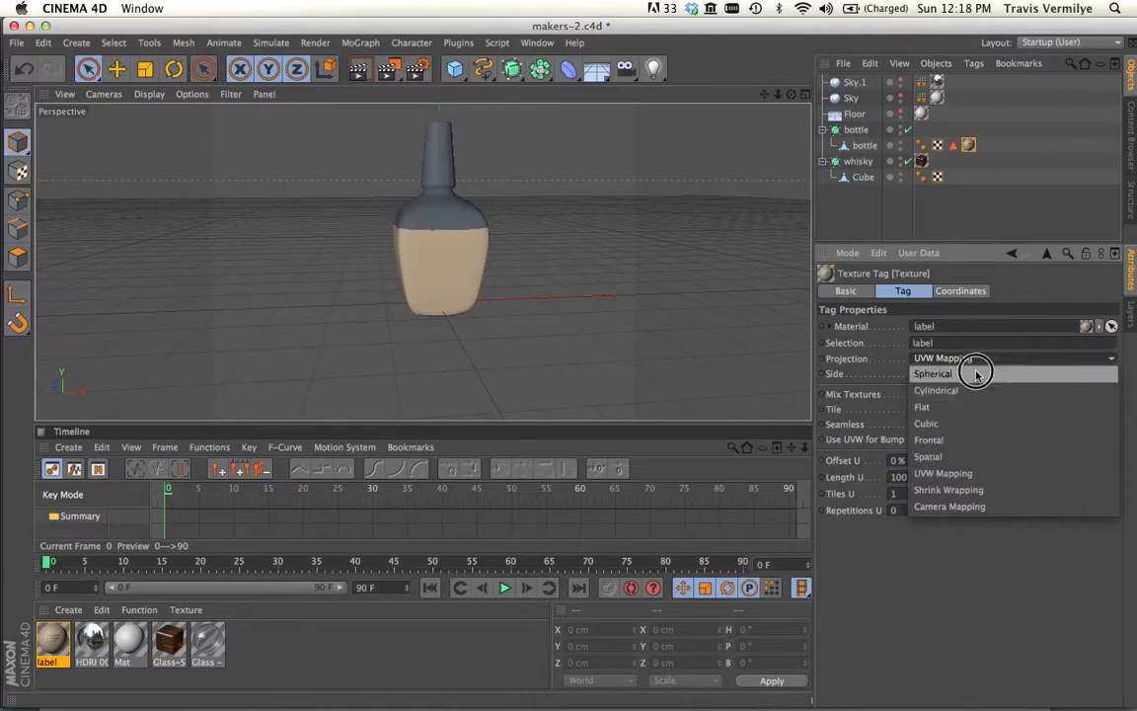
pyautogui.moveTo(944, 391)
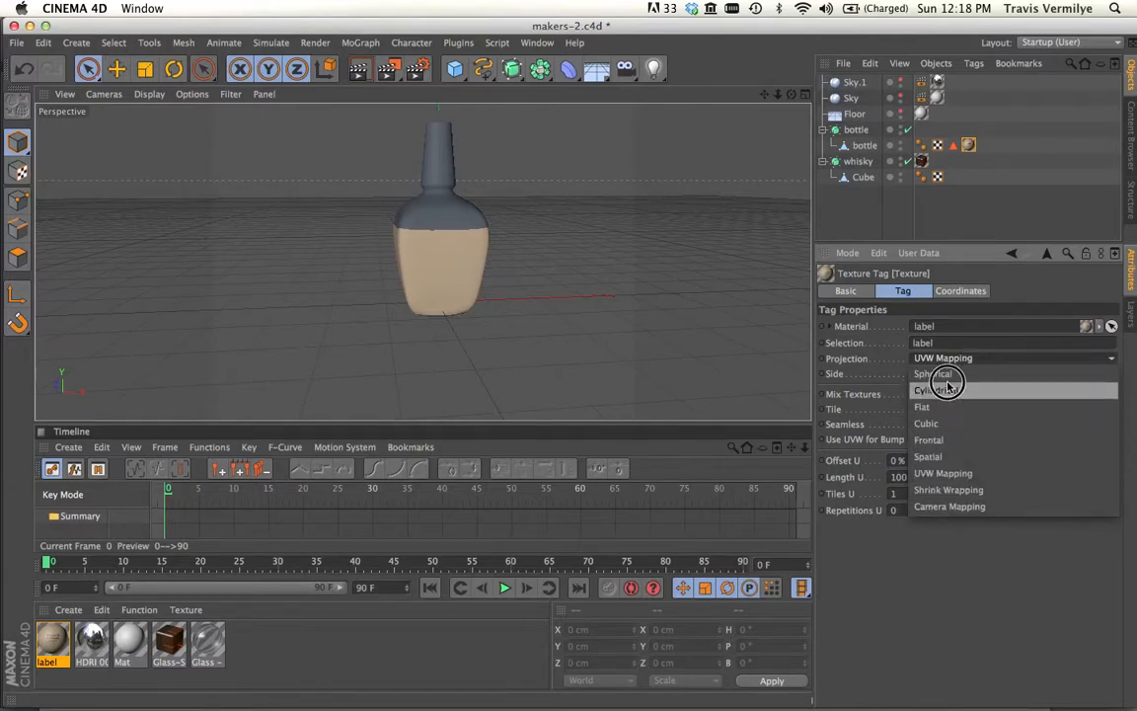
pyautogui.click(936, 373)
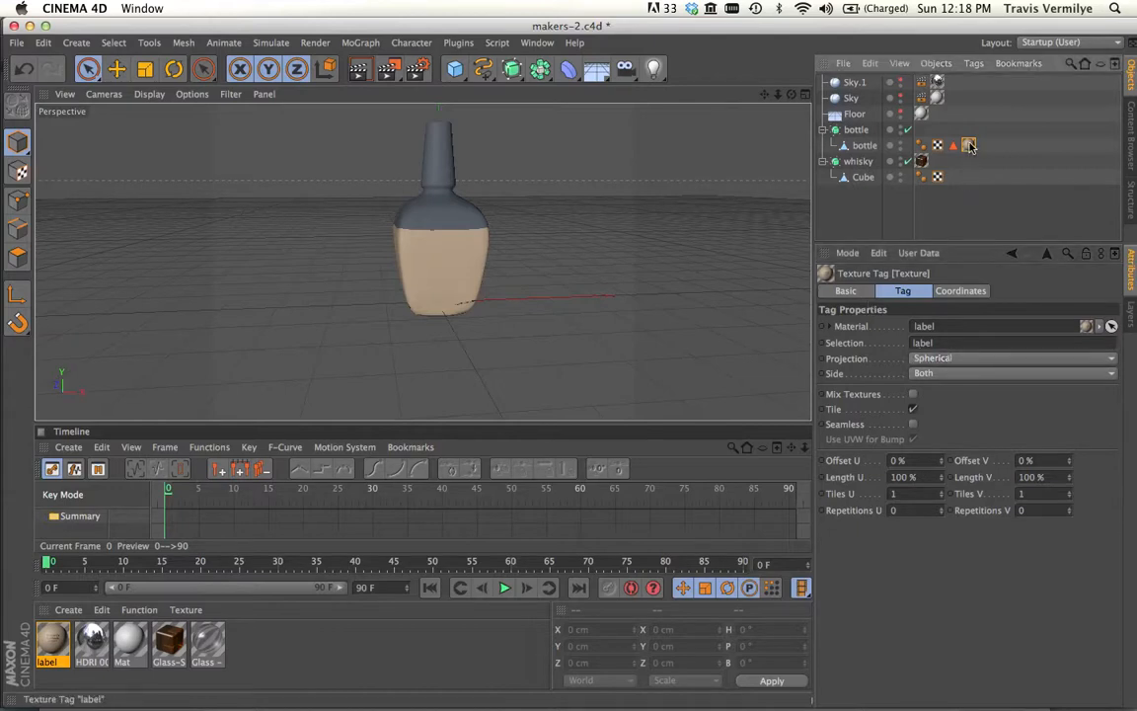
# Select the bottle's label texture tag to show its properties and orbit to inspect
pyautogui.click(857, 131)
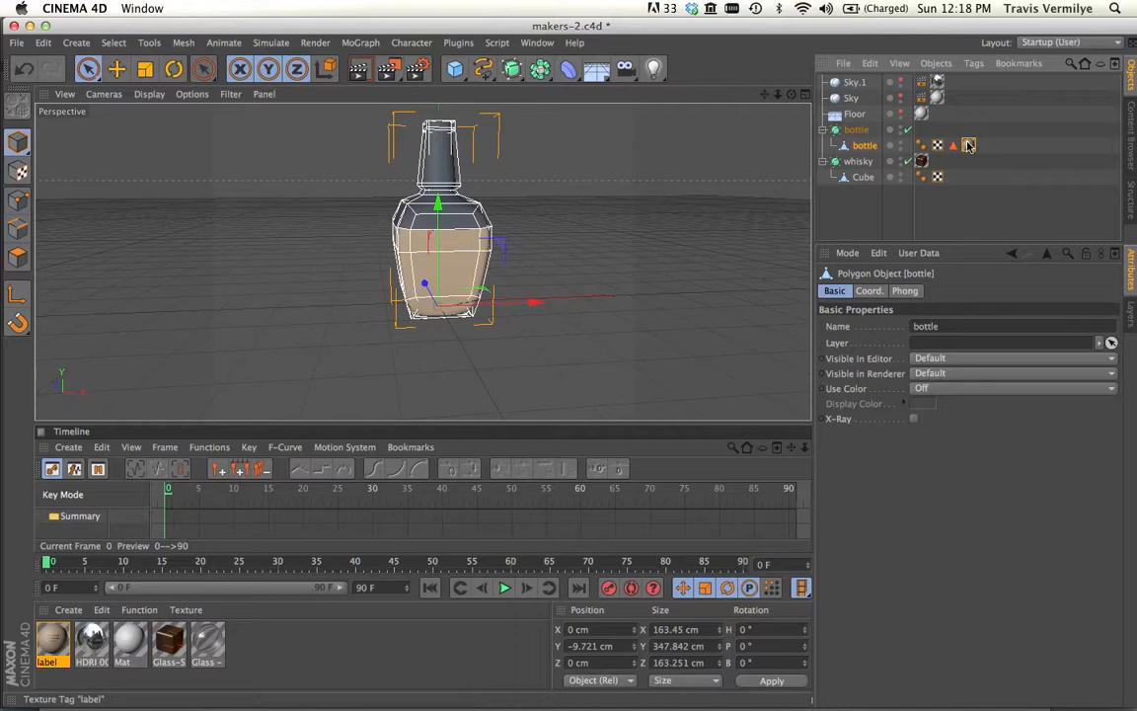
pyautogui.click(967, 146)
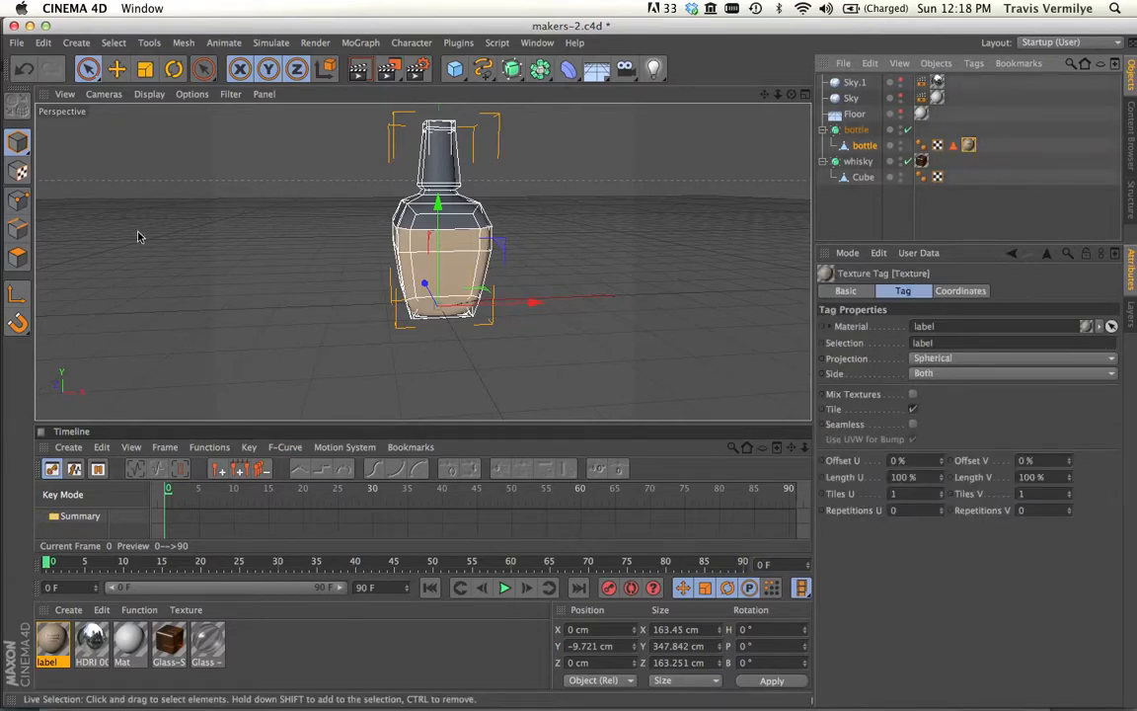
pyautogui.moveTo(439, 375)
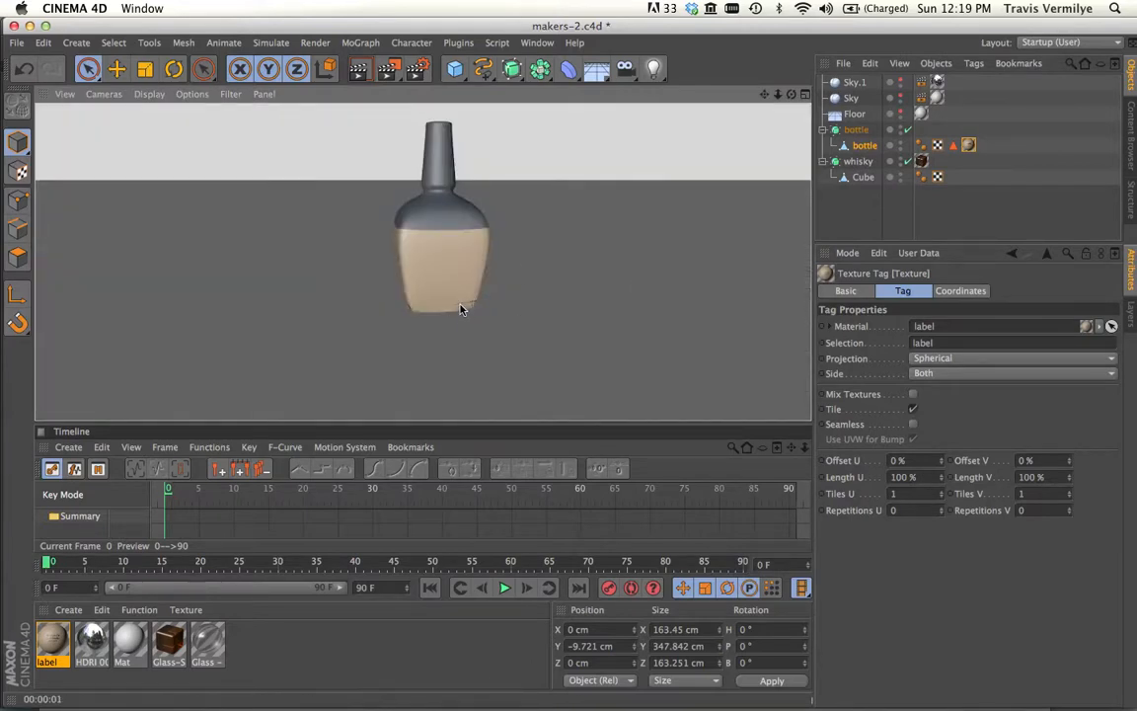
pyautogui.moveTo(462, 292)
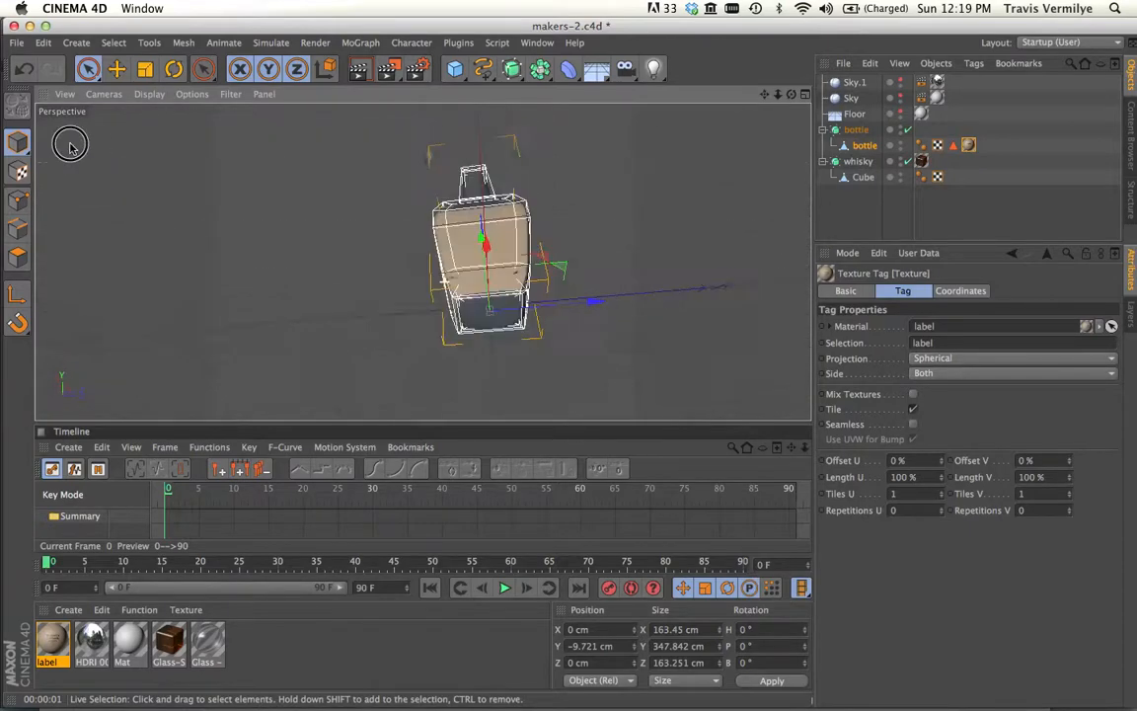
pyautogui.moveTo(483, 241); pyautogui.dragTo(410, 296)
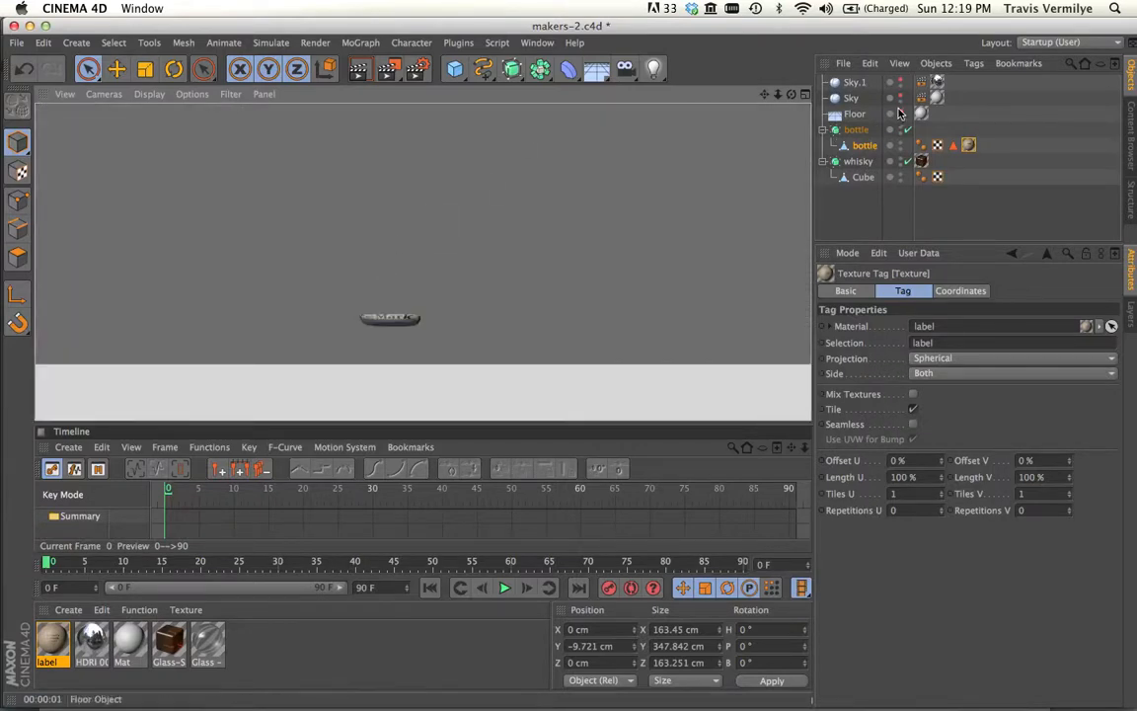
pyautogui.click(855, 113)
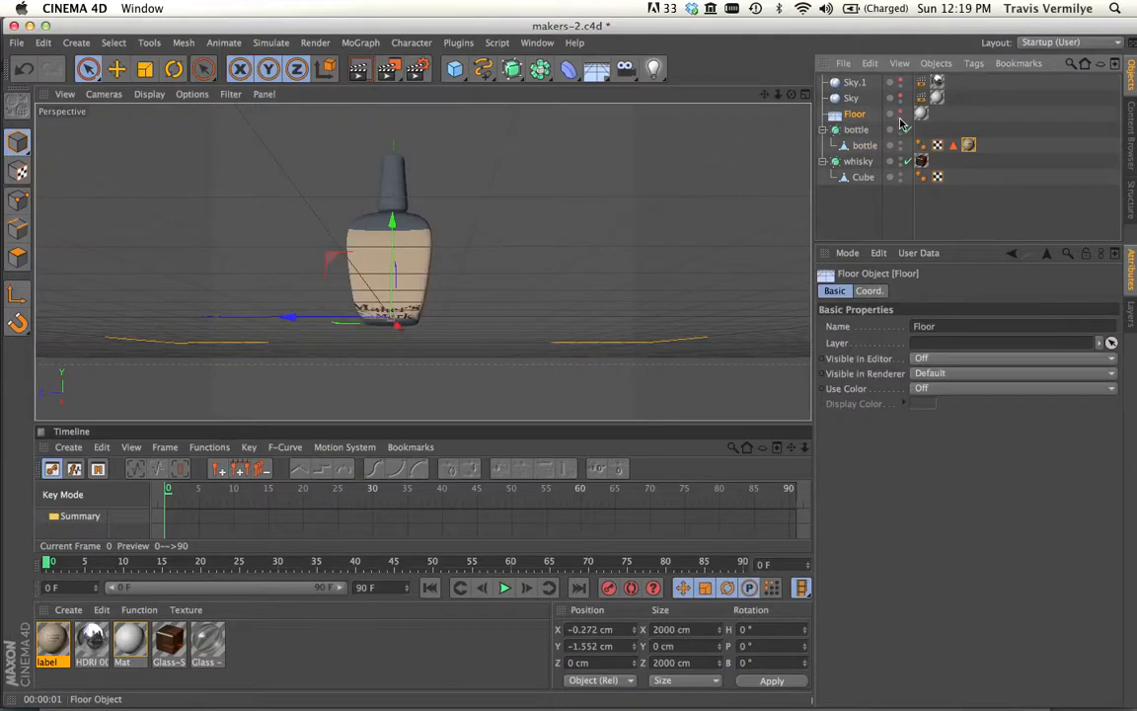
pyautogui.click(1011, 374)
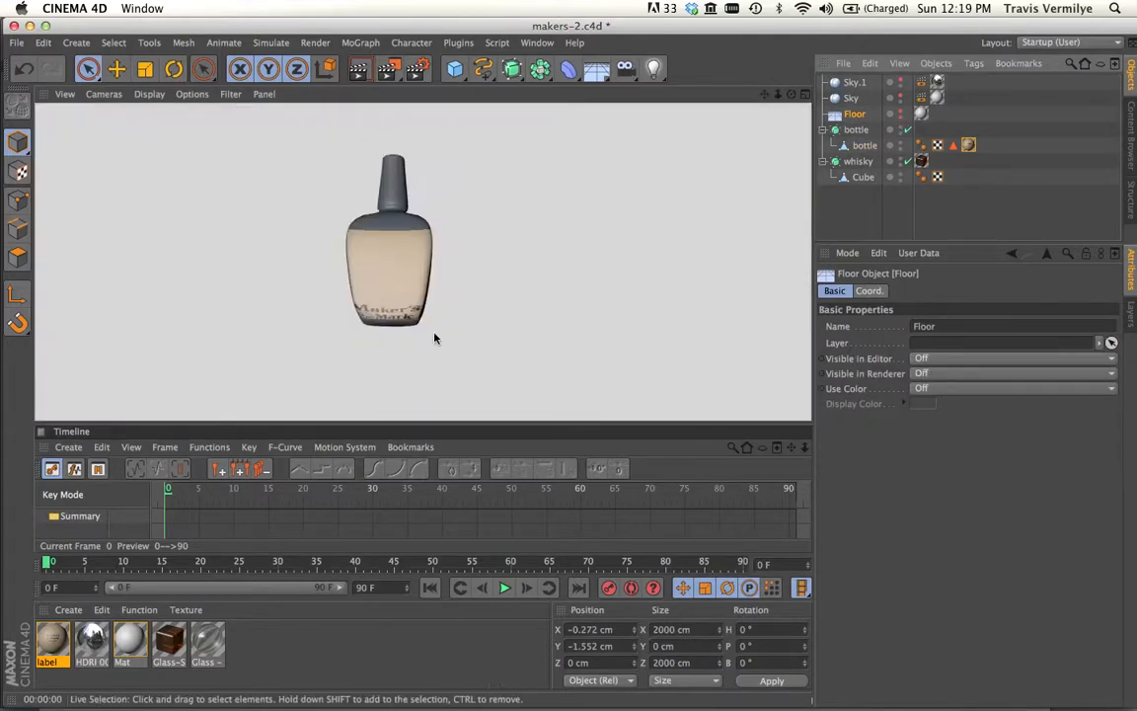
pyautogui.moveTo(395, 308)
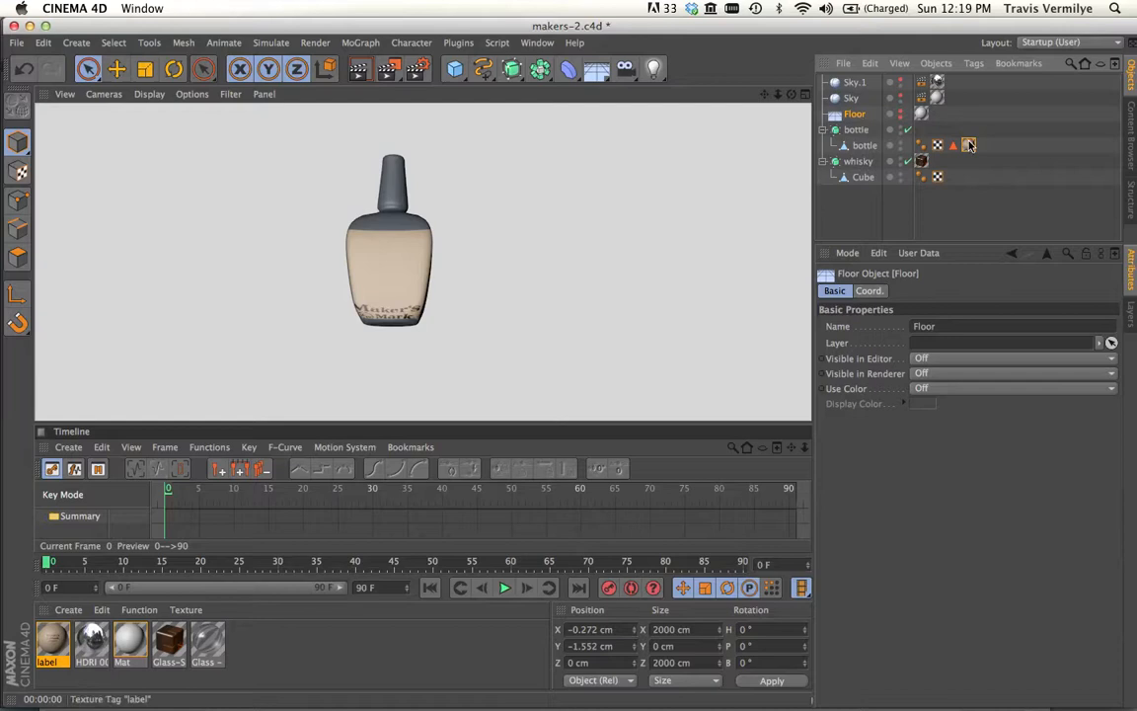
pyautogui.click(967, 146)
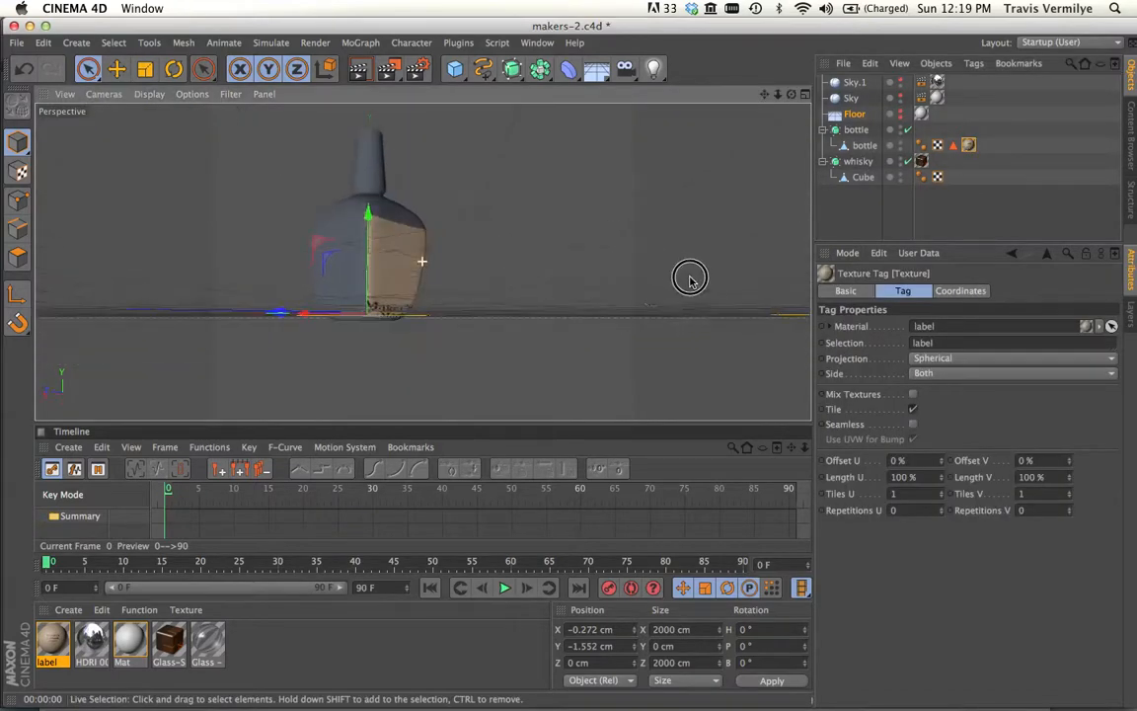
pyautogui.moveTo(691, 276); pyautogui.dragTo(344, 281)
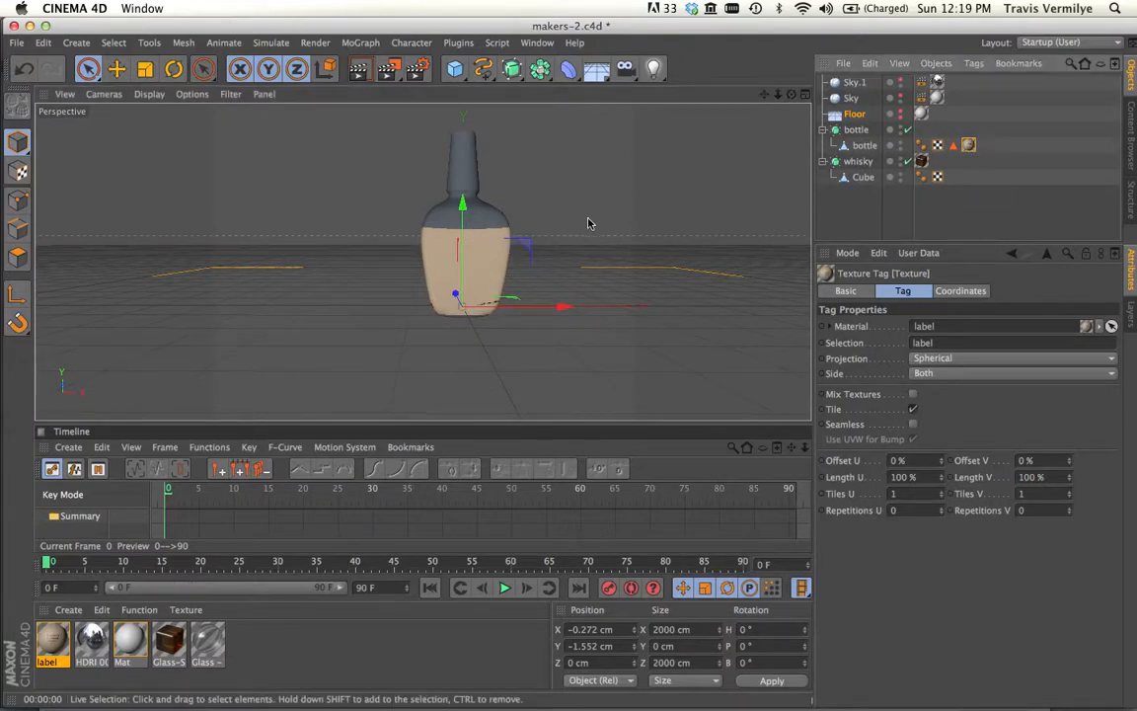
# Select the label tag, enable Texture Axis mode and move the projection sphere up onto the bottle body
pyautogui.click(865, 146)
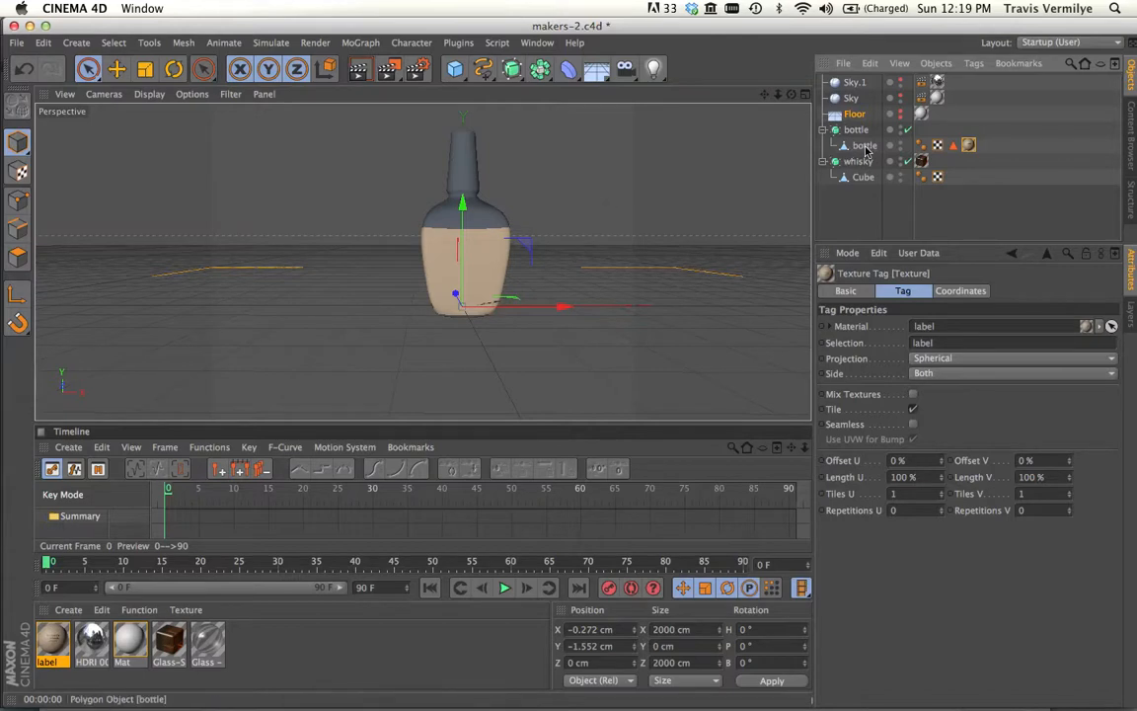
pyautogui.moveTo(865, 146)
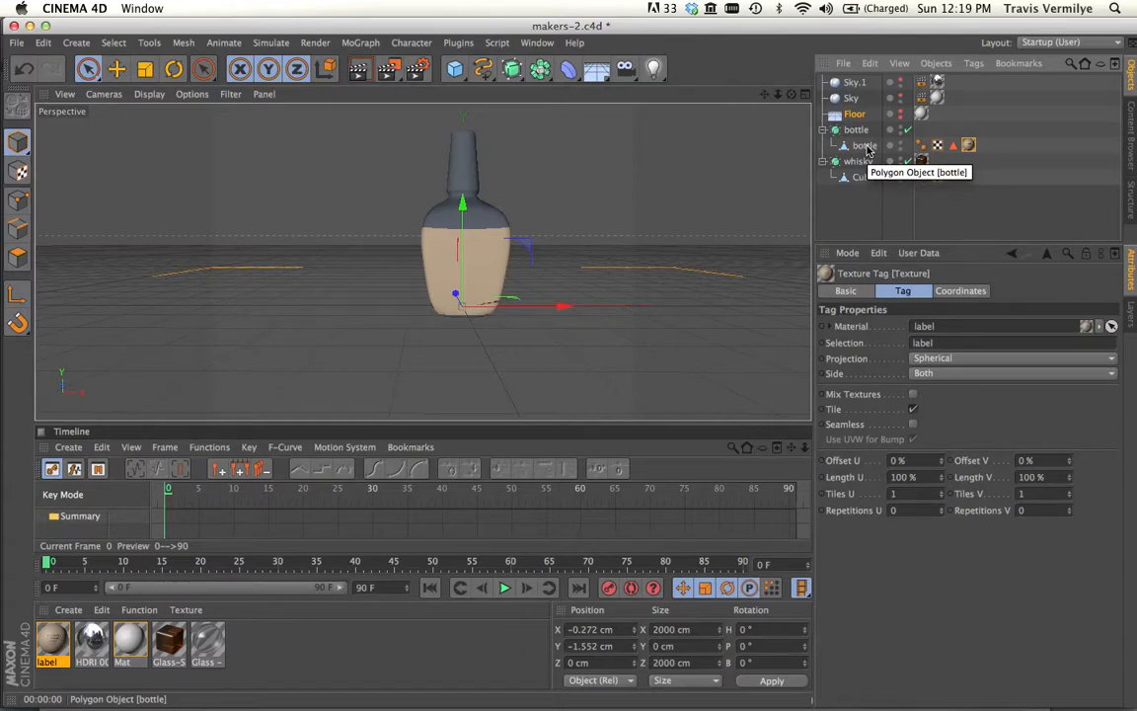
pyautogui.click(857, 130)
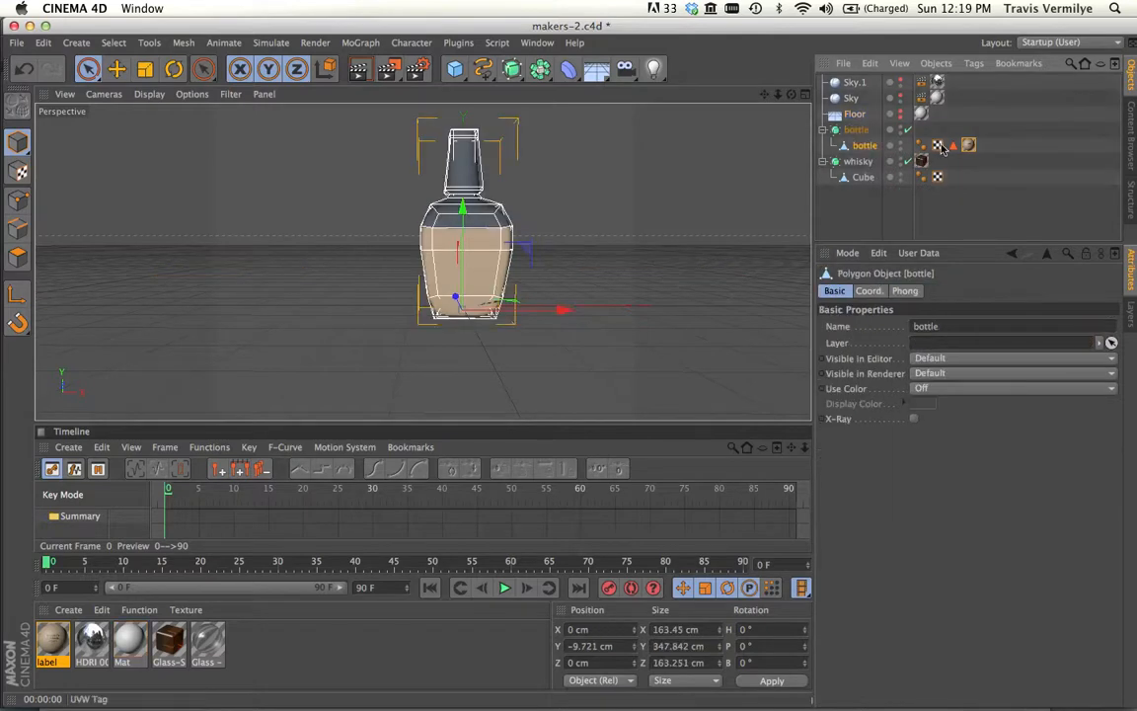
pyautogui.click(967, 146)
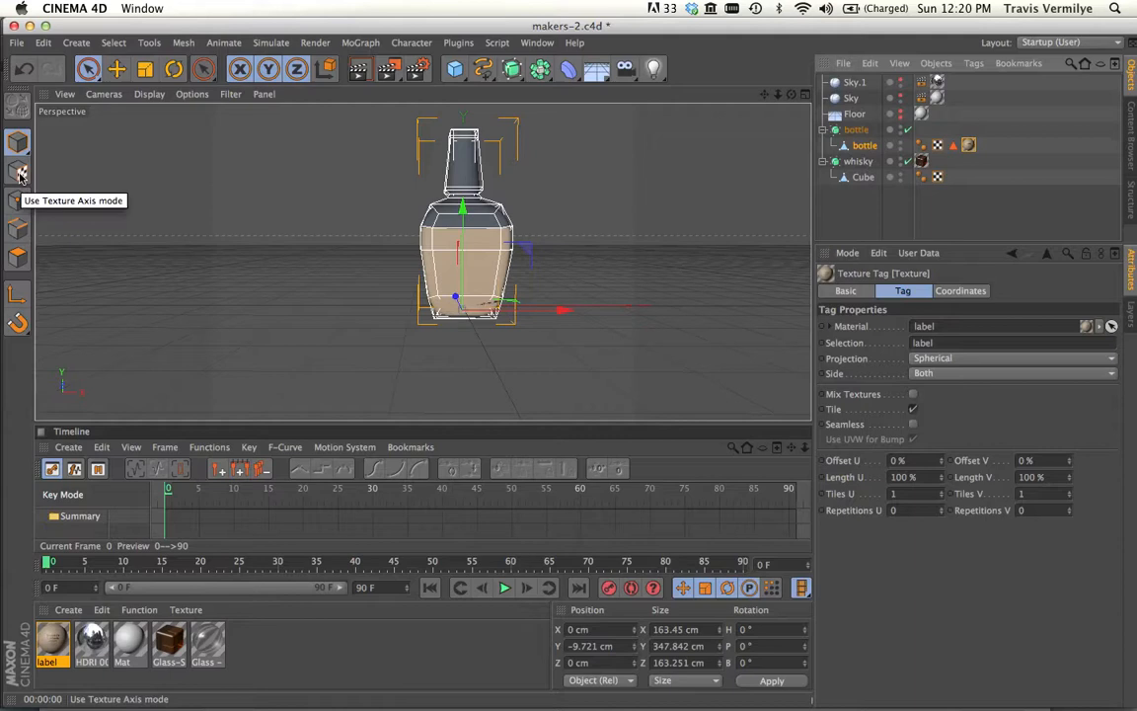
pyautogui.click(18, 170)
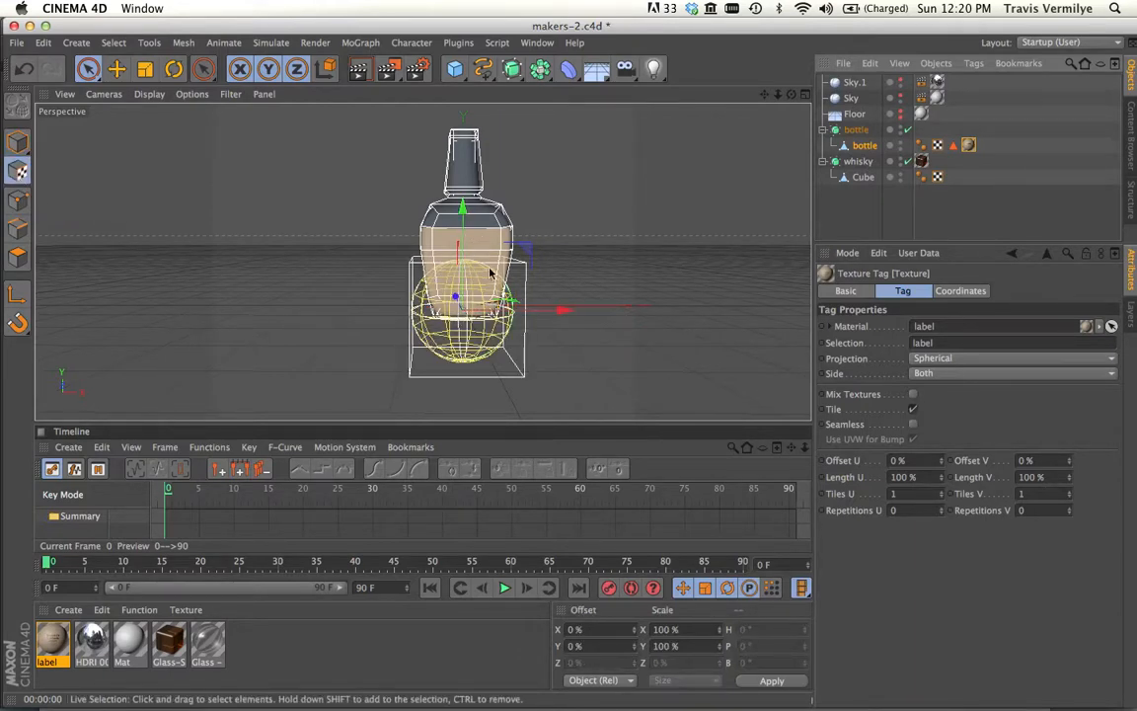
pyautogui.moveTo(478, 245)
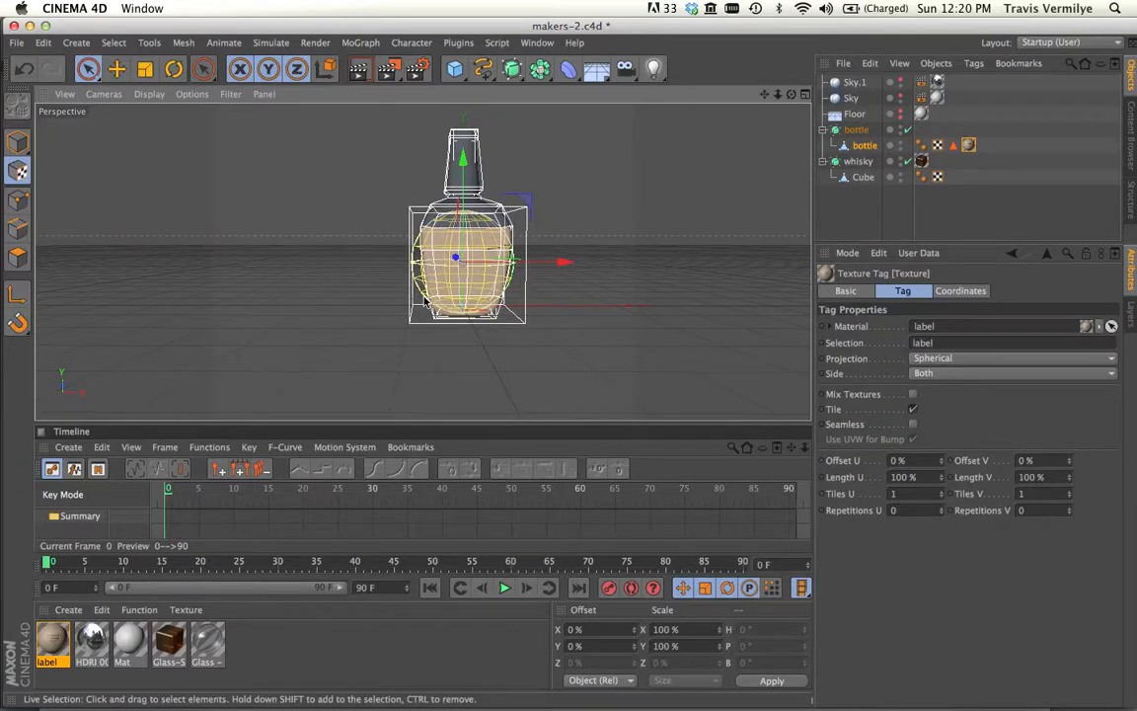
pyautogui.moveTo(419, 245)
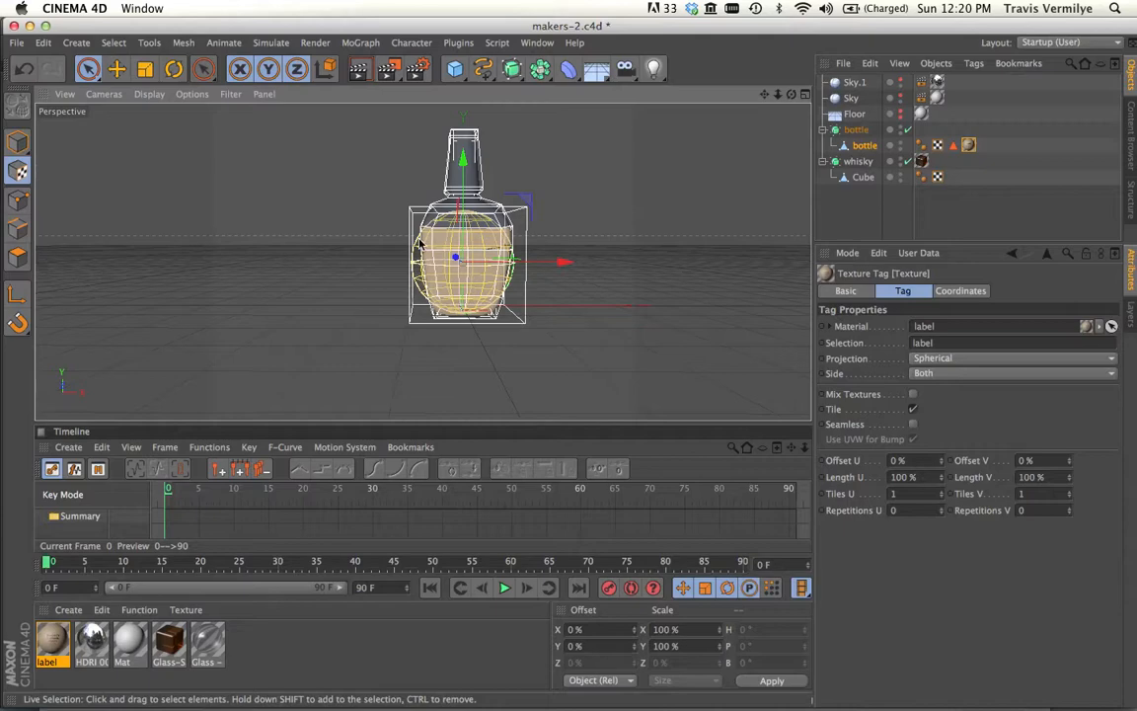
pyautogui.moveTo(502, 257)
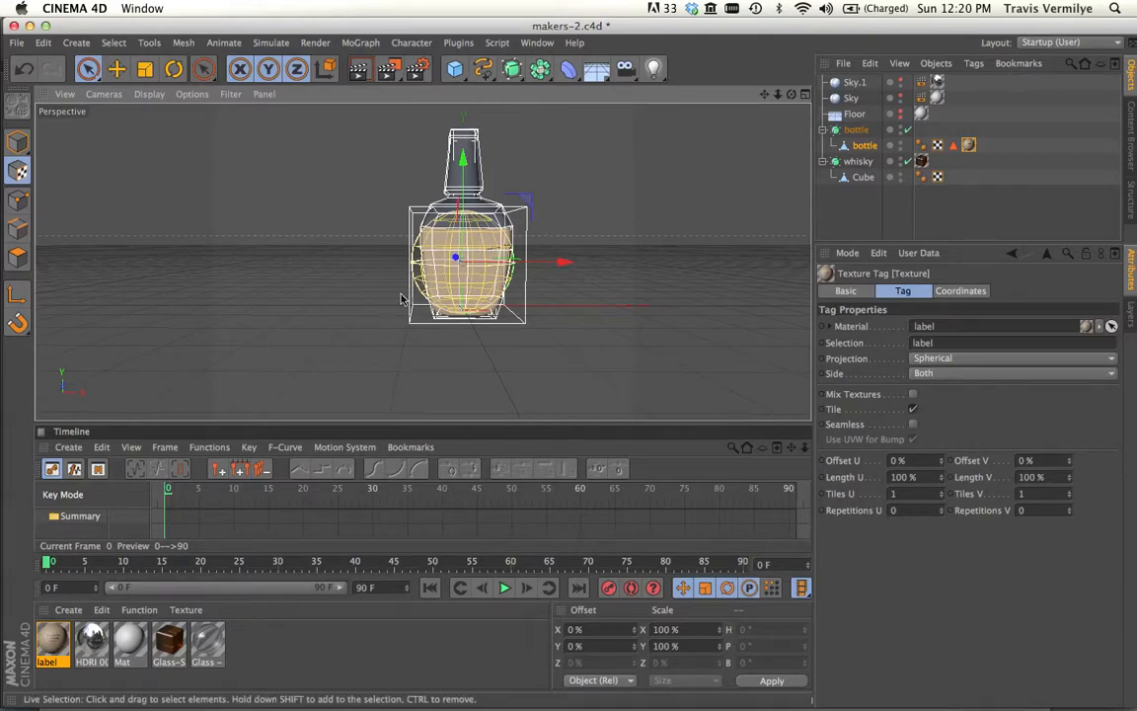
pyautogui.moveTo(458, 261); pyautogui.dragTo(470, 326)
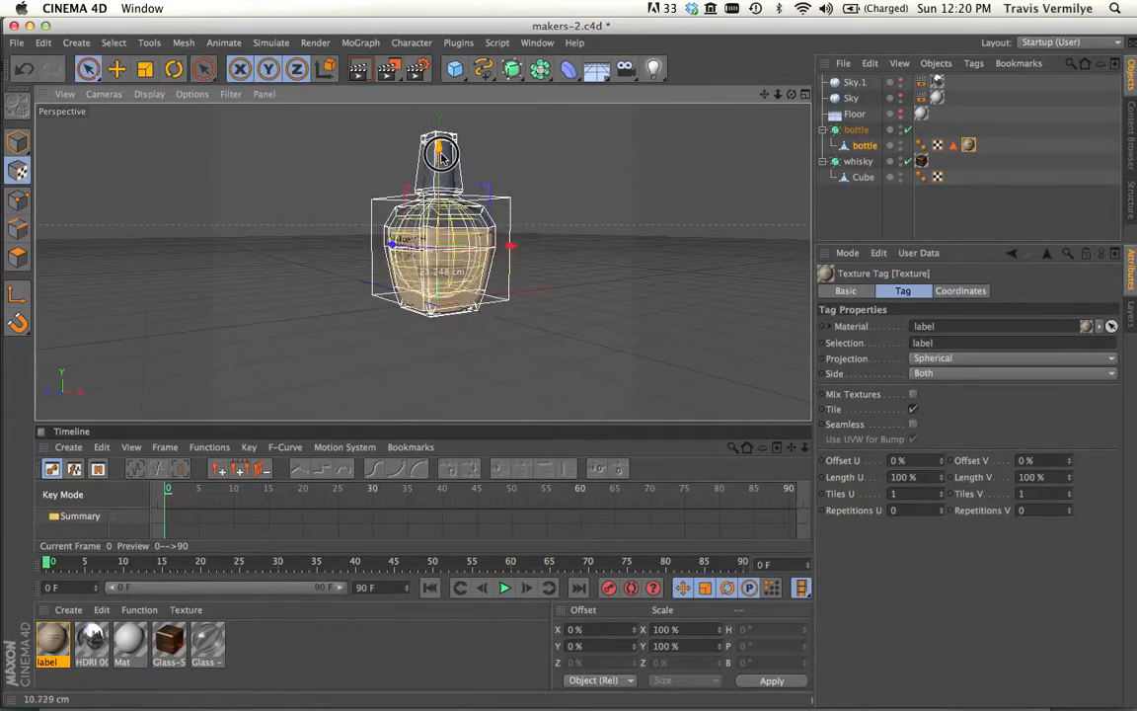
pyautogui.click(174, 67)
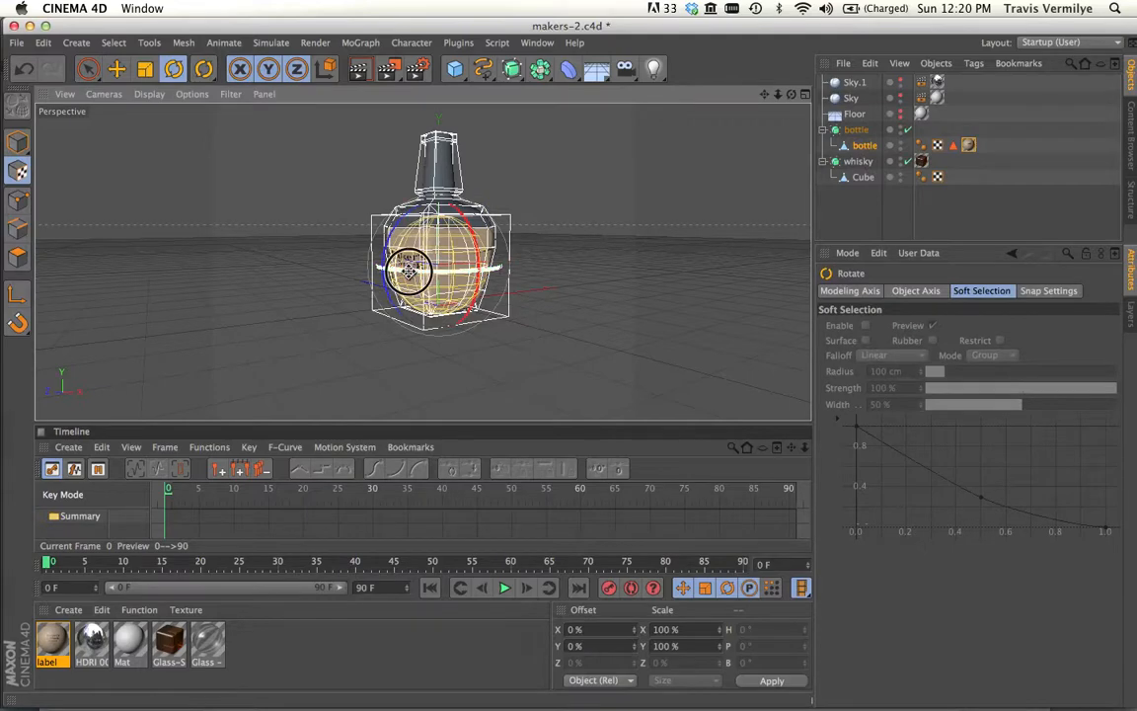
# Rotate the spherical projection so the label image faces the front of the bottle
pyautogui.moveTo(407, 269); pyautogui.dragTo(545, 243)
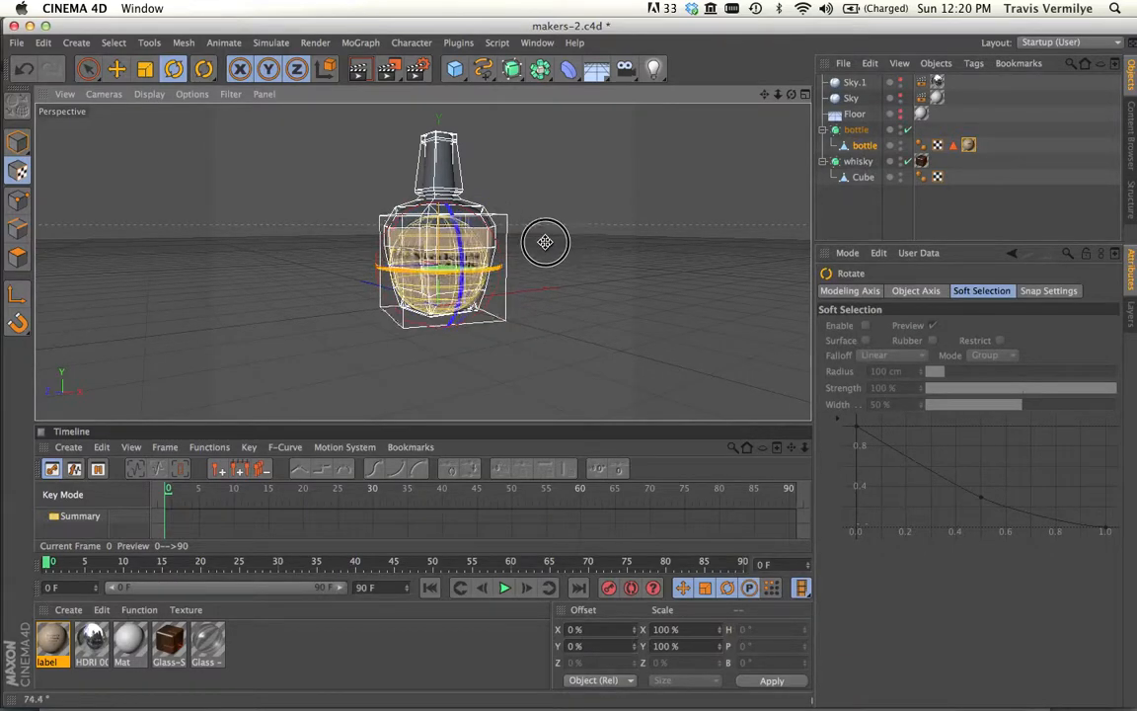
pyautogui.moveTo(545, 242); pyautogui.dragTo(453, 261)
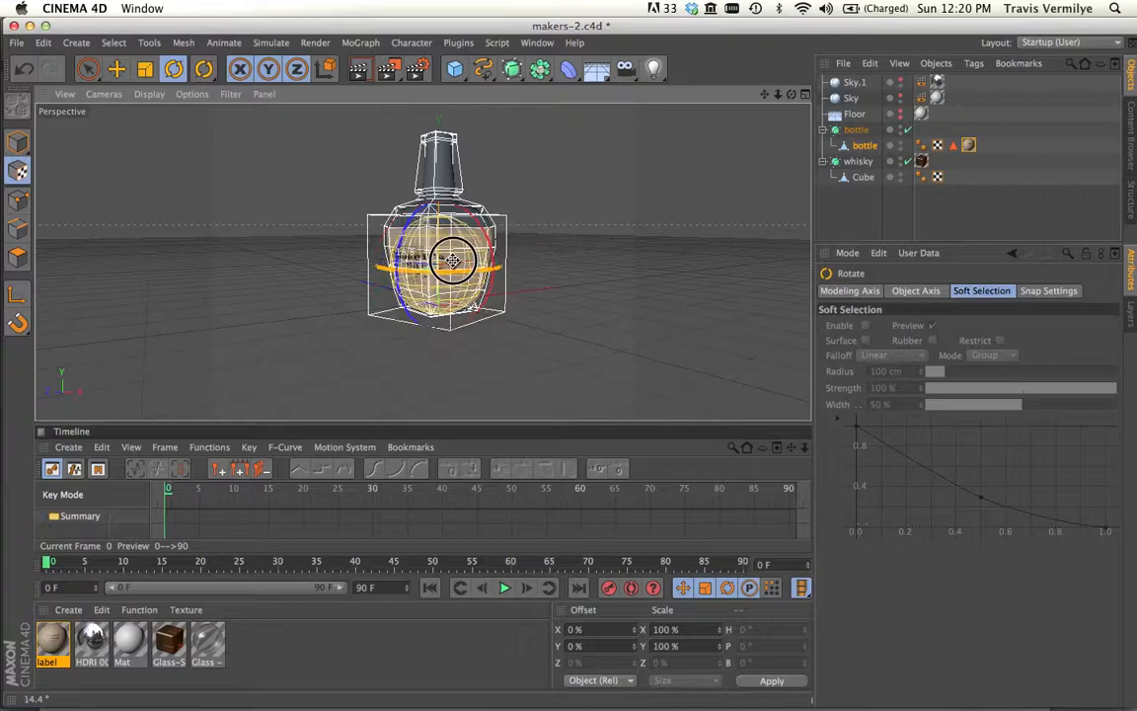
pyautogui.moveTo(452, 261); pyautogui.dragTo(592, 241)
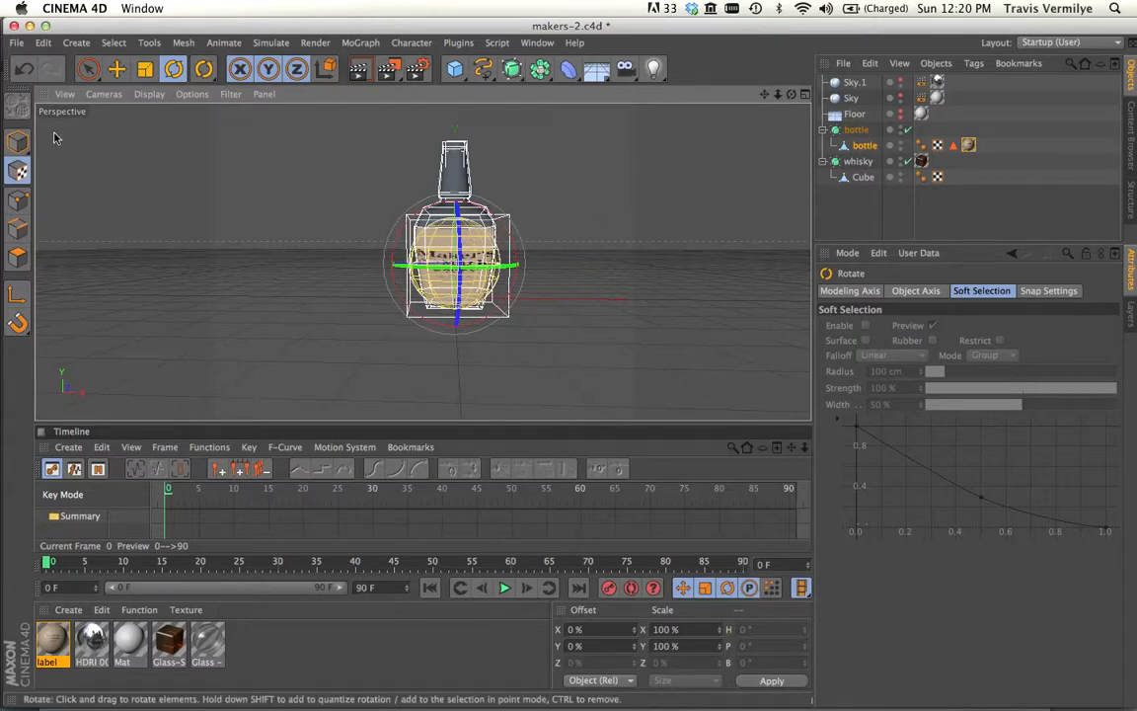
pyautogui.moveTo(672, 252)
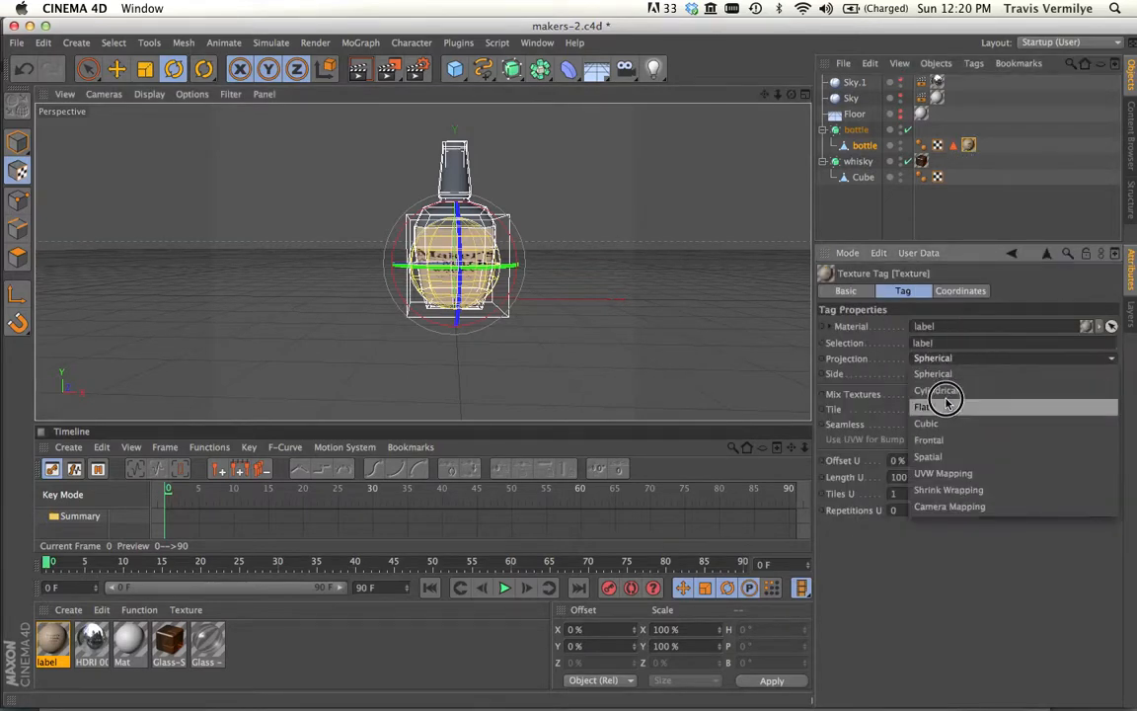
# Set the label tag's projection to Cylindrical and rotate the cylinder around the bottle
pyautogui.click(940, 389)
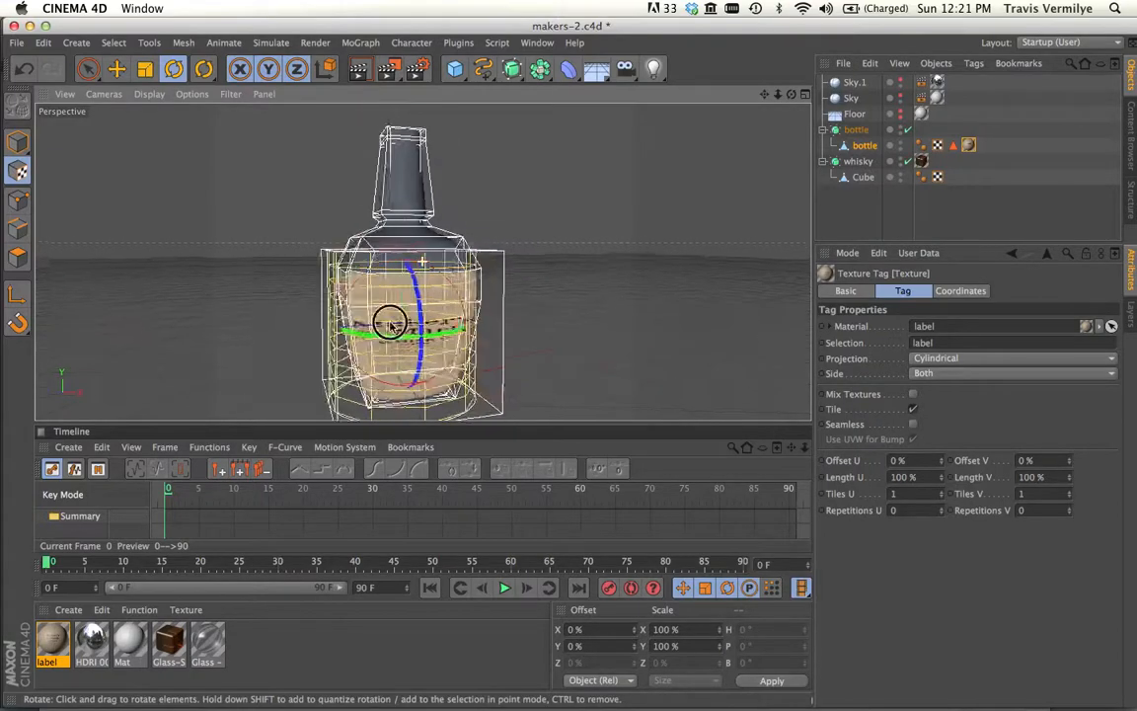
pyautogui.moveTo(424, 326); pyautogui.dragTo(365, 316)
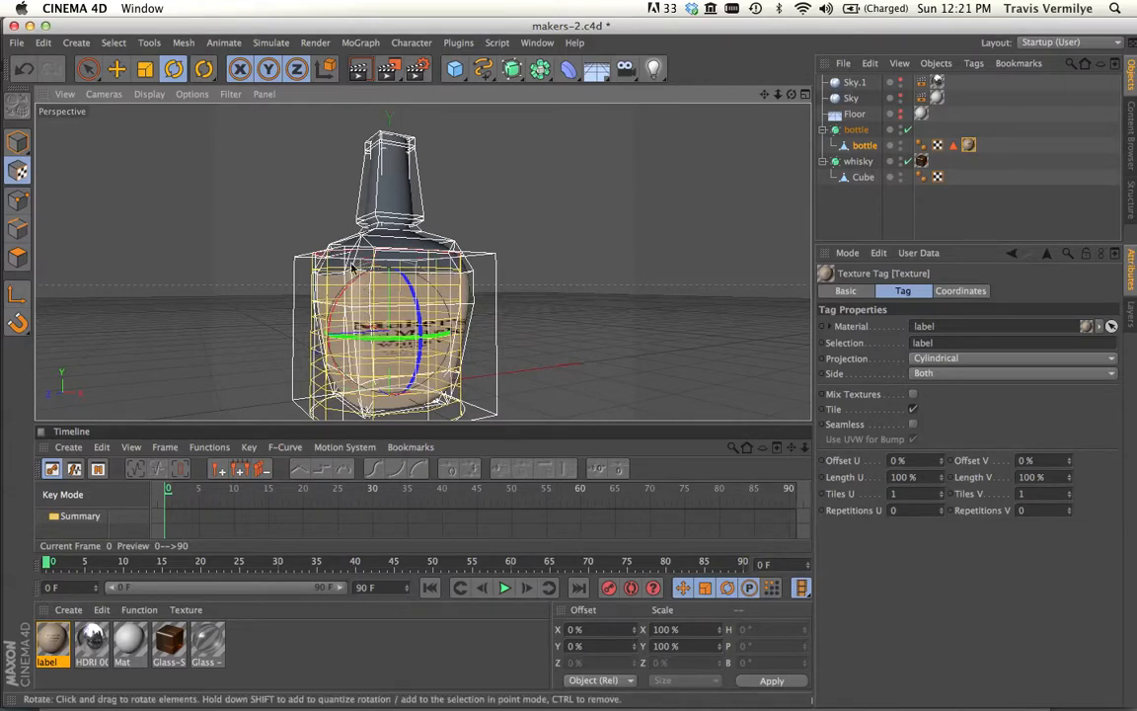
pyautogui.moveTo(430, 377)
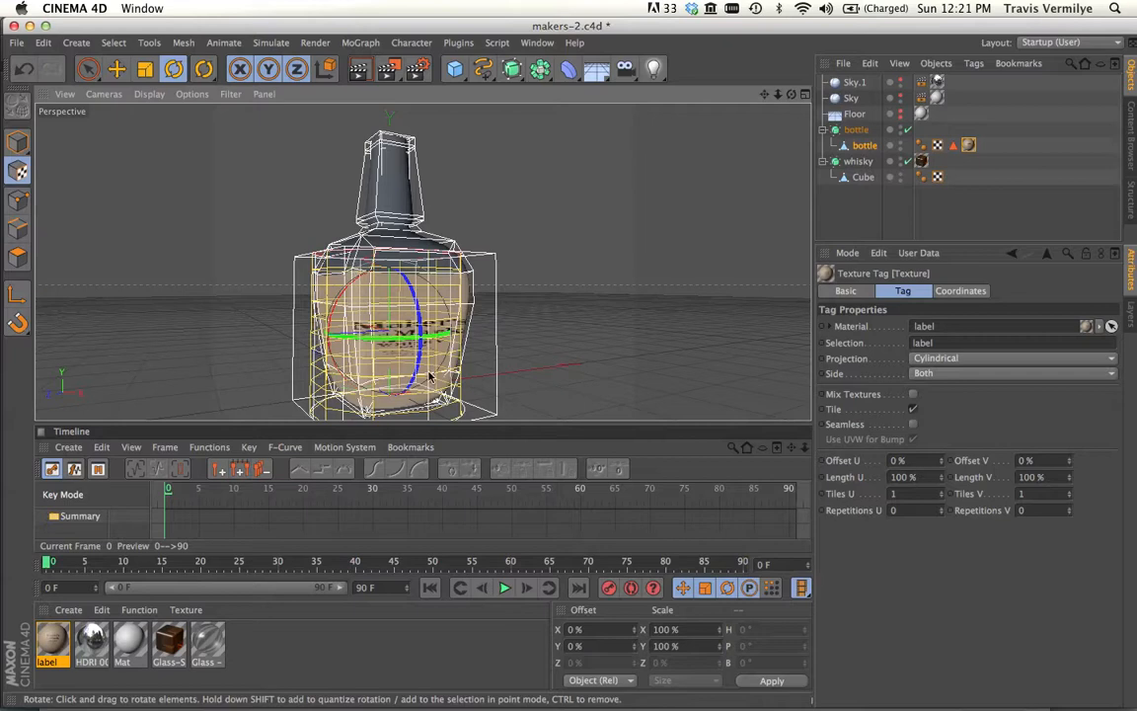
pyautogui.moveTo(529, 340)
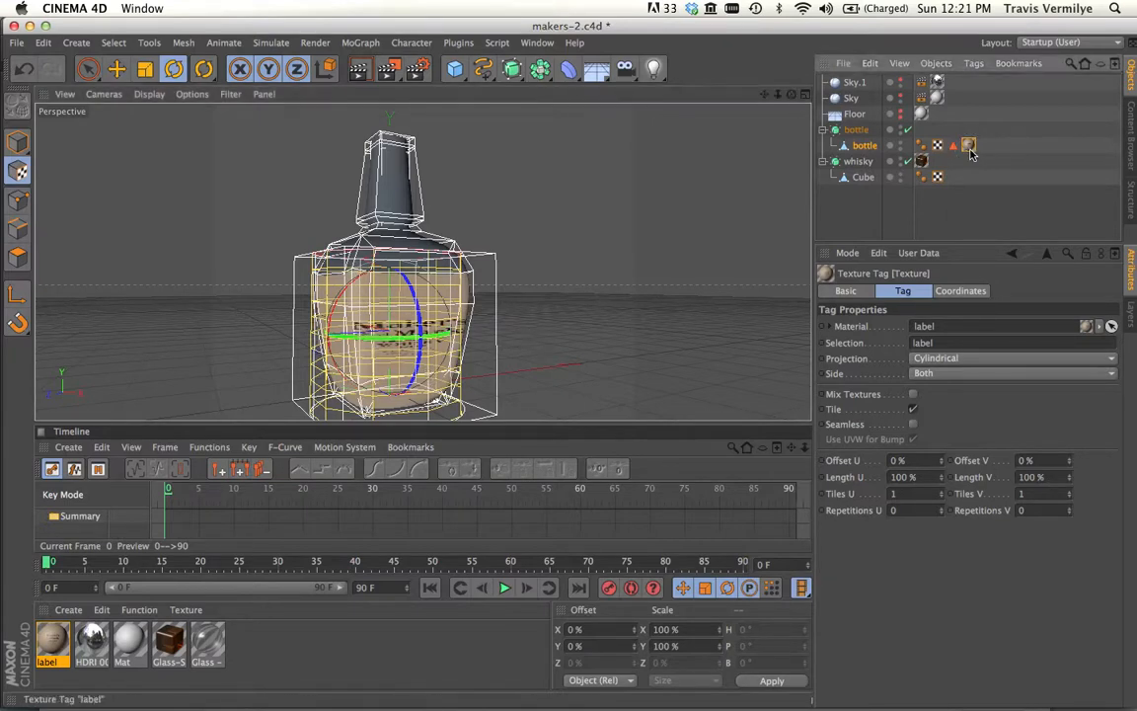
pyautogui.moveTo(943, 466)
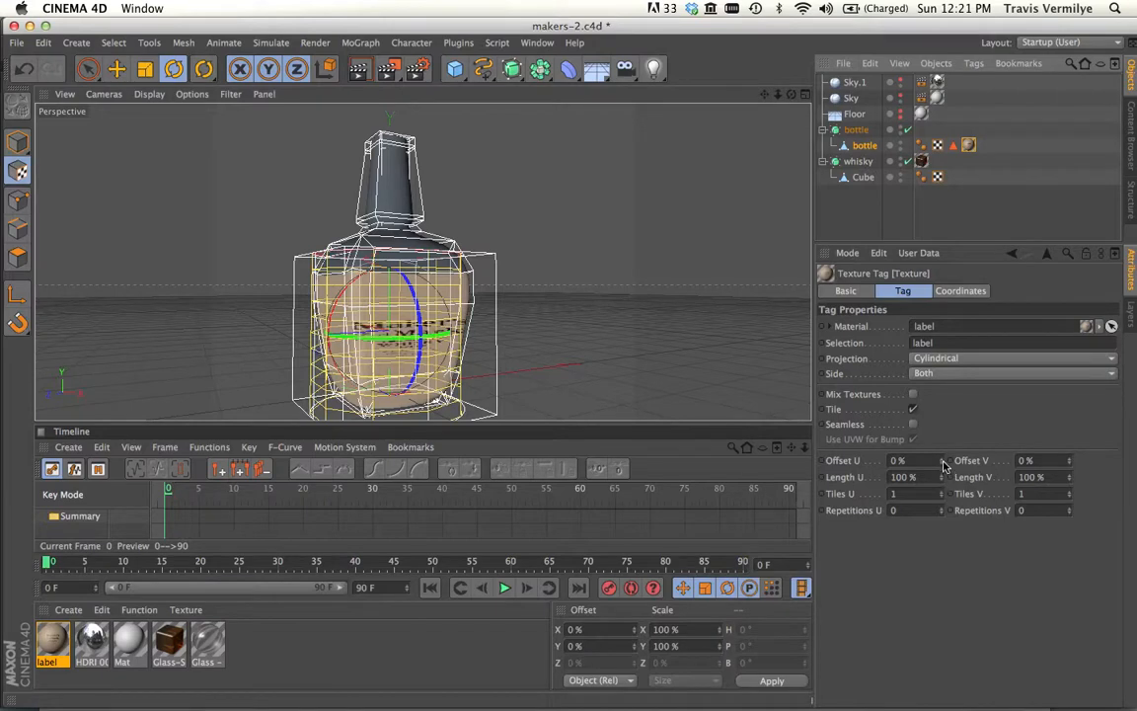
pyautogui.moveTo(861, 486)
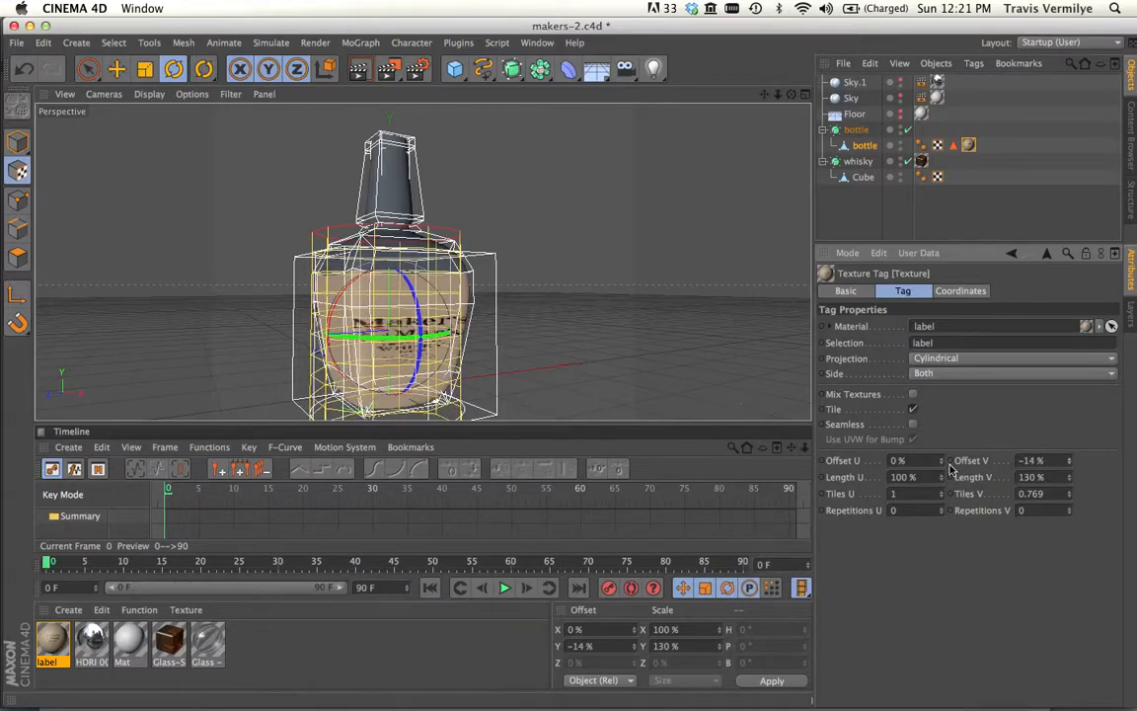
pyautogui.moveTo(944, 483)
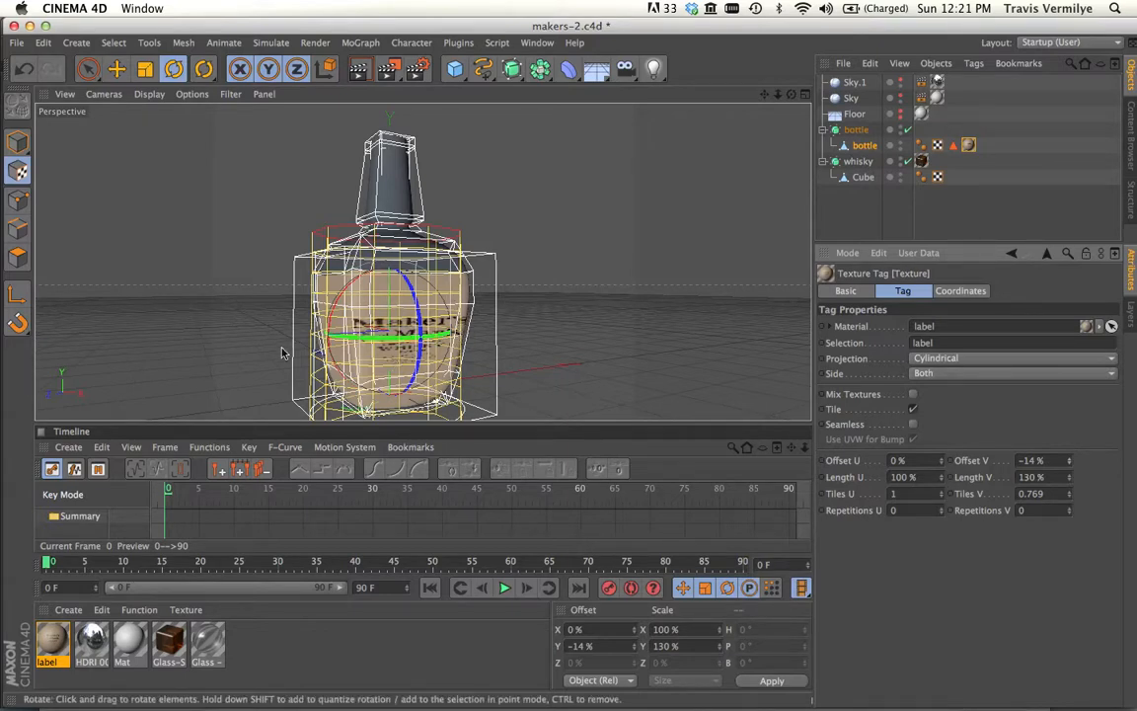
pyautogui.moveTo(943, 484)
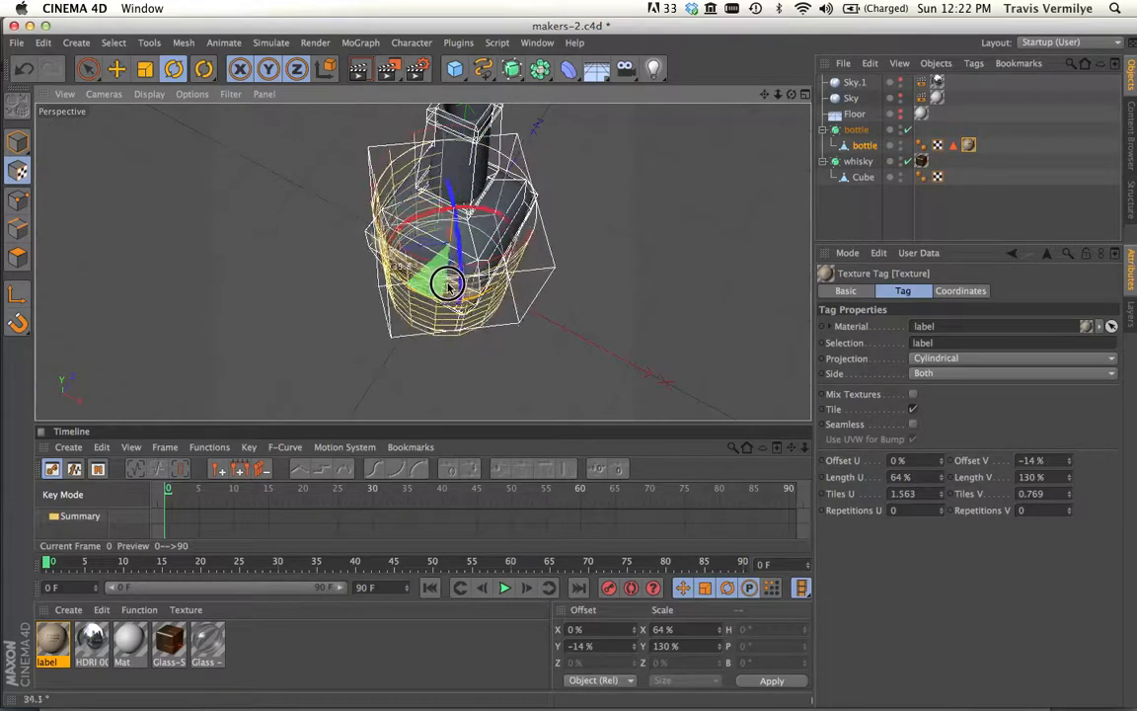
pyautogui.moveTo(450, 286); pyautogui.dragTo(464, 267)
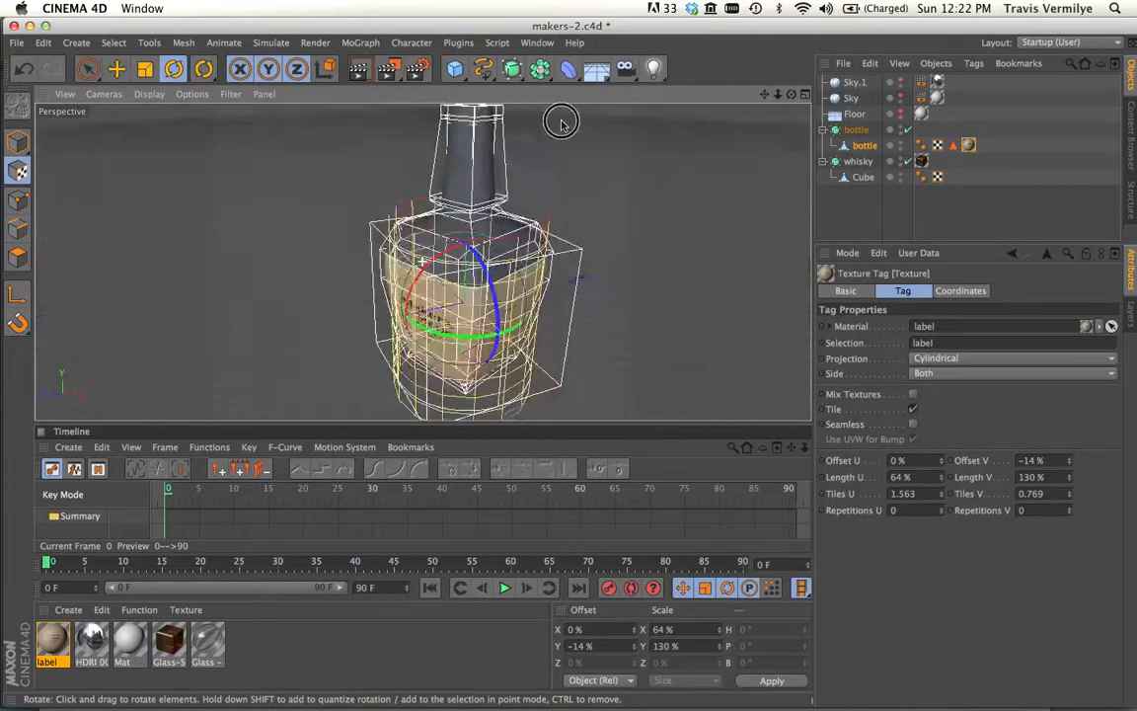
pyautogui.moveTo(563, 122); pyautogui.dragTo(634, 162)
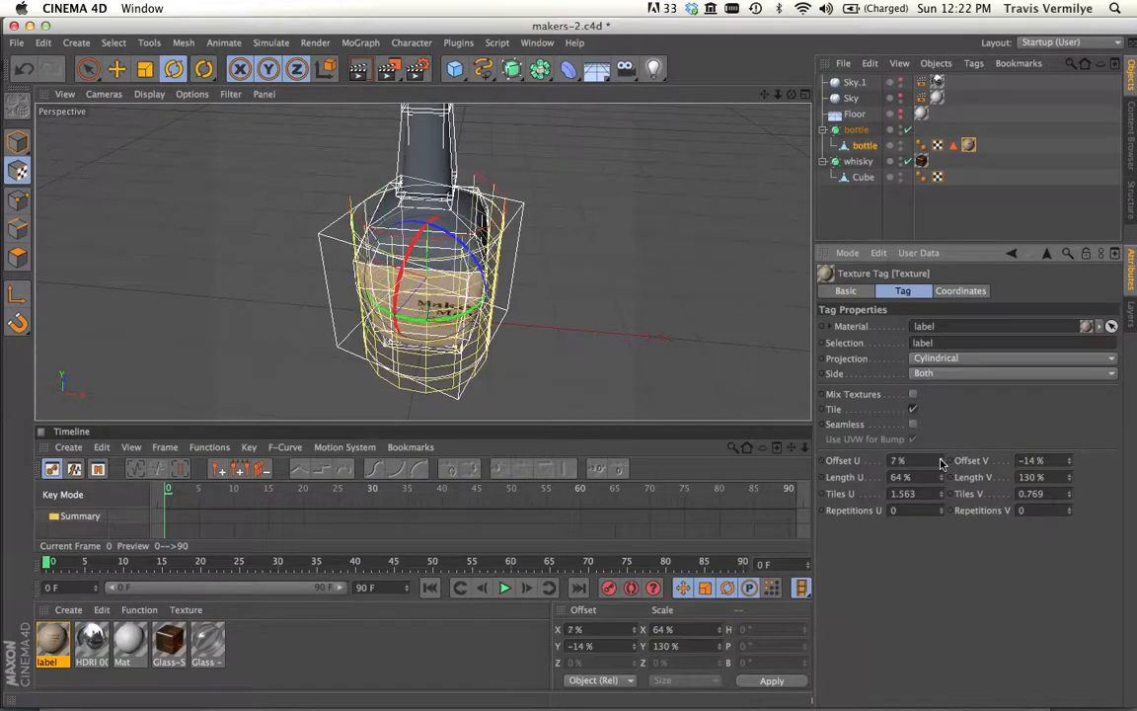
# Set the label tag to Offset U 18%, Offset V -31% and Length V 160% so the label sits front-facing
pyautogui.moveTo(940, 460); pyautogui.dragTo(928, 460)
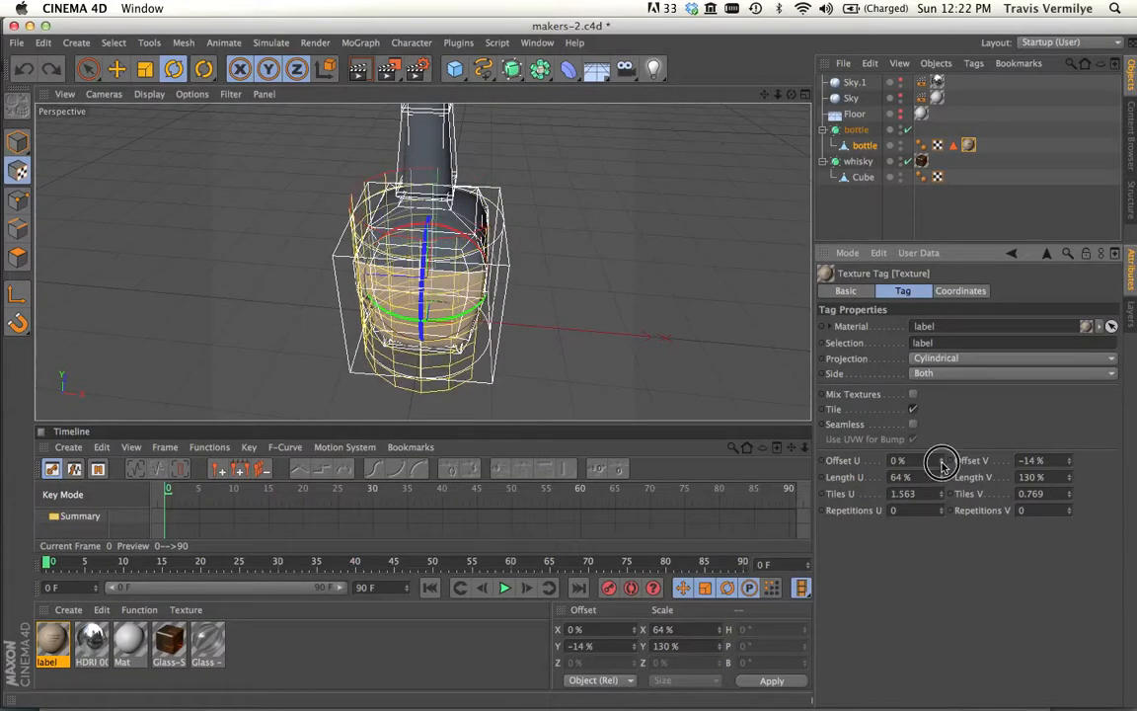
pyautogui.moveTo(944, 460); pyautogui.dragTo(971, 460)
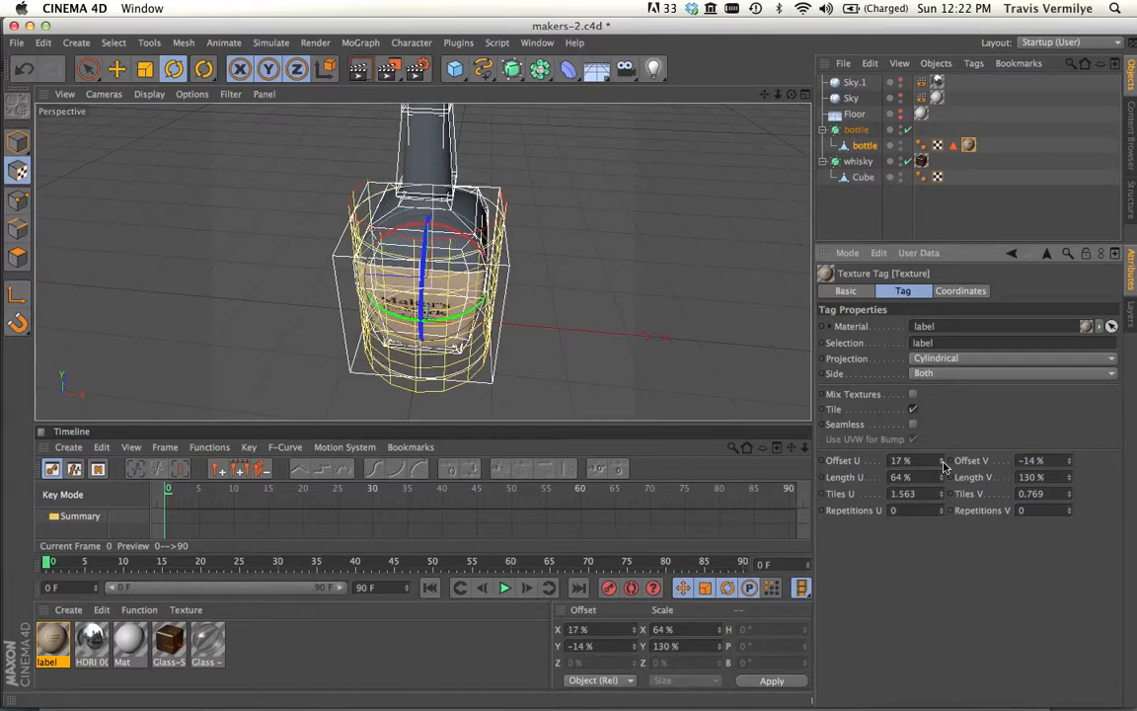
pyautogui.click(942, 460)
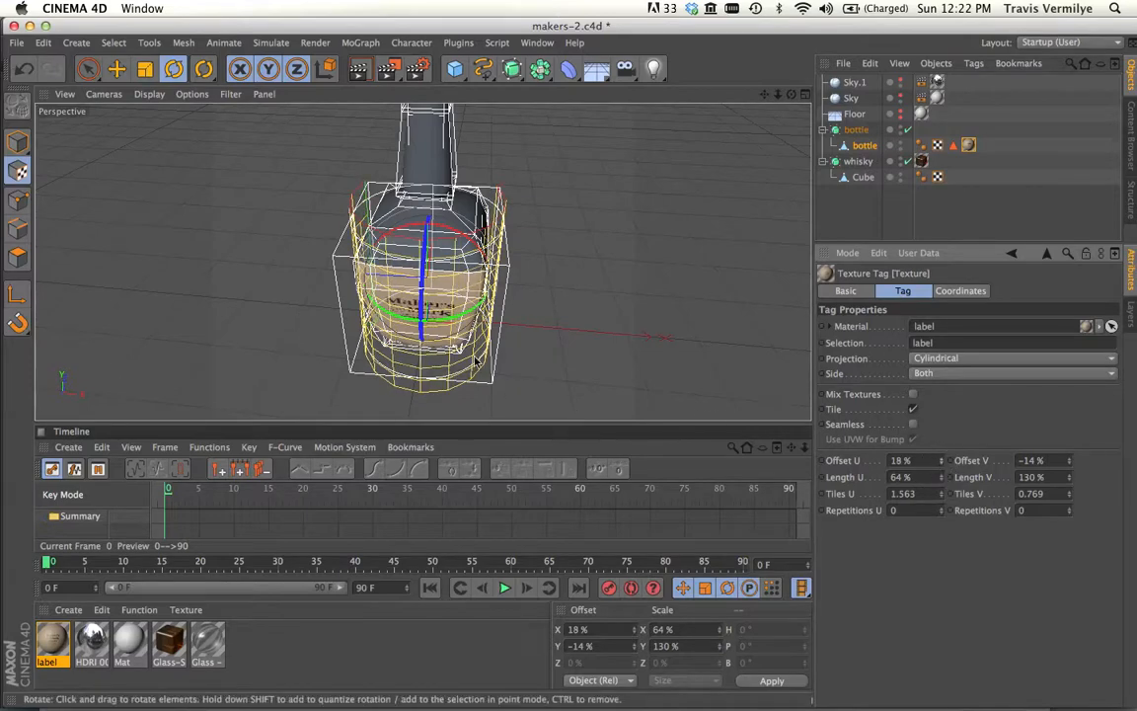
pyautogui.moveTo(474, 359); pyautogui.dragTo(474, 177)
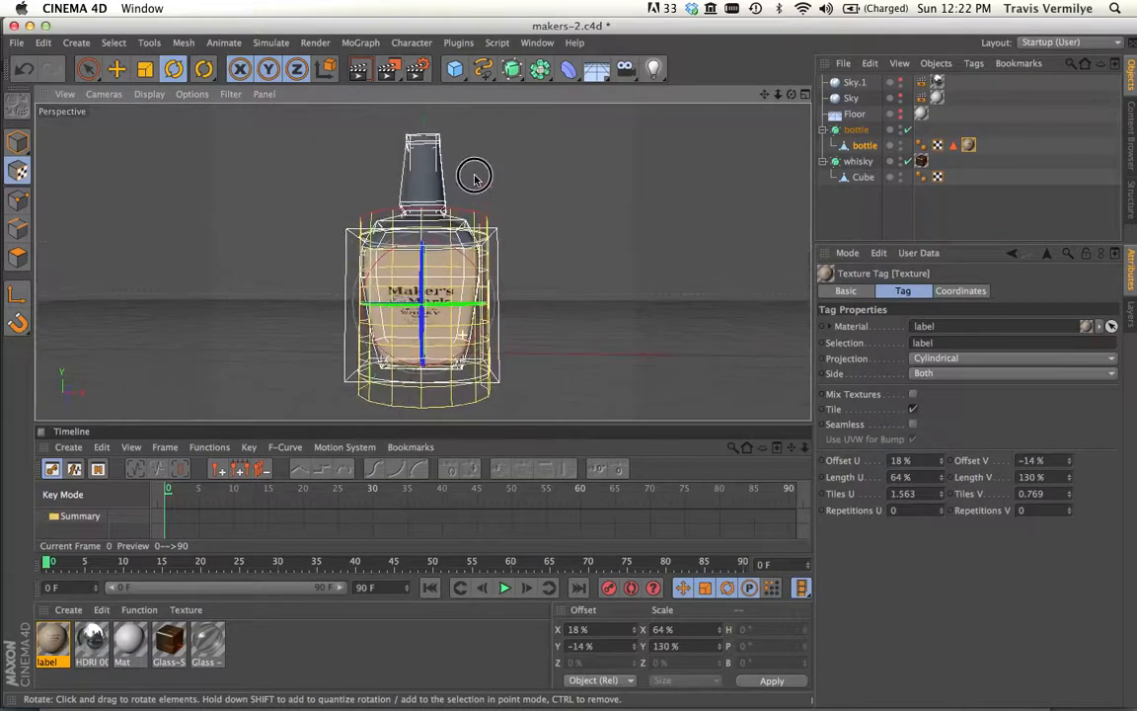
pyautogui.moveTo(474, 178); pyautogui.dragTo(415, 296)
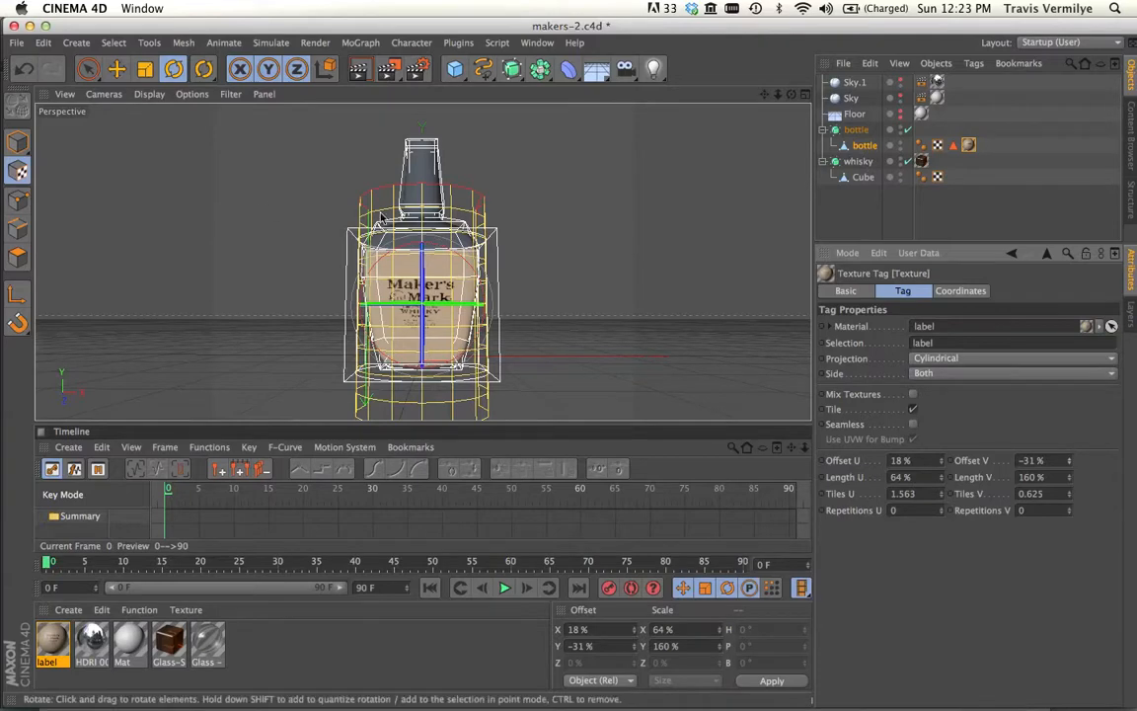
pyautogui.moveTo(553, 215)
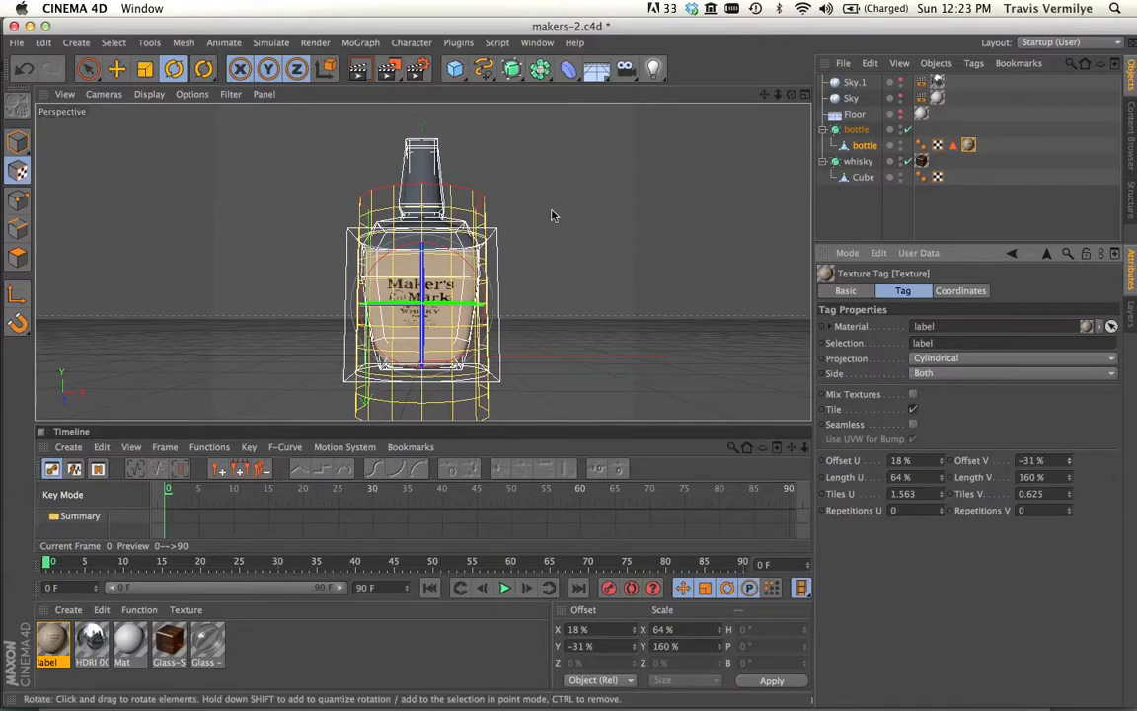
pyautogui.moveTo(424, 276); pyautogui.dragTo(395, 287)
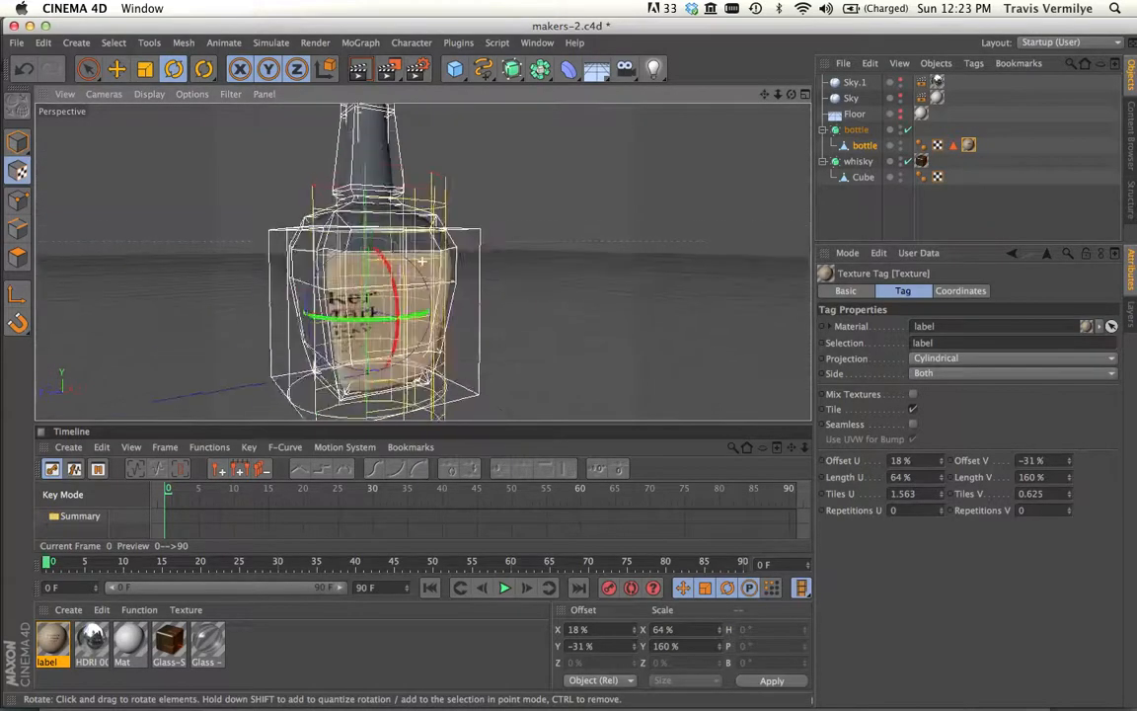
pyautogui.moveTo(418, 260); pyautogui.dragTo(778, 237)
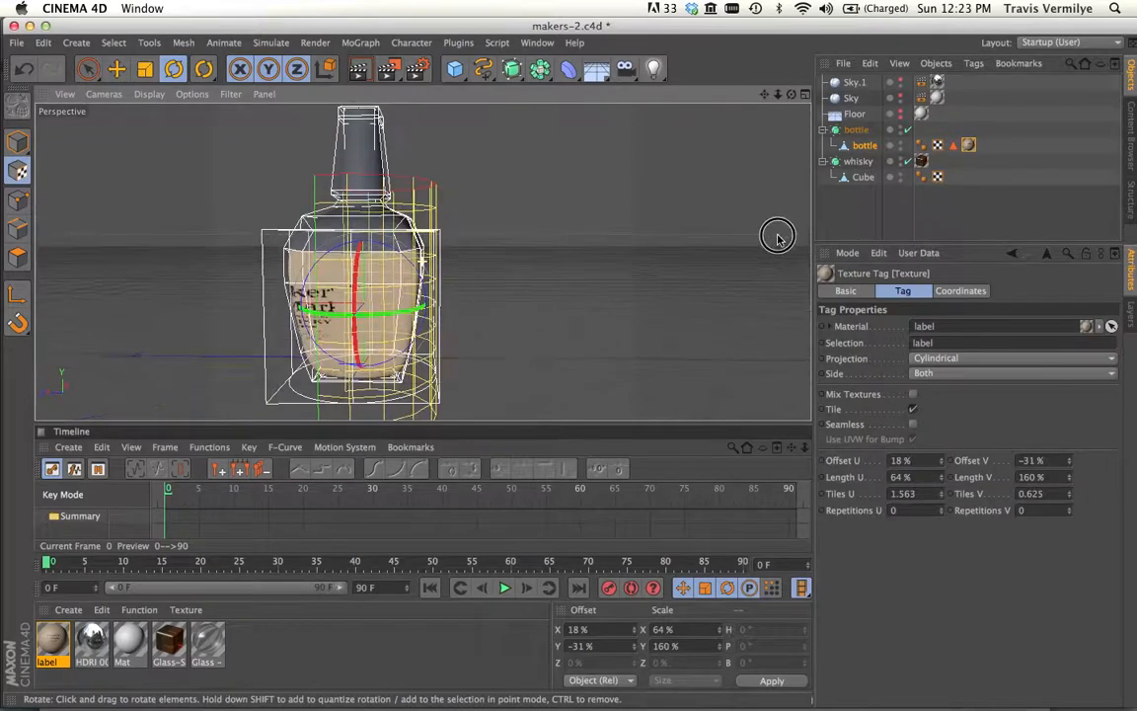
pyautogui.moveTo(778, 237); pyautogui.dragTo(738, 227)
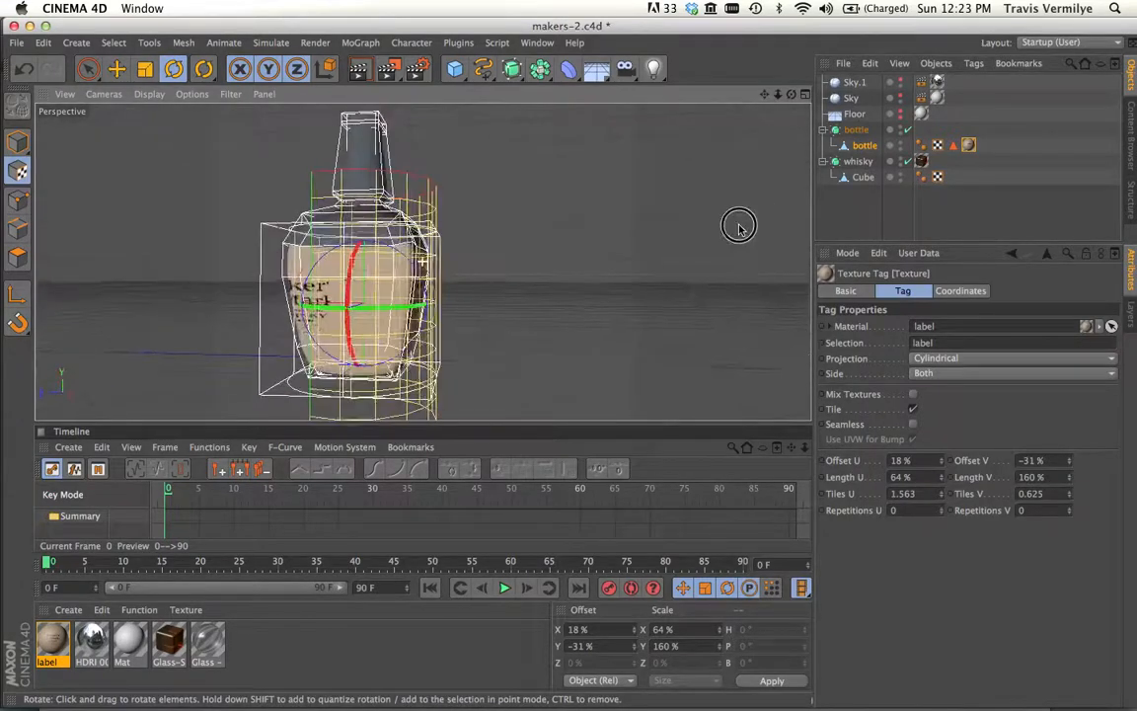
pyautogui.moveTo(739, 225); pyautogui.dragTo(456, 254)
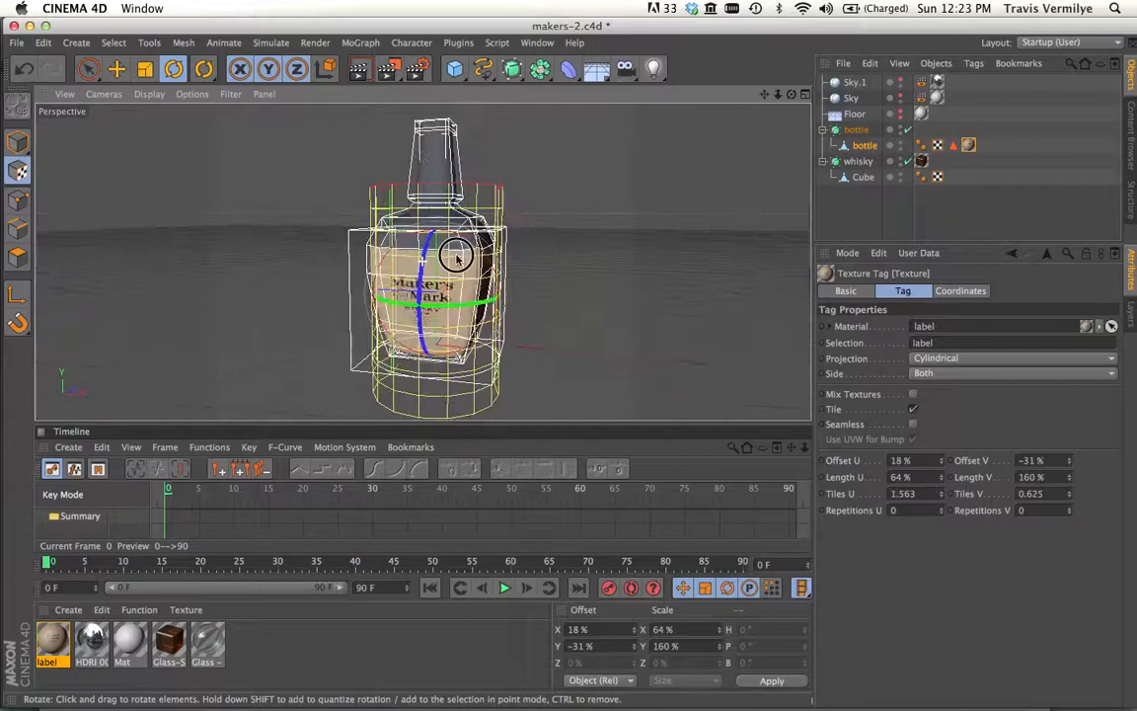
pyautogui.moveTo(456, 257); pyautogui.dragTo(781, 358)
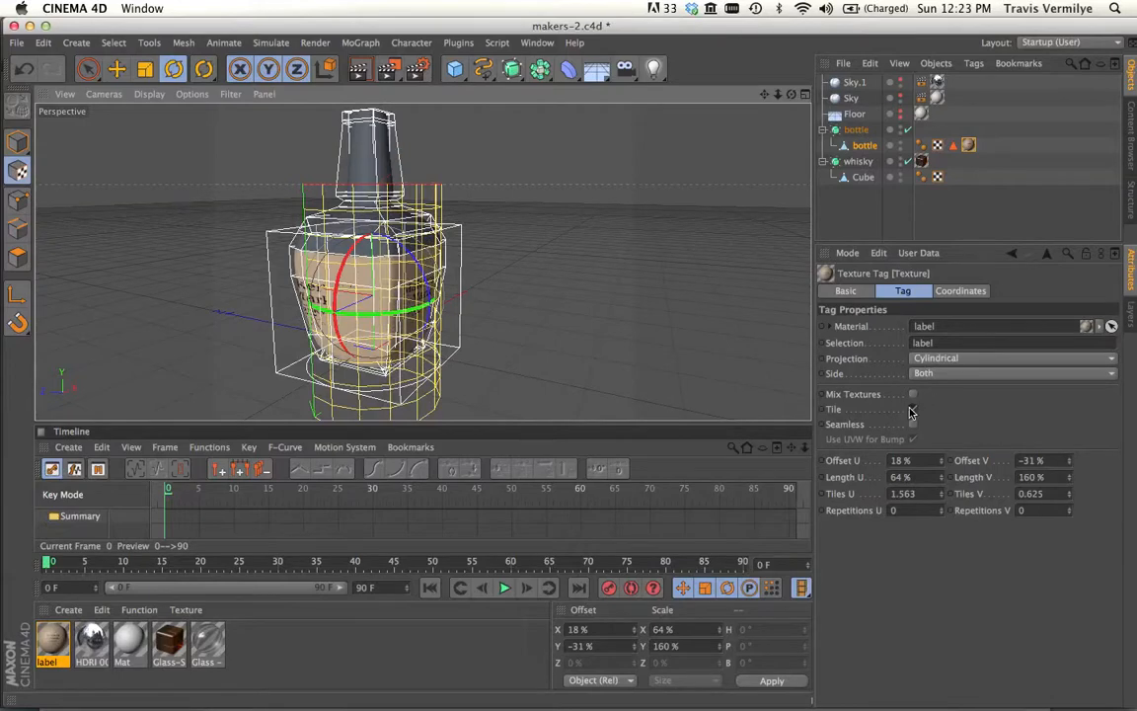
# Disable Tile and set Offset U 16%, Length U 67% so Maker's Mark appears once on the bottle front
pyautogui.moveTo(345, 297); pyautogui.dragTo(414, 332)
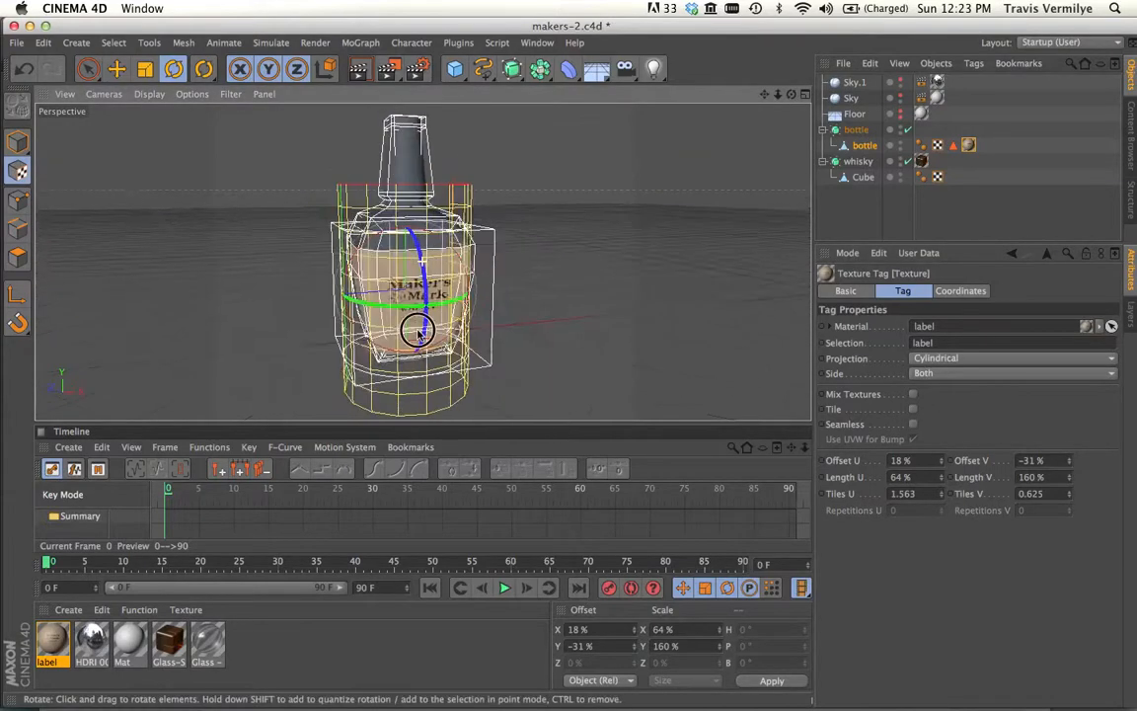
pyautogui.moveTo(415, 332); pyautogui.dragTo(156, 298)
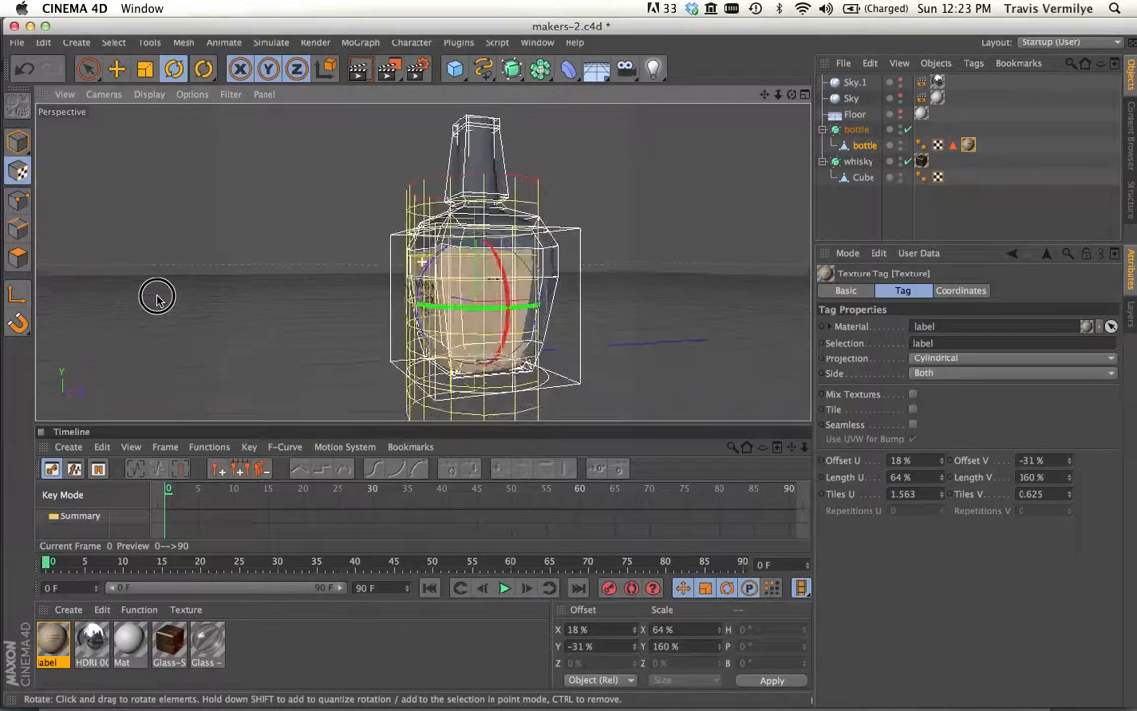
pyautogui.moveTo(158, 296); pyautogui.dragTo(698, 332)
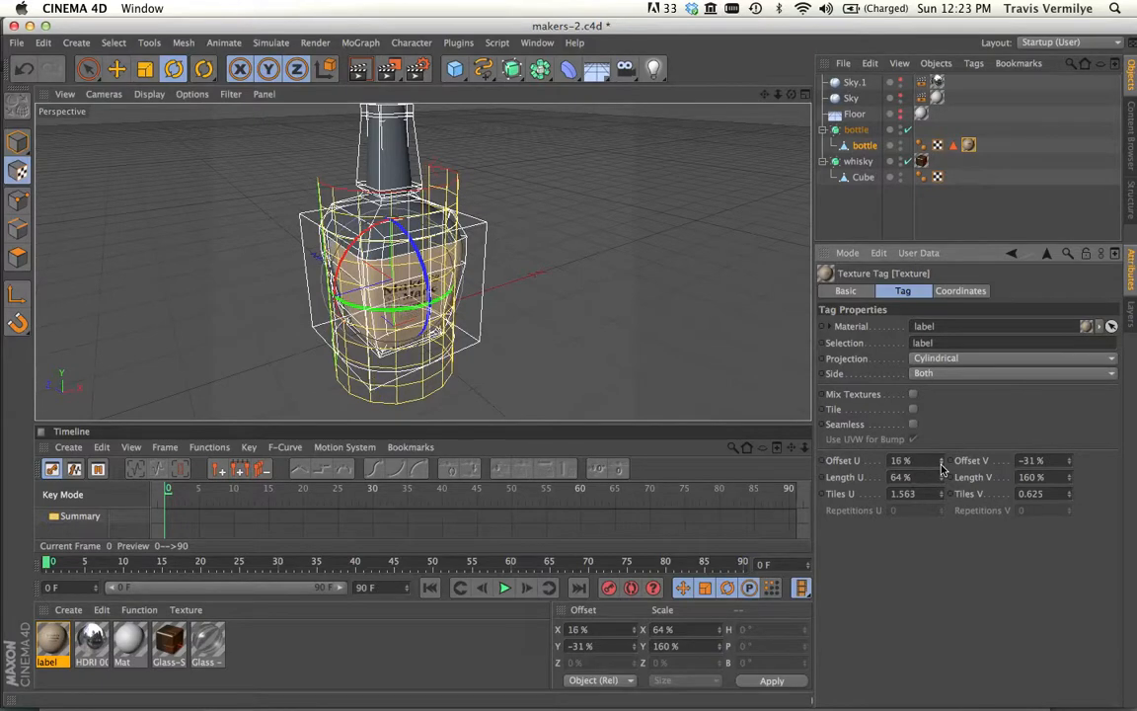
pyautogui.moveTo(414, 256); pyautogui.dragTo(675, 276)
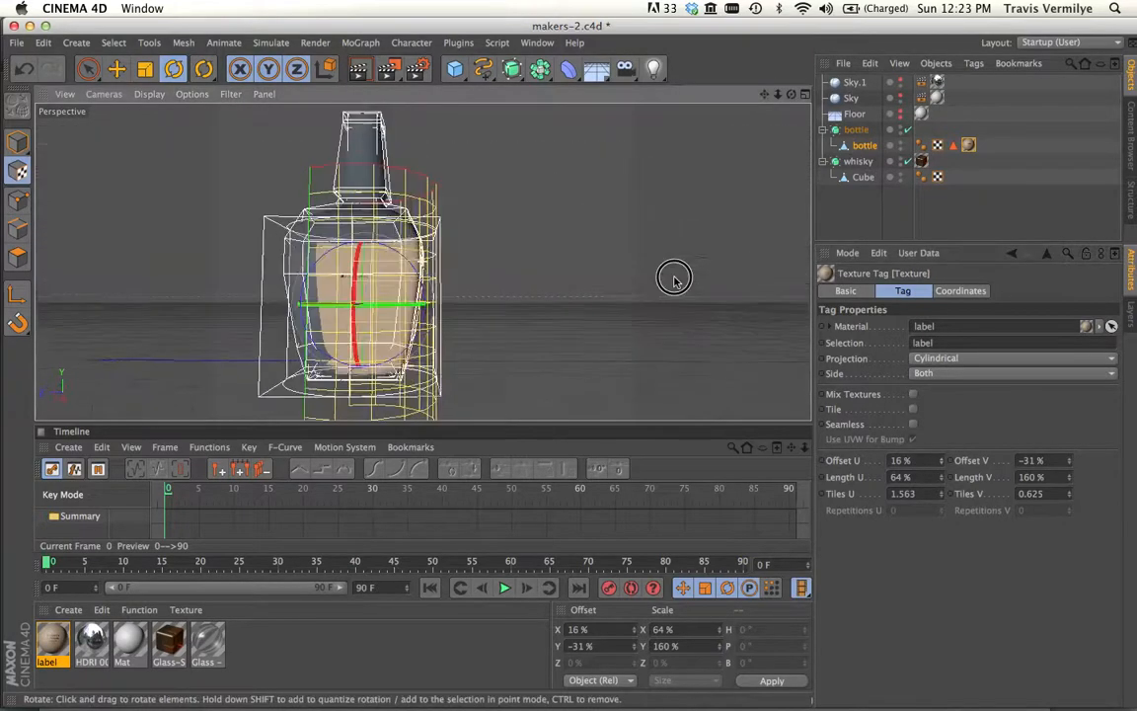
pyautogui.moveTo(675, 276); pyautogui.dragTo(87, 323)
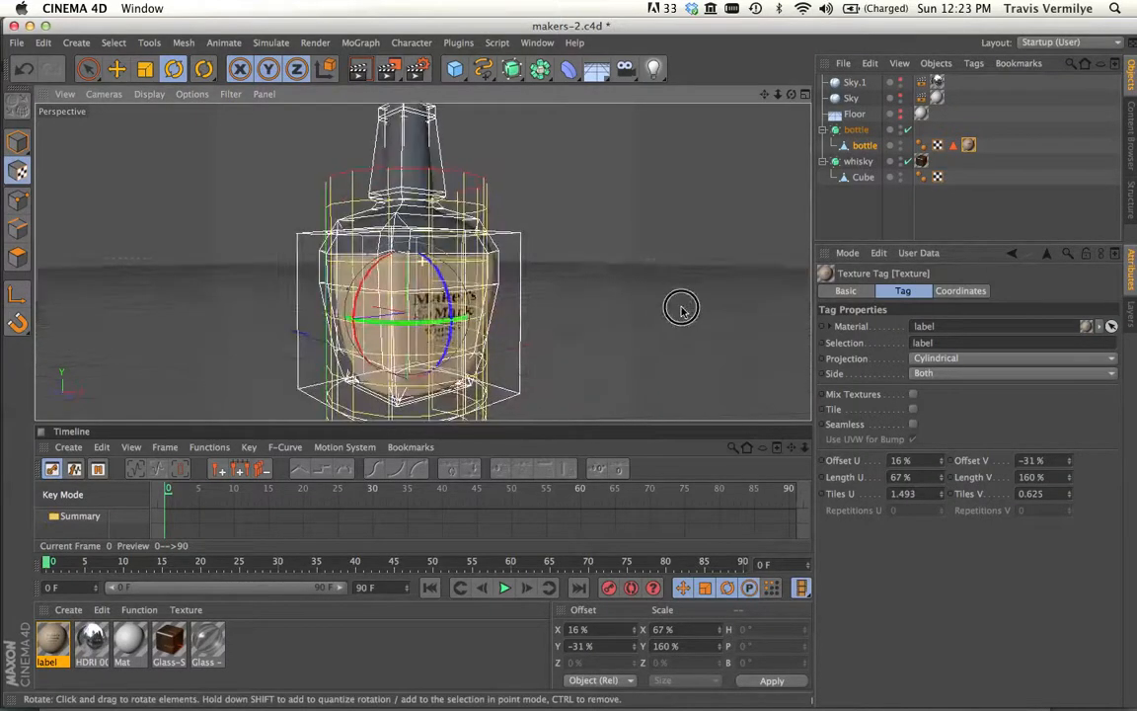
pyautogui.moveTo(681, 306); pyautogui.dragTo(241, 314)
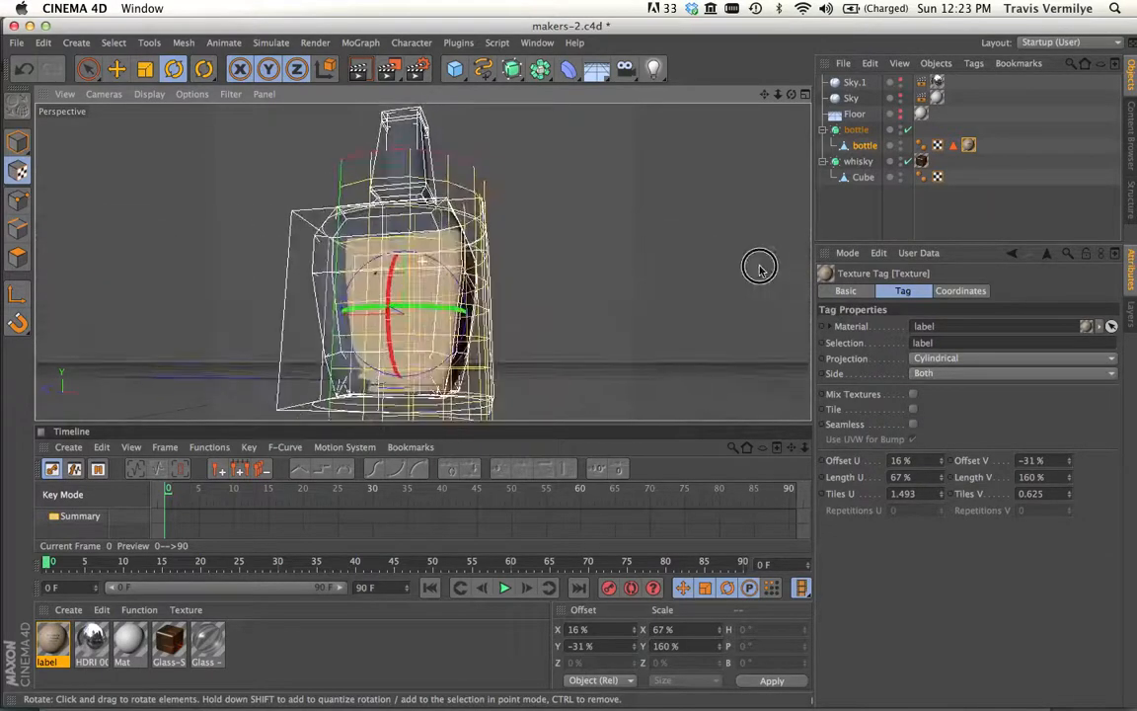
pyautogui.moveTo(760, 269); pyautogui.dragTo(509, 286)
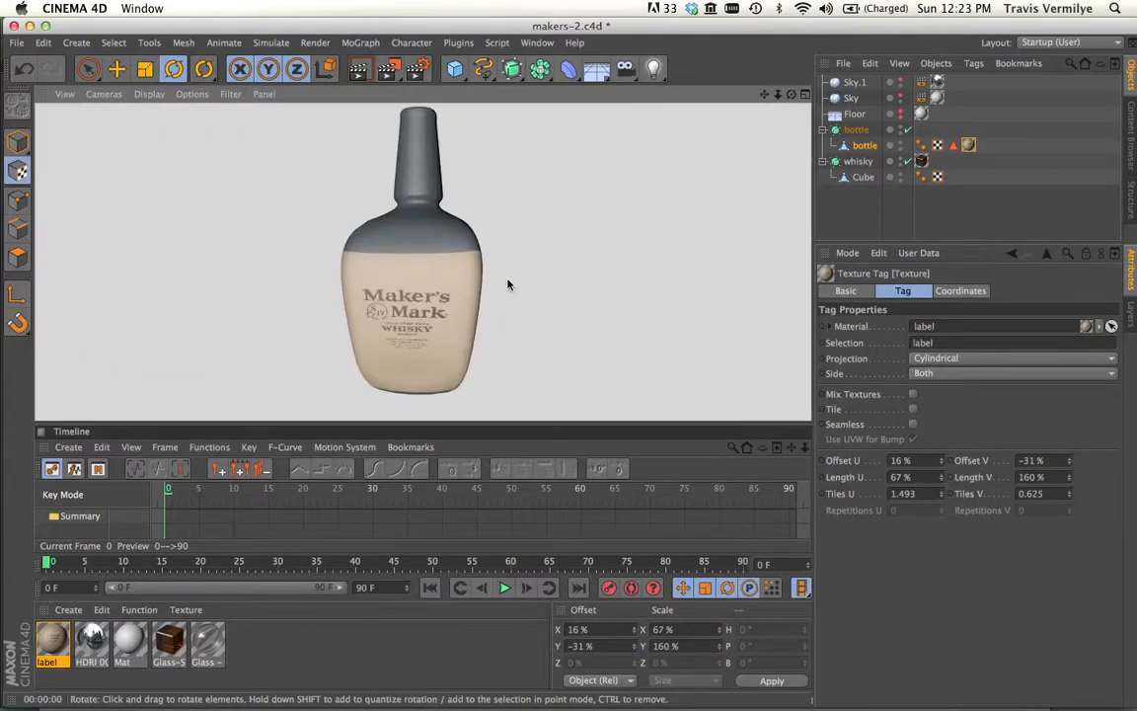
pyautogui.moveTo(484, 276)
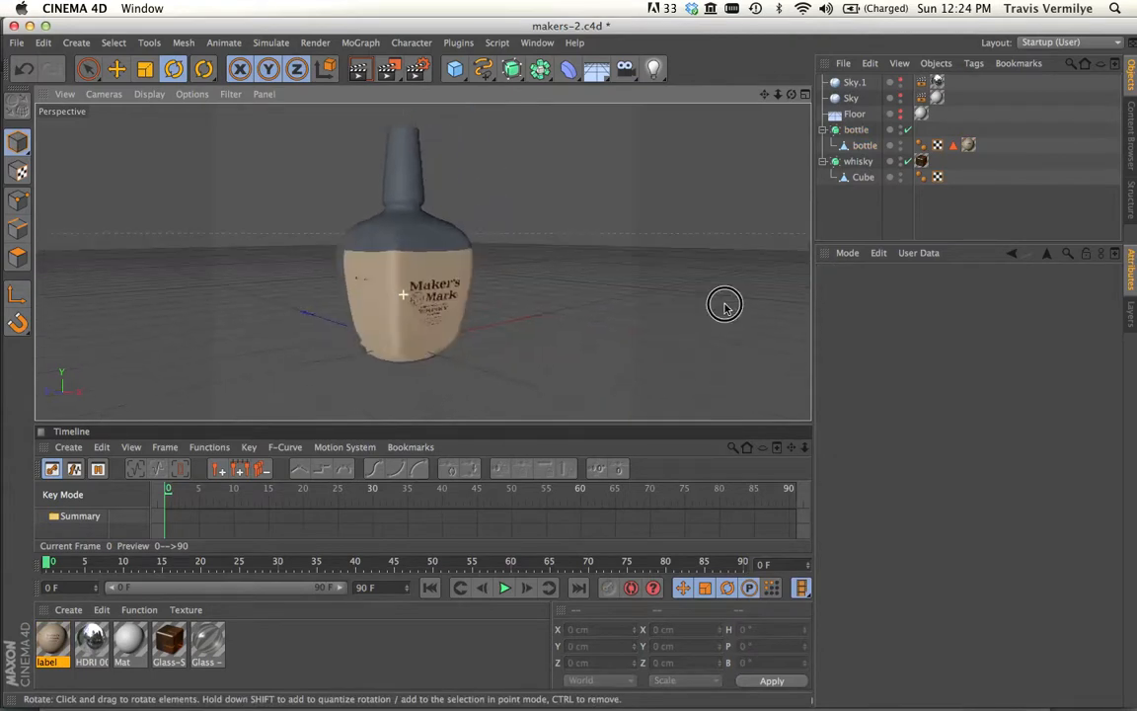
# Enable the label material's Alpha channel with Maker'sLabel.psd as its texture
pyautogui.click(16, 142)
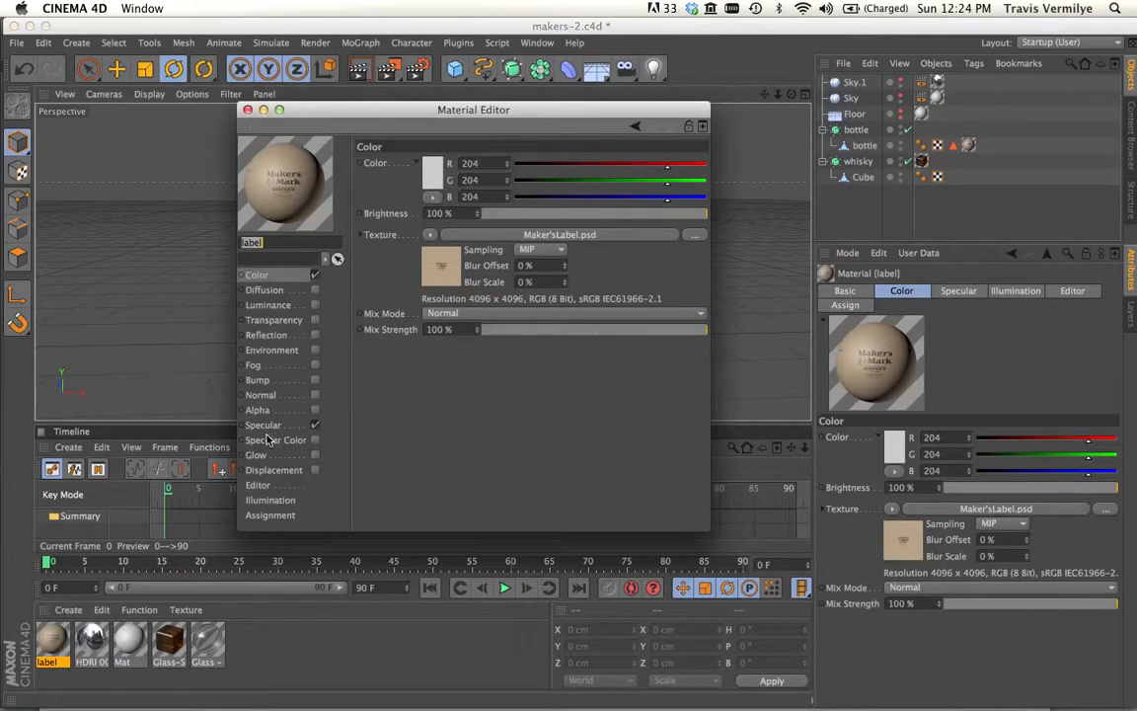
pyautogui.click(316, 409)
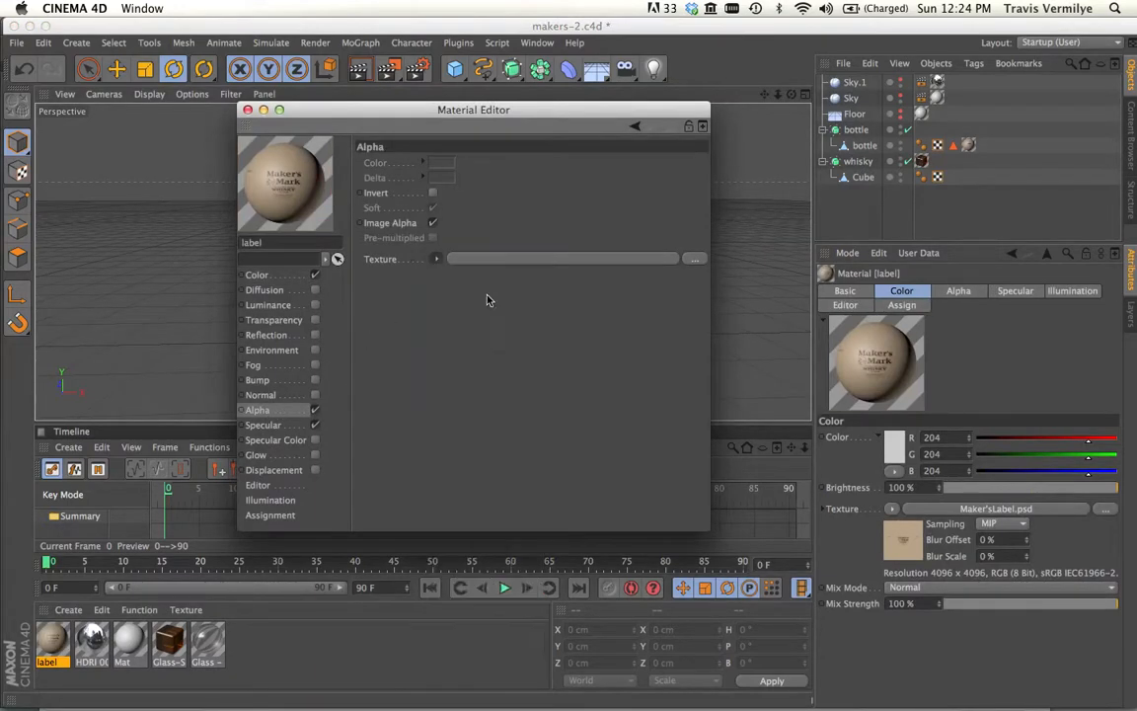
pyautogui.click(695, 259)
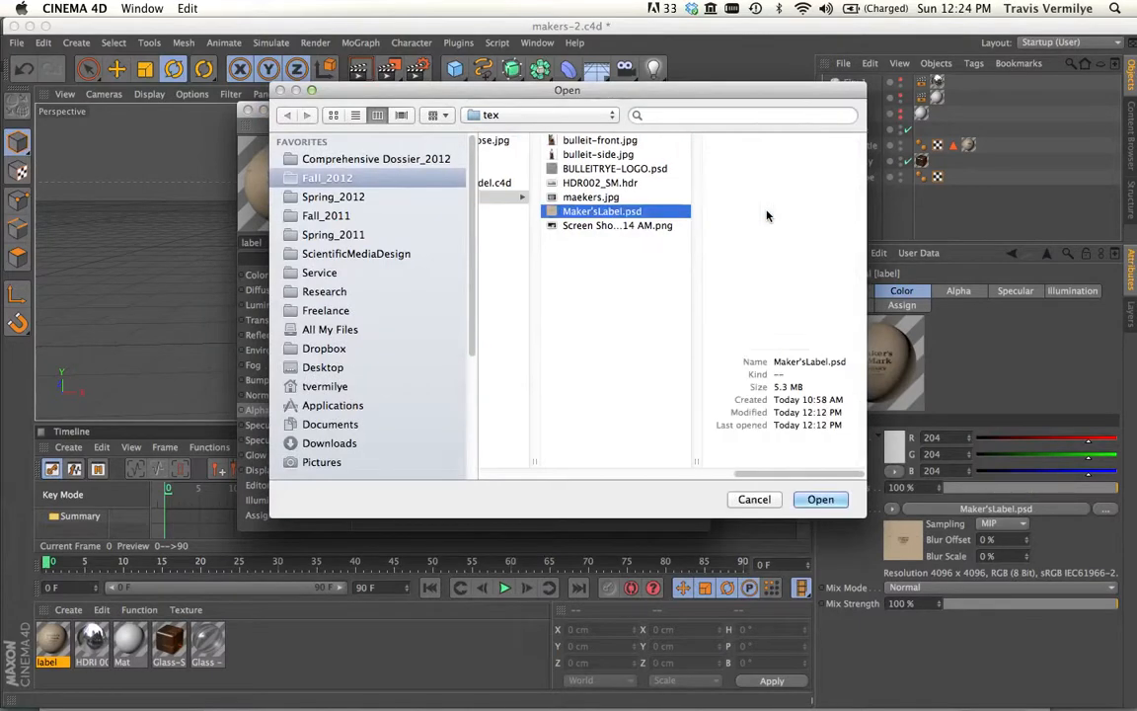
pyautogui.click(821, 497)
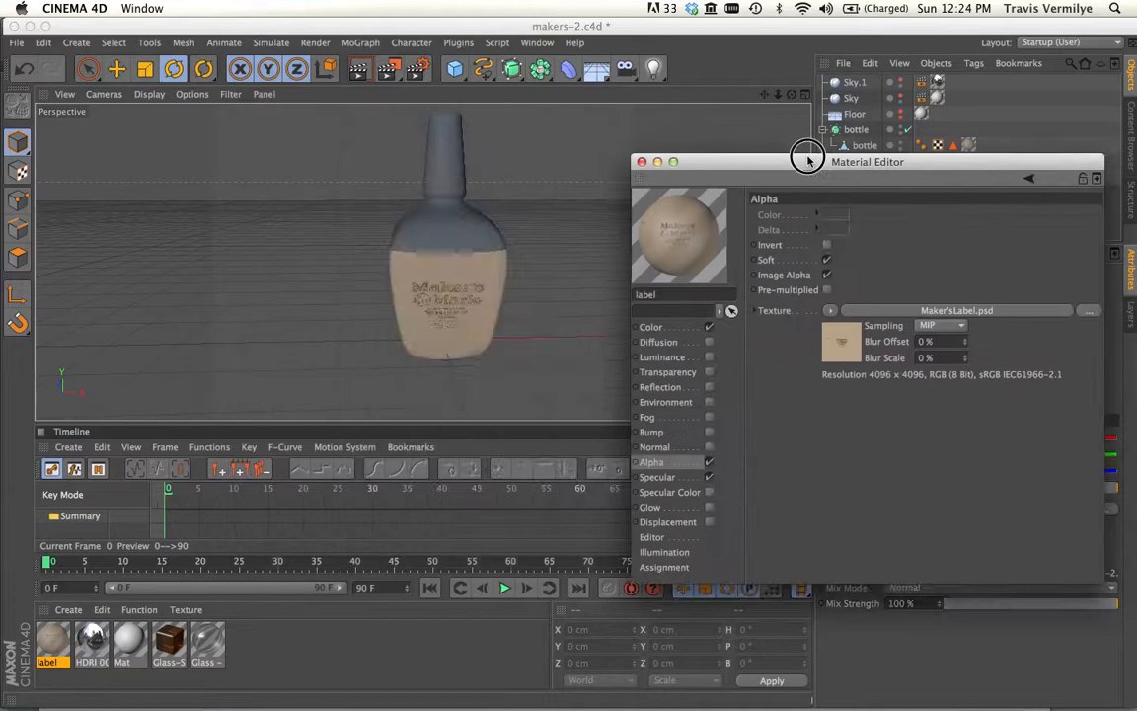
# Move the Material Editor aside and orbit the bottle to check the label's cut-out edges
pyautogui.moveTo(867, 162); pyautogui.dragTo(944, 148)
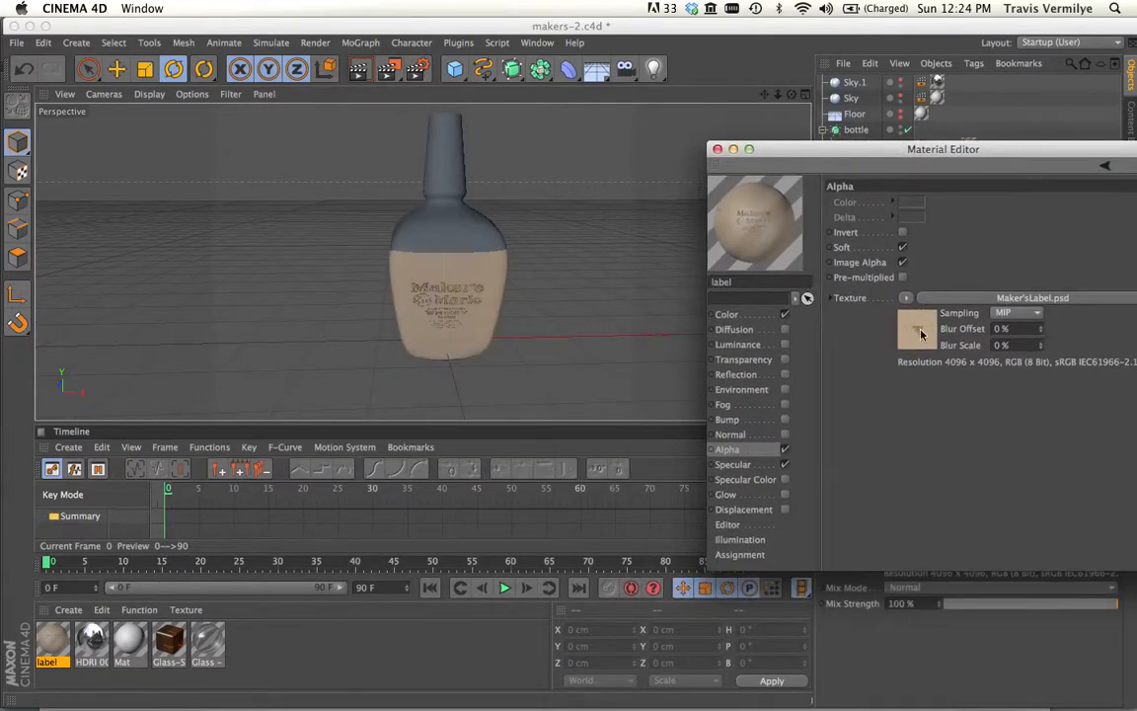
pyautogui.moveTo(780, 214)
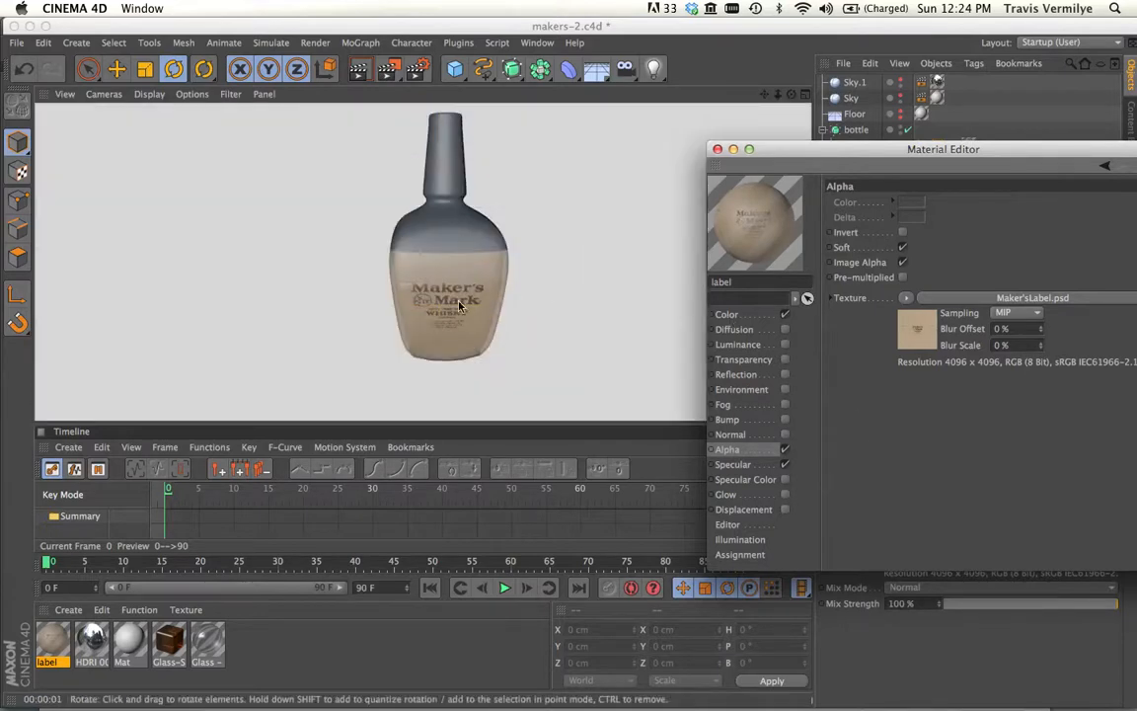
pyautogui.moveTo(466, 312)
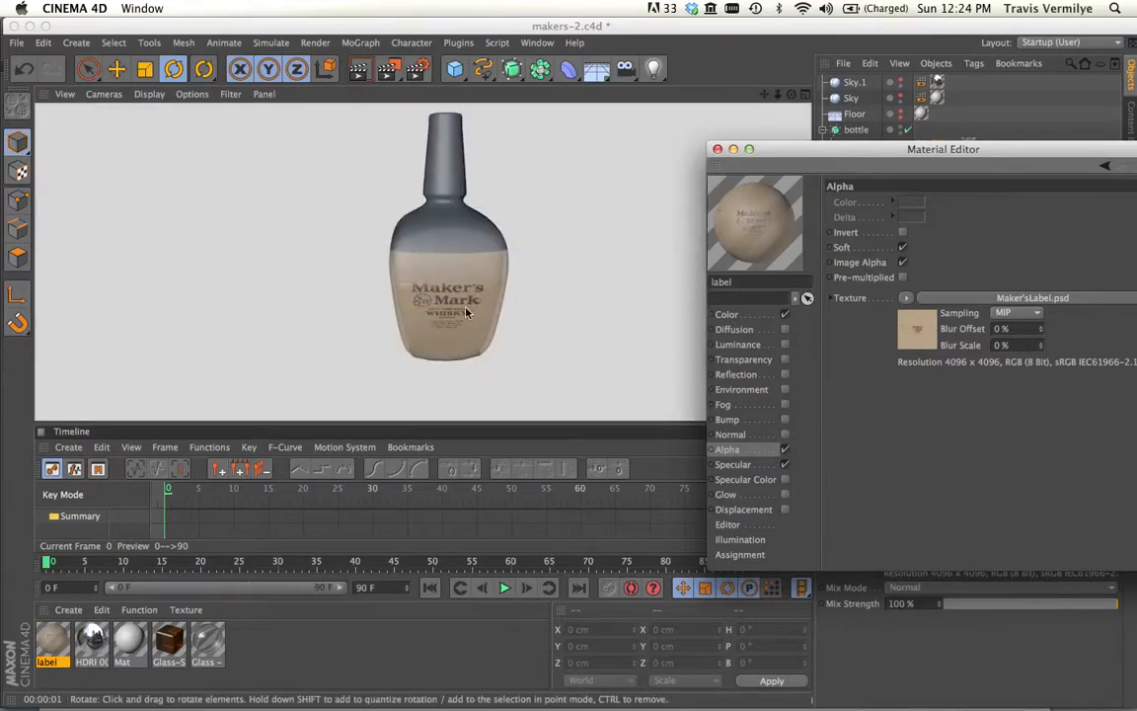
pyautogui.moveTo(470, 312); pyautogui.dragTo(506, 323)
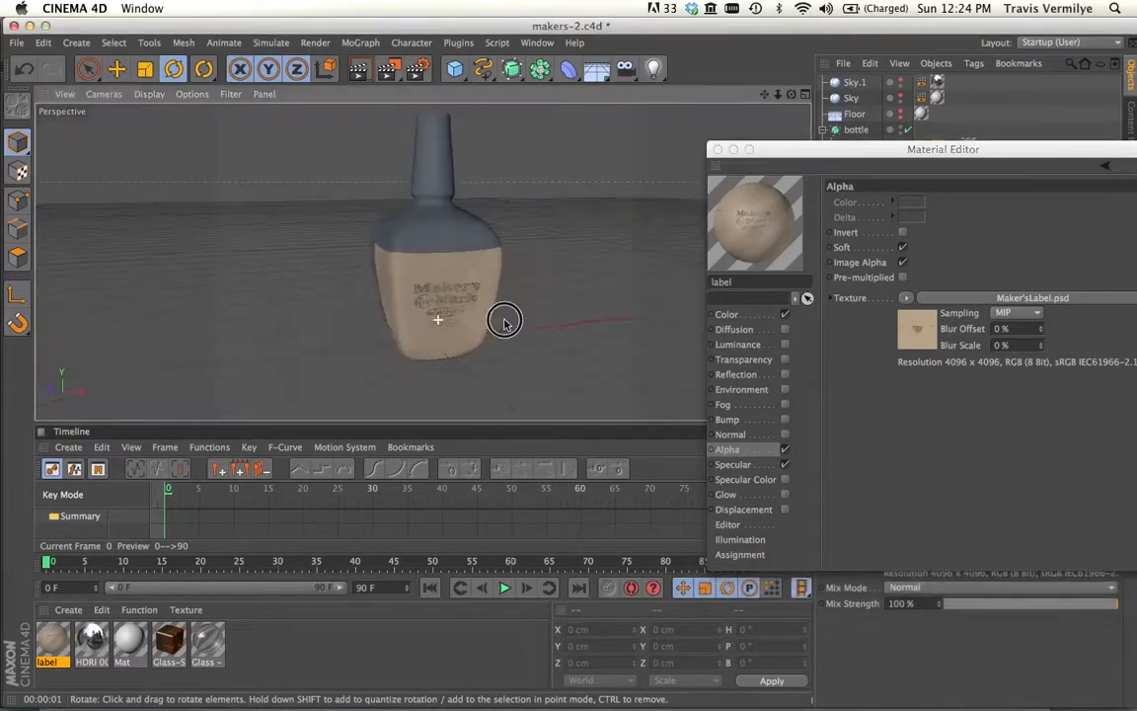
pyautogui.moveTo(505, 320); pyautogui.dragTo(581, 336)
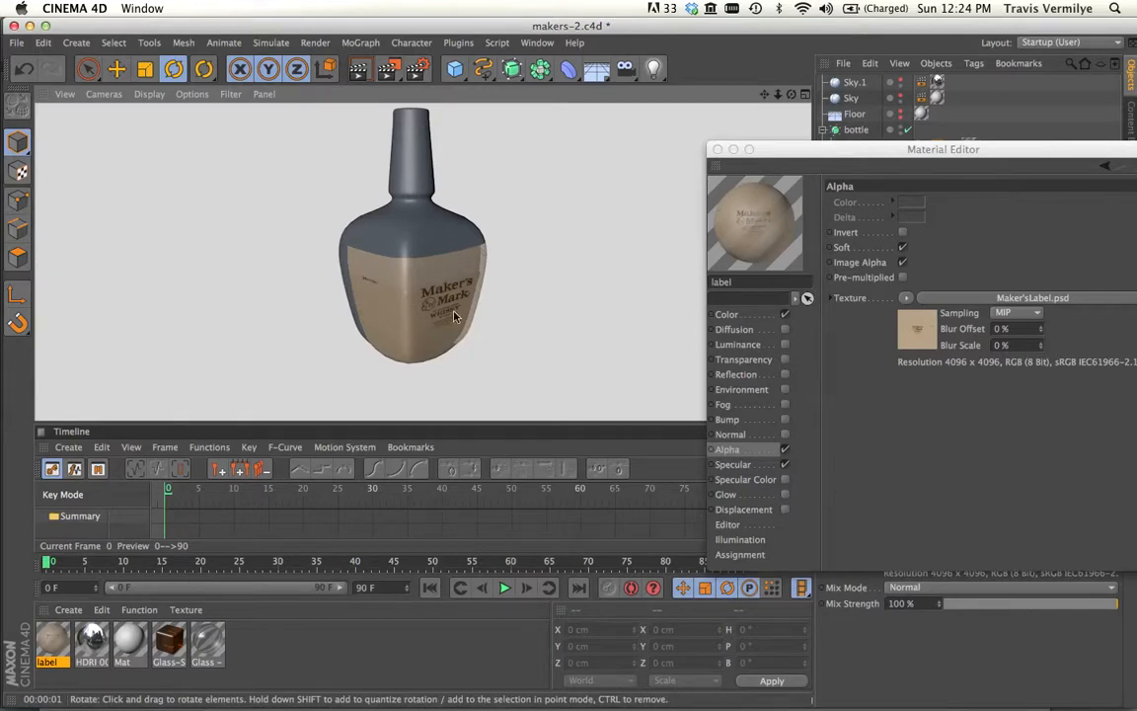
pyautogui.moveTo(956, 138)
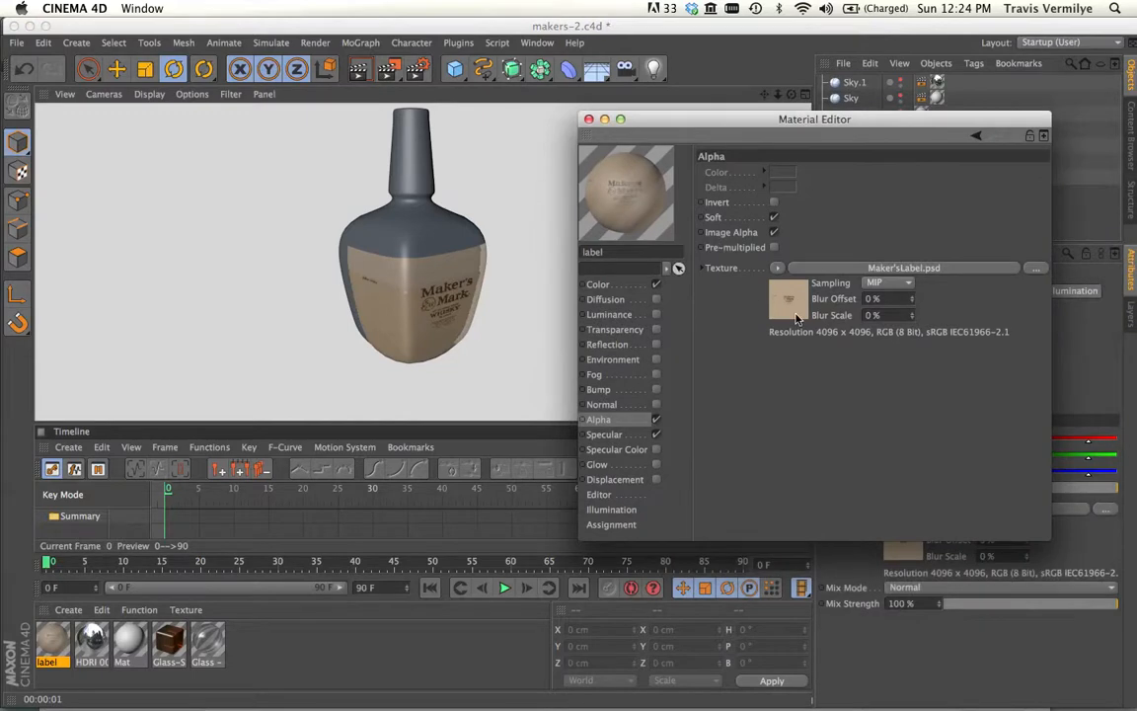
# Set the alpha texture's Layerset to the PSD's 'alpha' layer
pyautogui.click(788, 300)
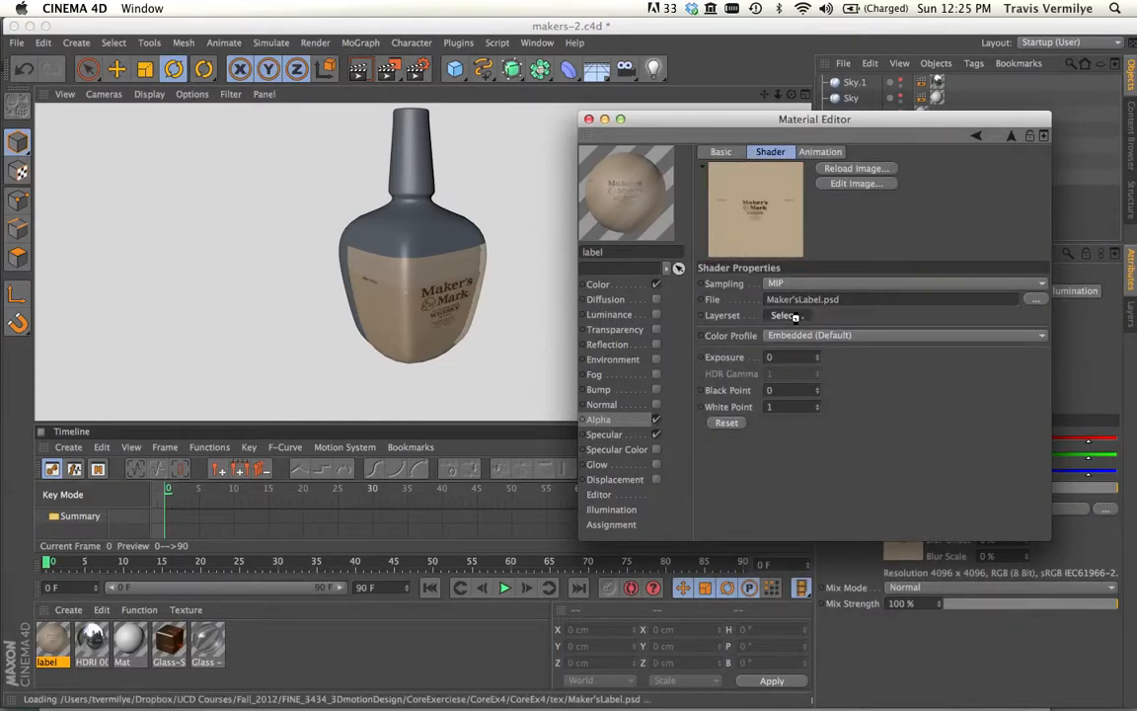
pyautogui.click(786, 316)
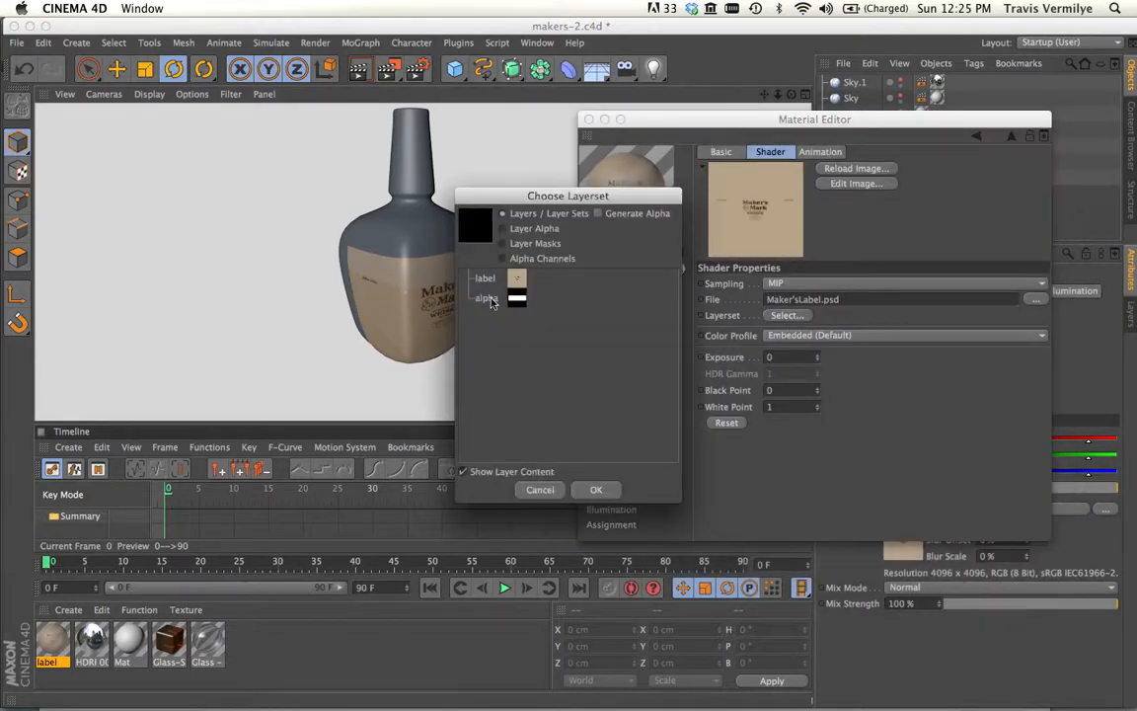
pyautogui.click(486, 276)
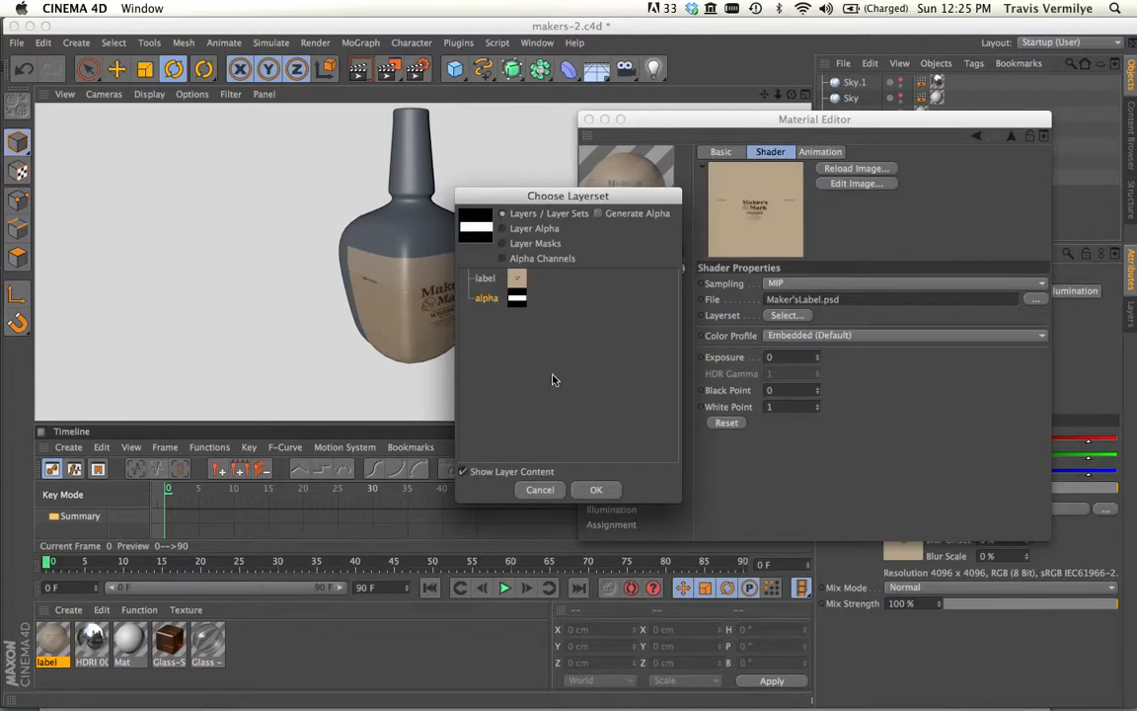
pyautogui.click(596, 490)
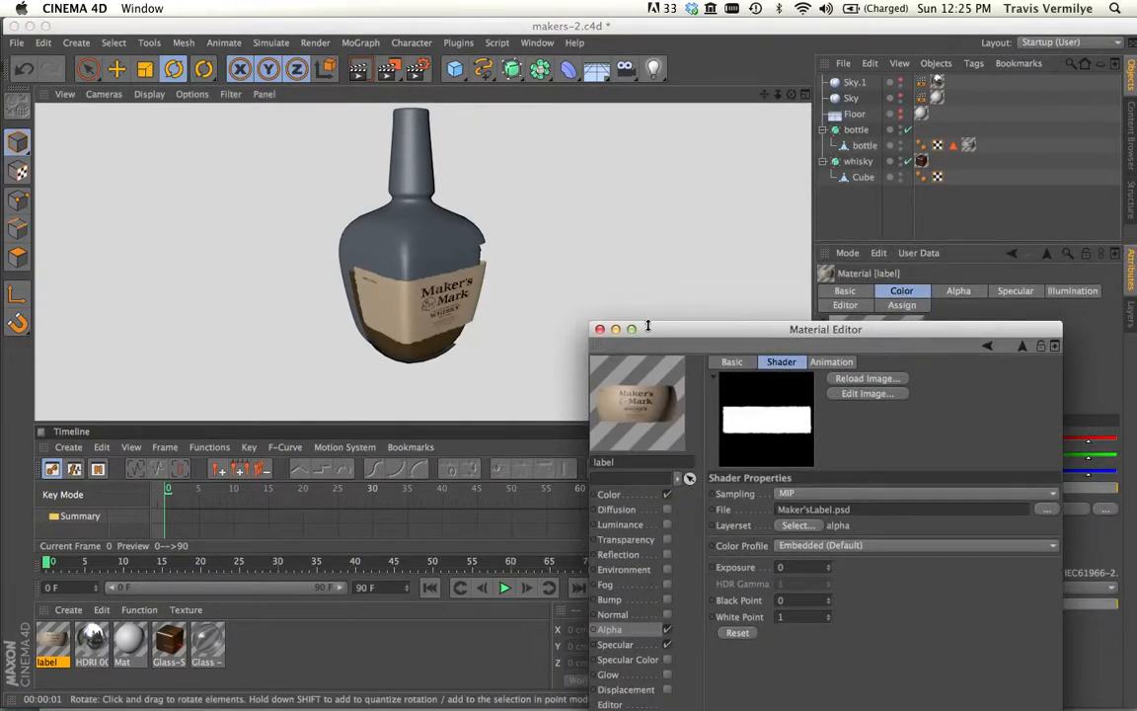
pyautogui.moveTo(825, 328); pyautogui.dragTo(896, 304)
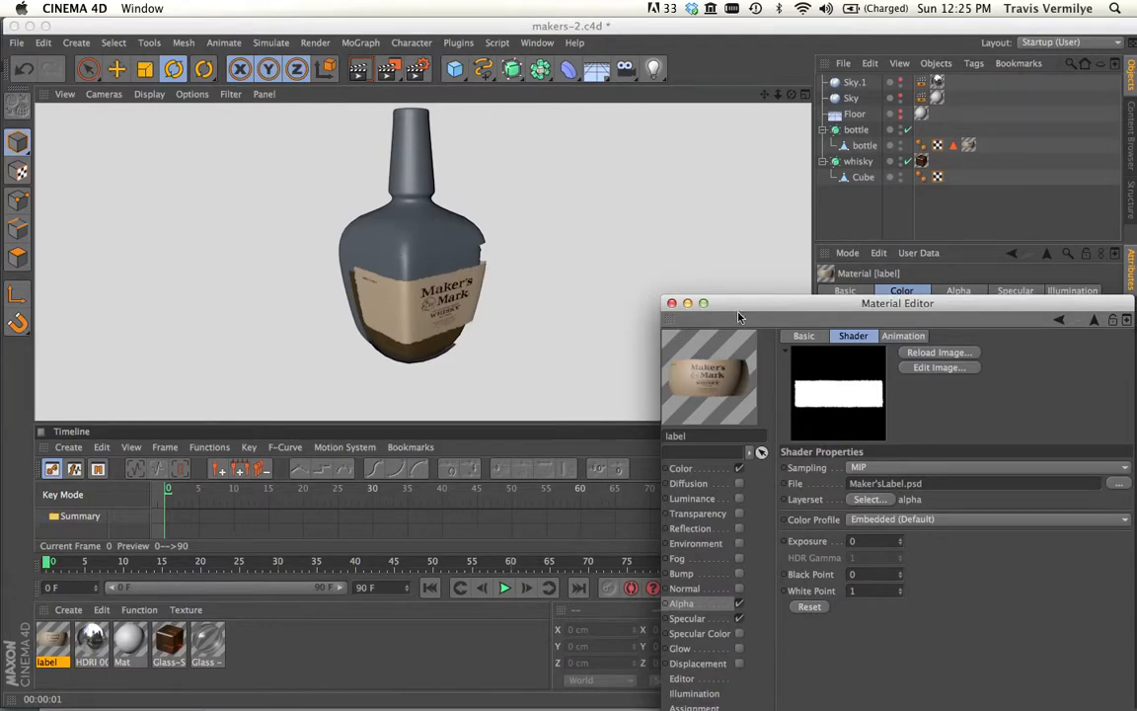
pyautogui.moveTo(898, 304); pyautogui.dragTo(904, 272)
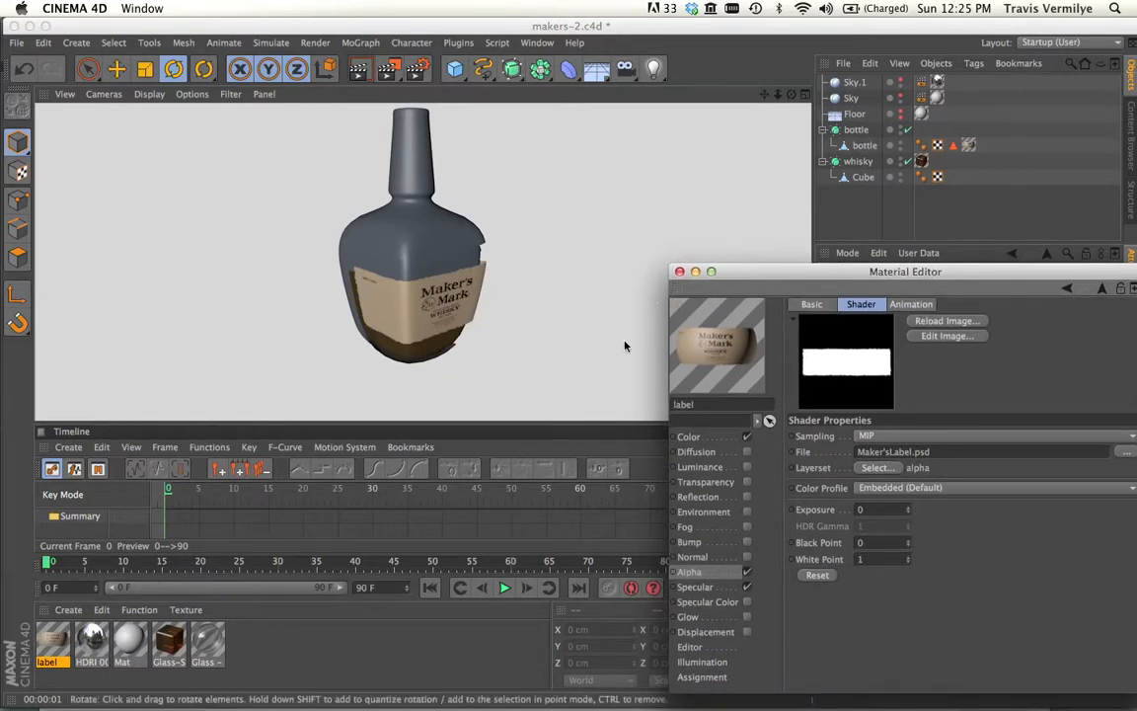
pyautogui.moveTo(679, 174)
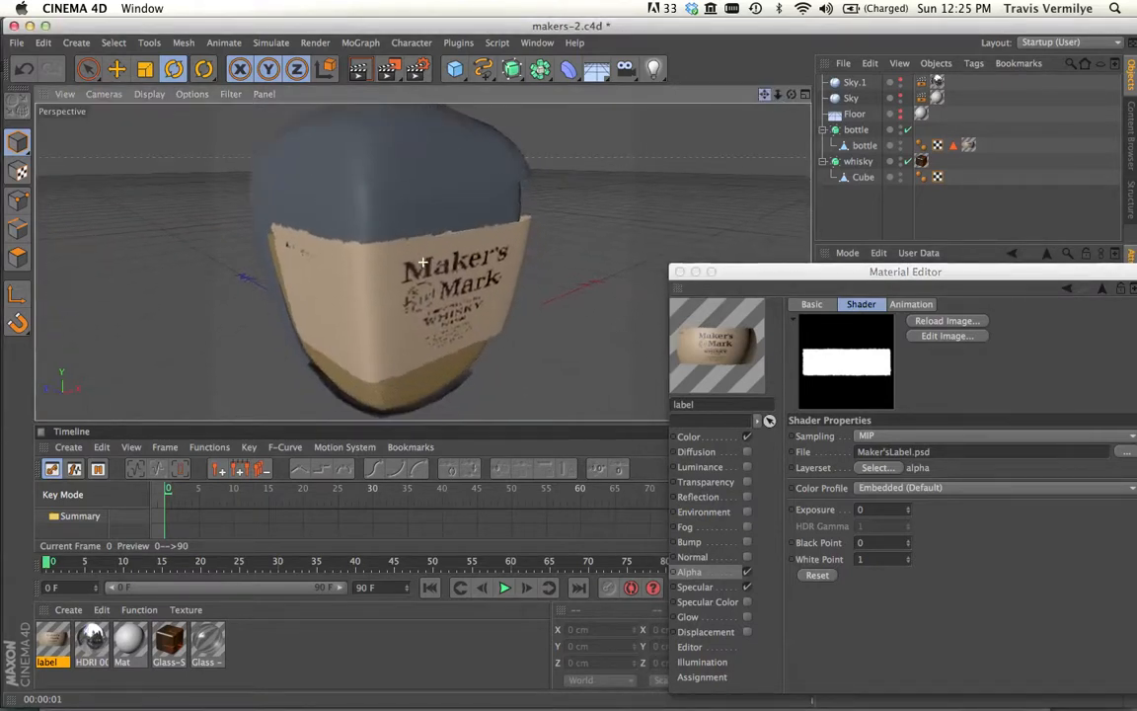
pyautogui.moveTo(424, 260); pyautogui.dragTo(375, 360)
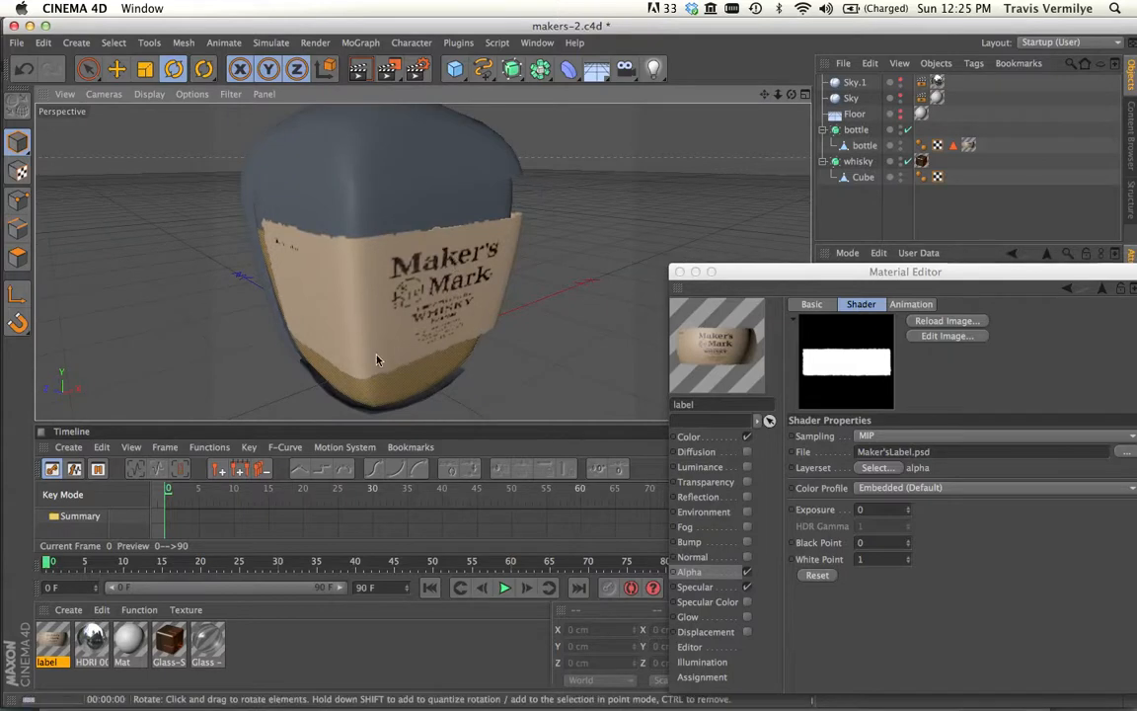
pyautogui.moveTo(375, 360); pyautogui.dragTo(348, 392)
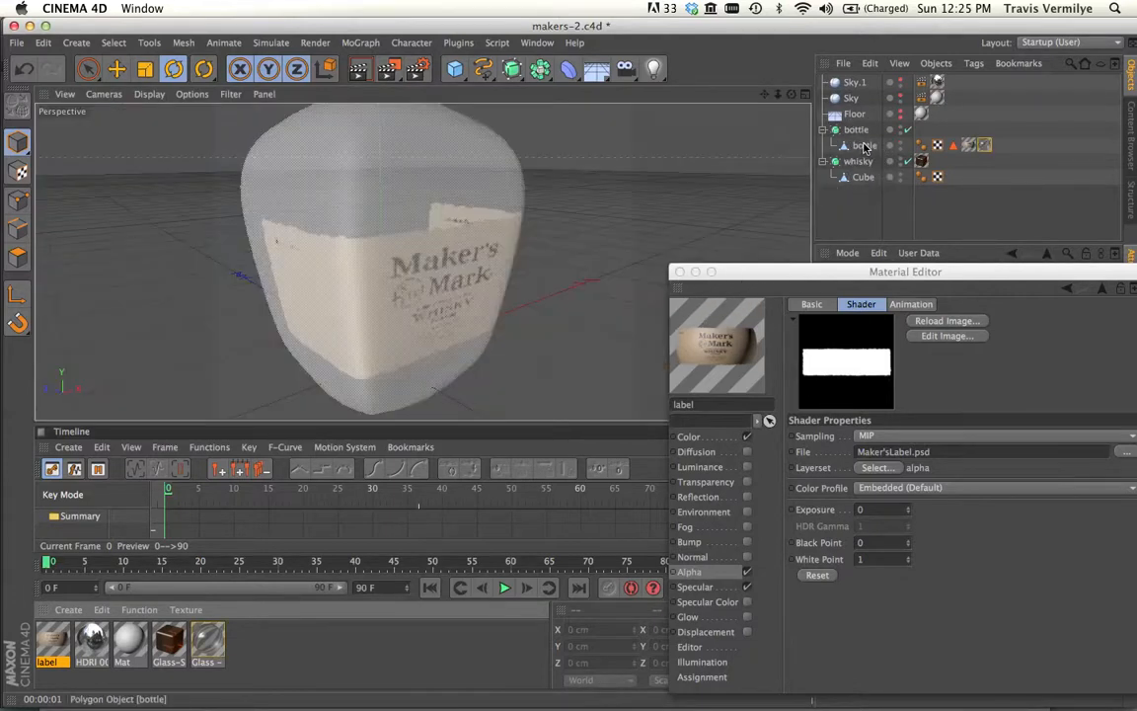
# Move the Glass - Crown texture tag ahead of the label tag and review both tags' attributes
pyautogui.click(924, 146)
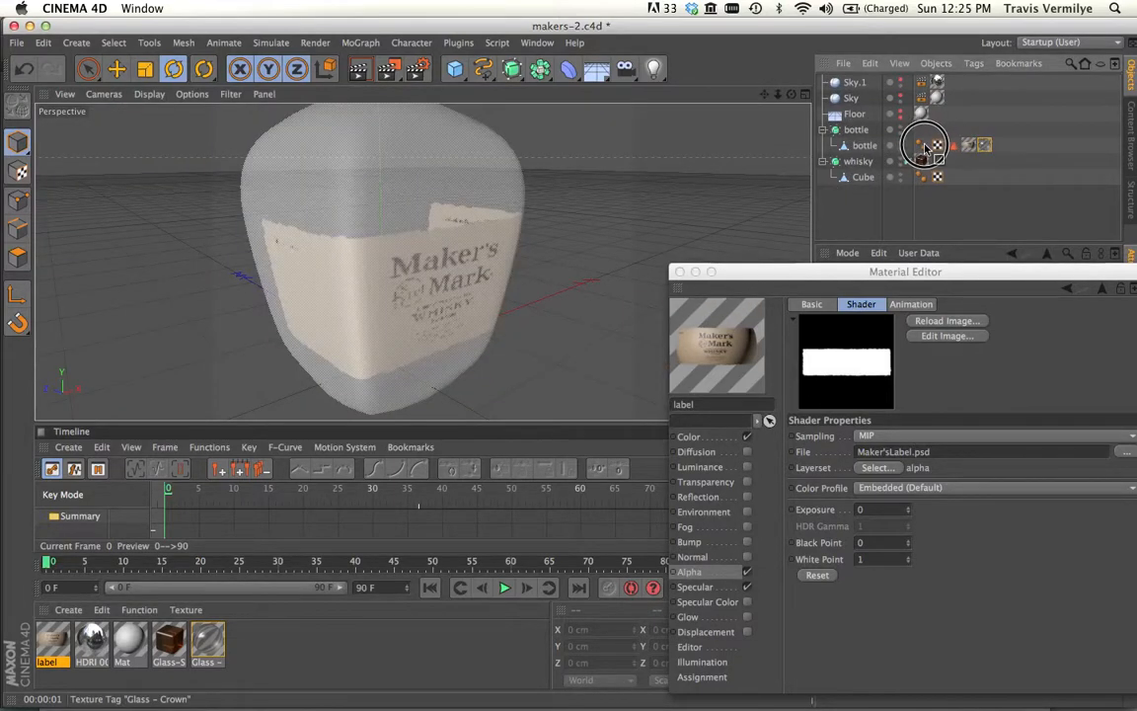
pyautogui.click(932, 146)
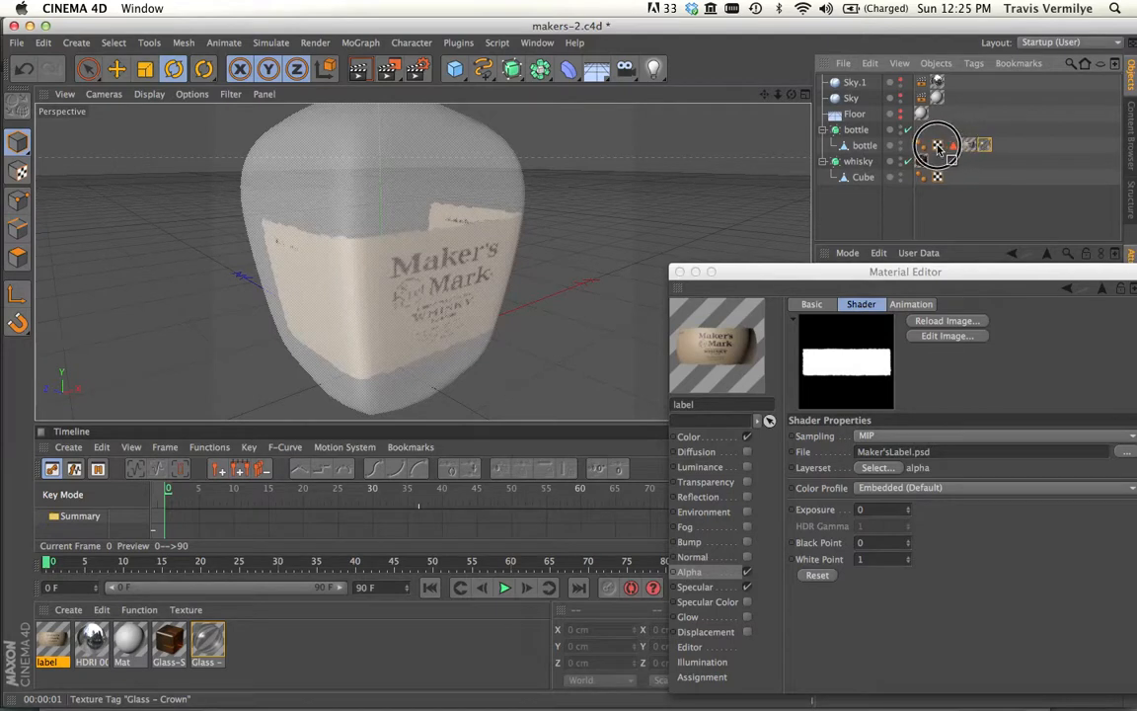
pyautogui.click(936, 147)
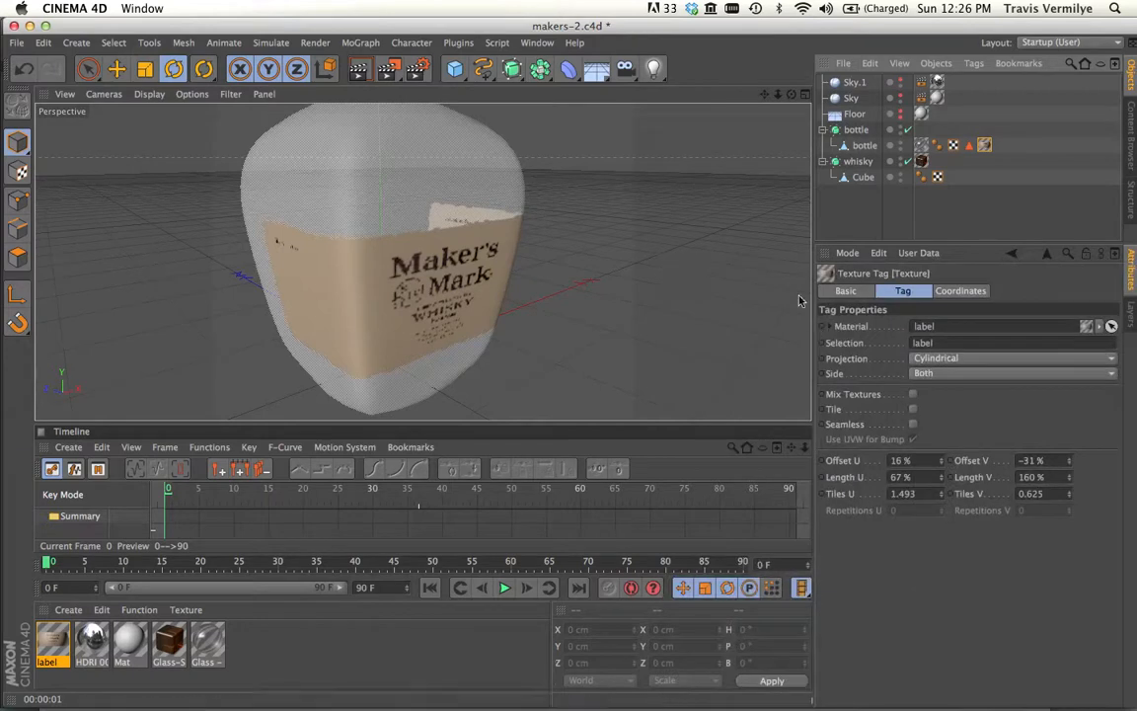
pyautogui.click(921, 146)
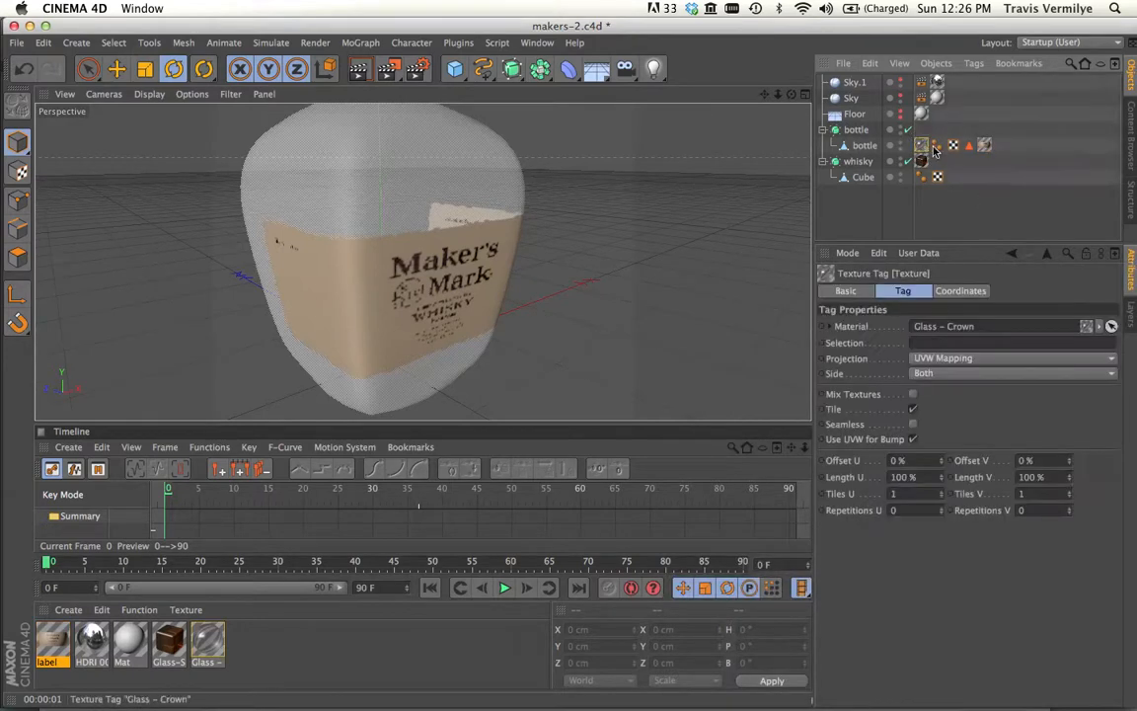
pyautogui.click(920, 146)
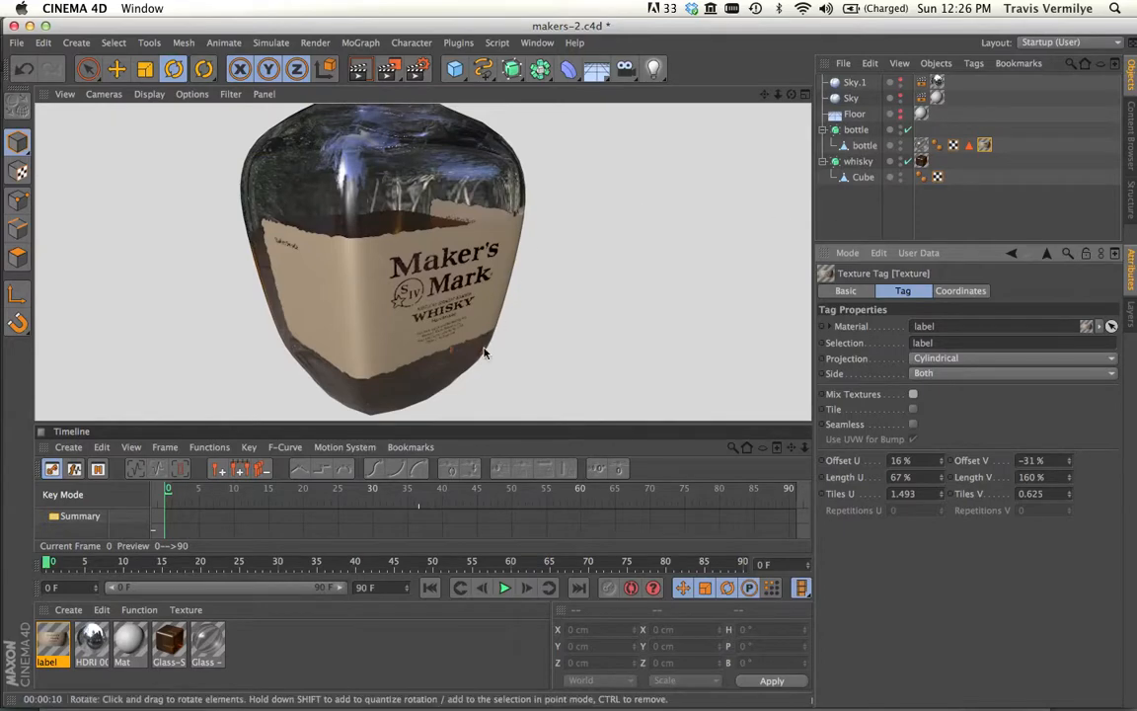
# Orbit around the bottle and render a region to preview the cut-out label on the glass
pyautogui.moveTo(483, 353); pyautogui.dragTo(415, 299)
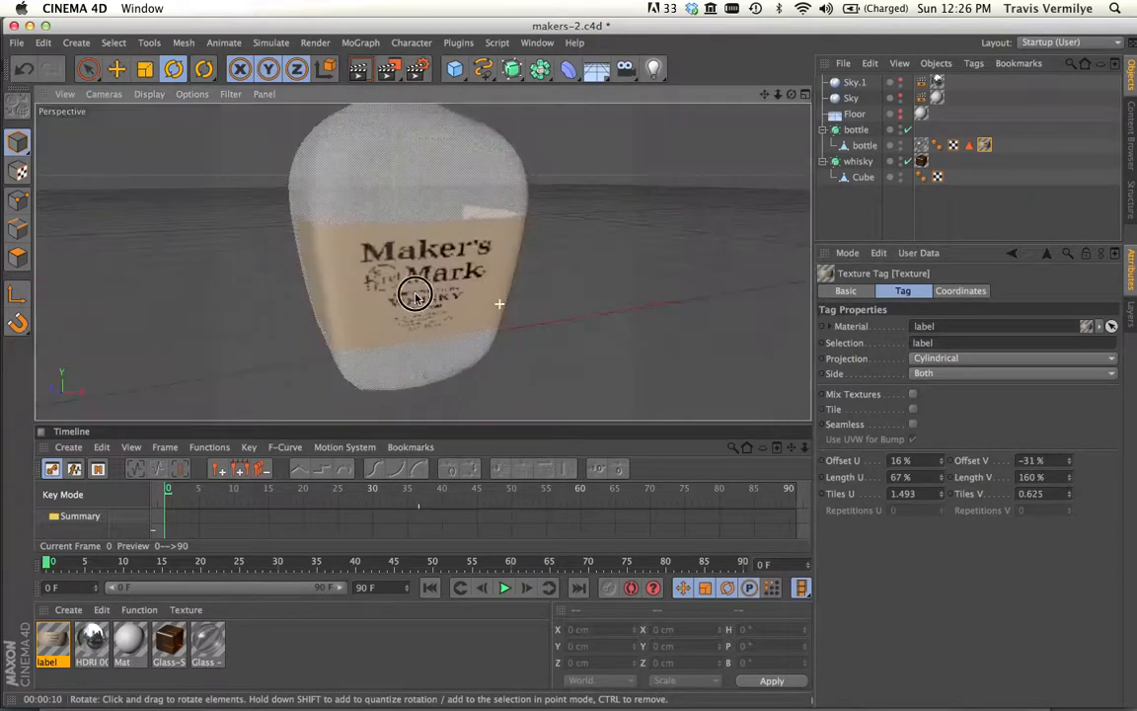
pyautogui.moveTo(414, 296); pyautogui.dragTo(227, 304)
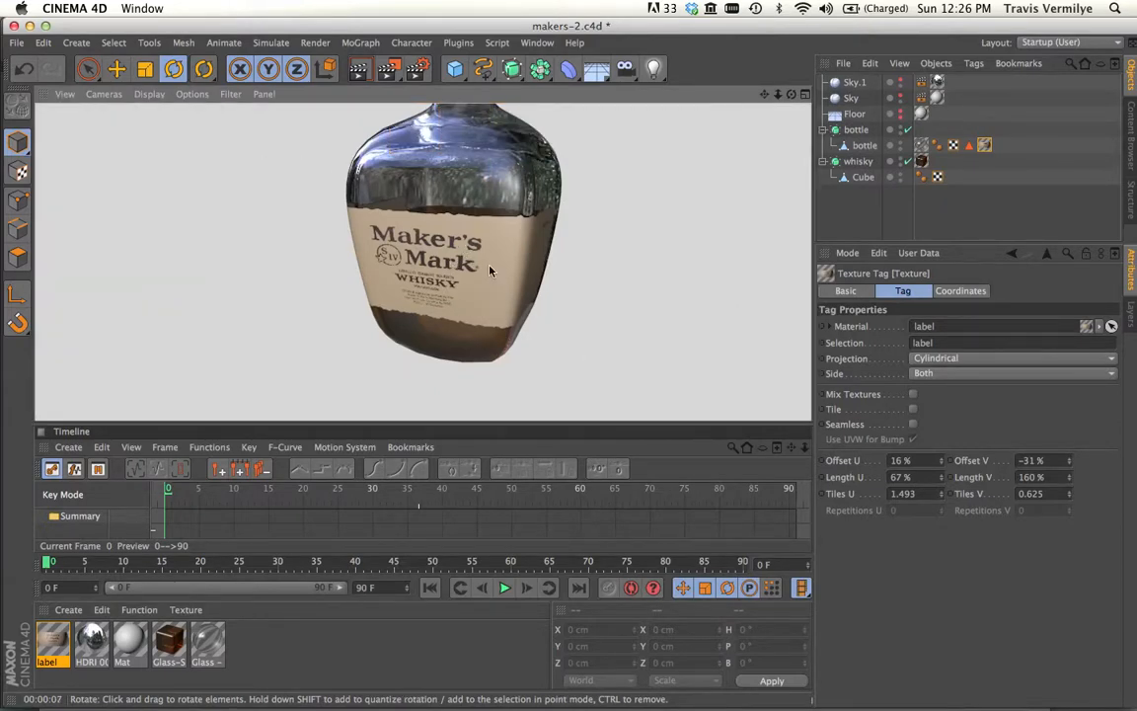
pyautogui.moveTo(489, 270); pyautogui.dragTo(340, 249)
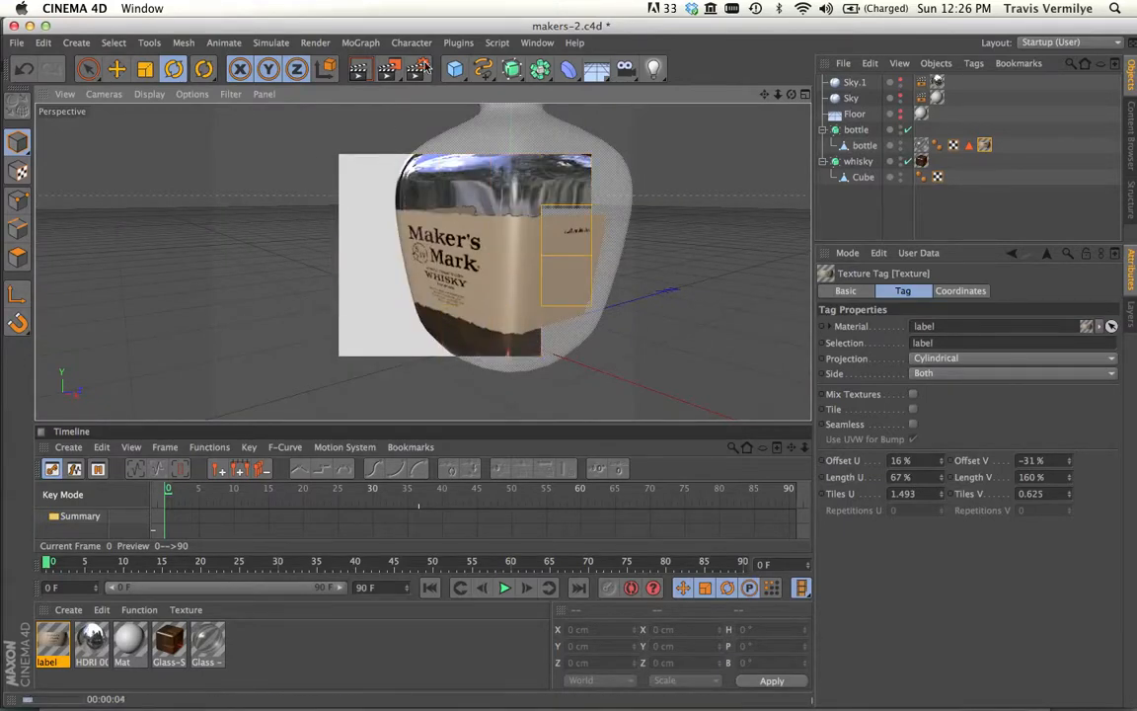
# Enable Geometry anti-aliasing in Render Settings and set the label tag's Side to Front
pyautogui.click(316, 43)
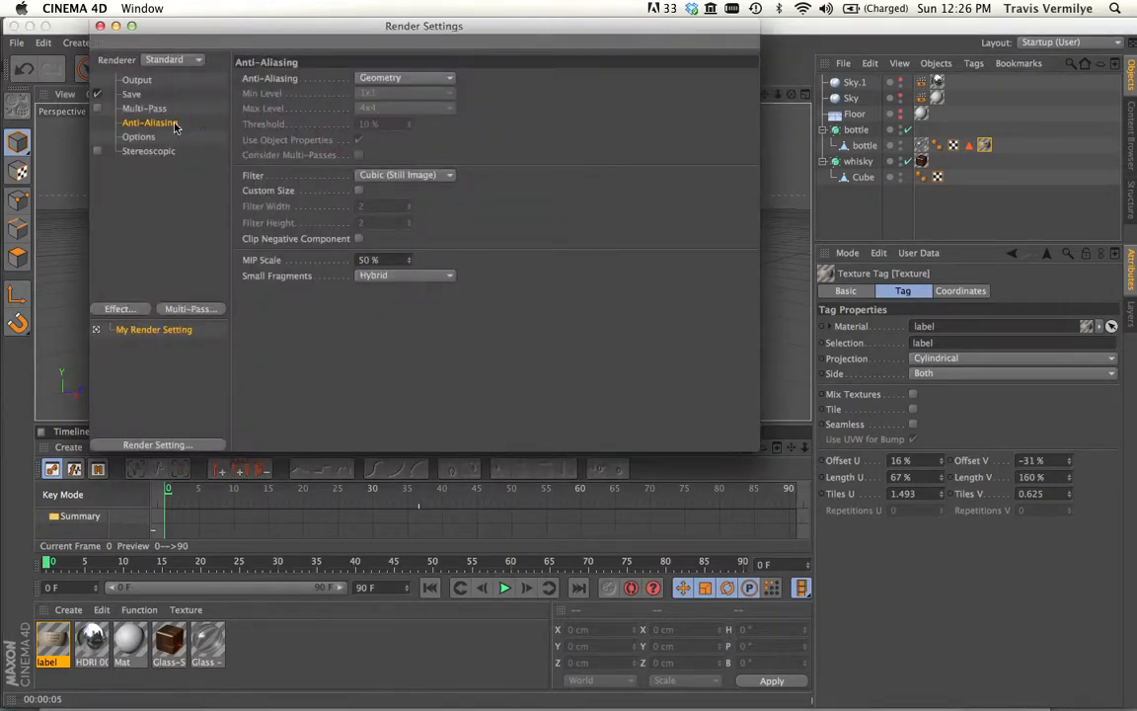
pyautogui.click(404, 79)
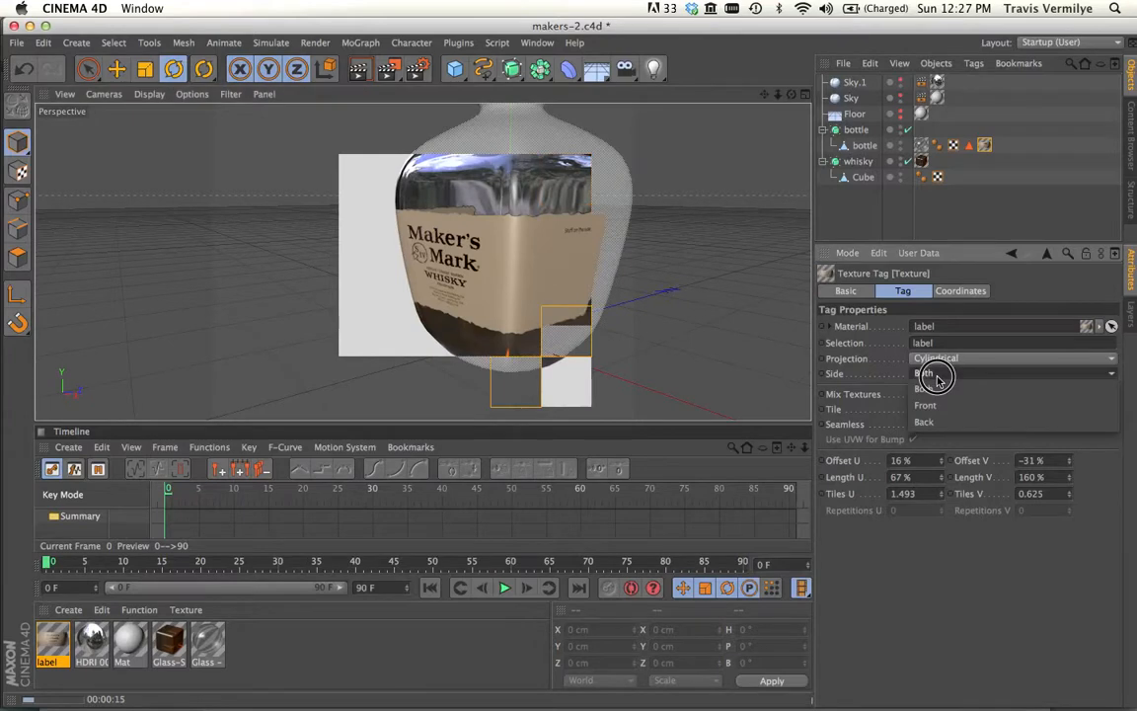
pyautogui.click(924, 404)
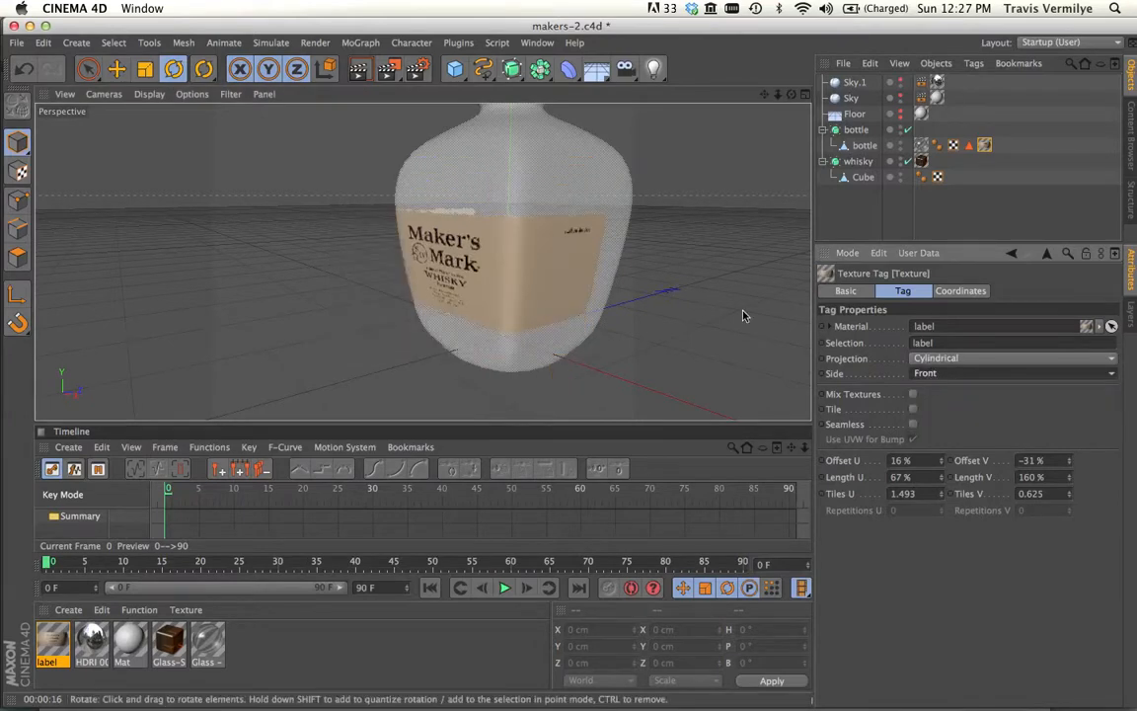